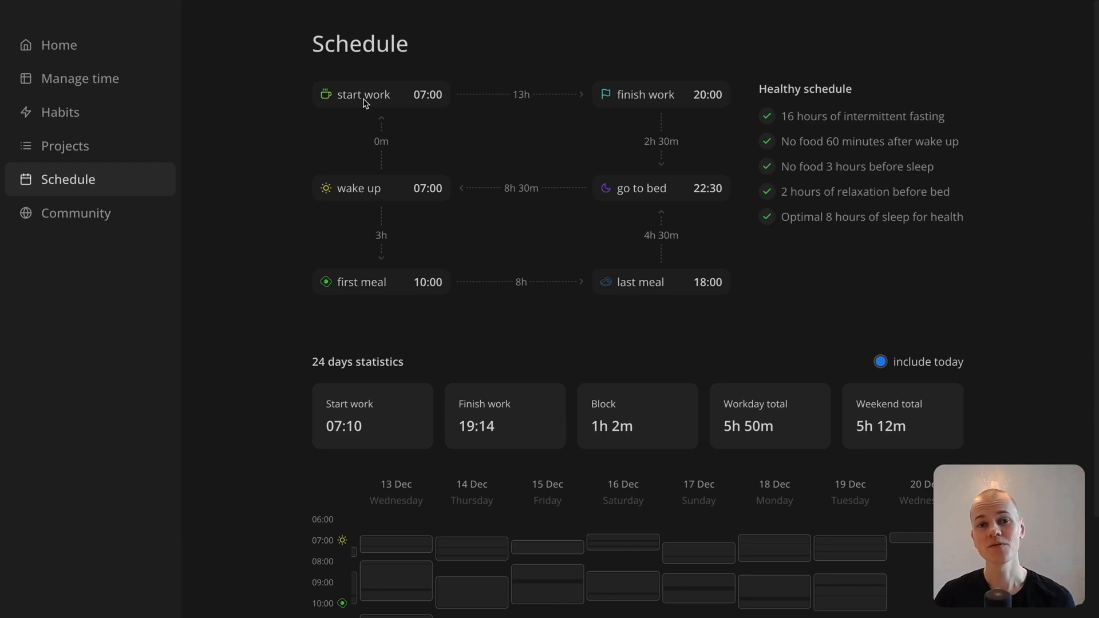
# Keep start work at 07:00 and try a 19:00 last meal time
pyautogui.click(427, 94)
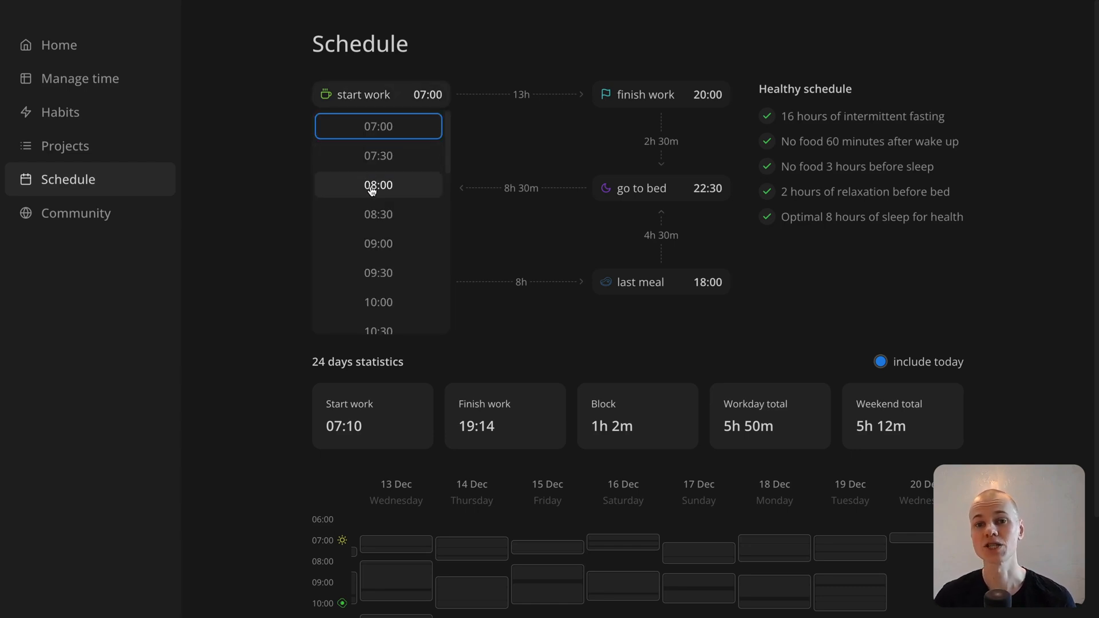
pyautogui.click(378, 185)
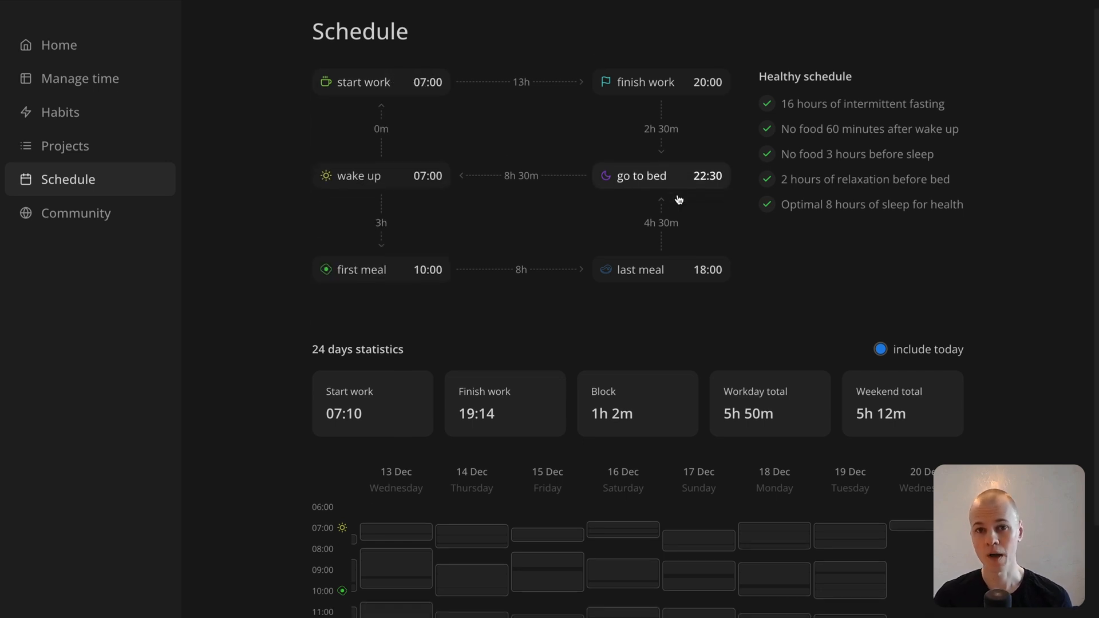
pyautogui.click(707, 269)
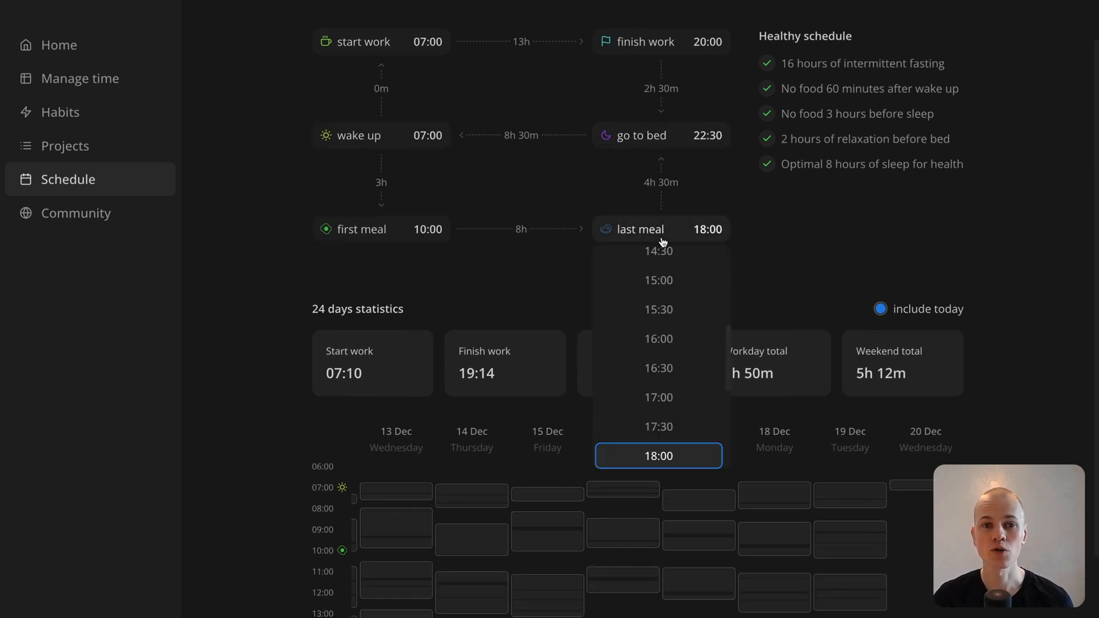
pyautogui.scroll(-3)
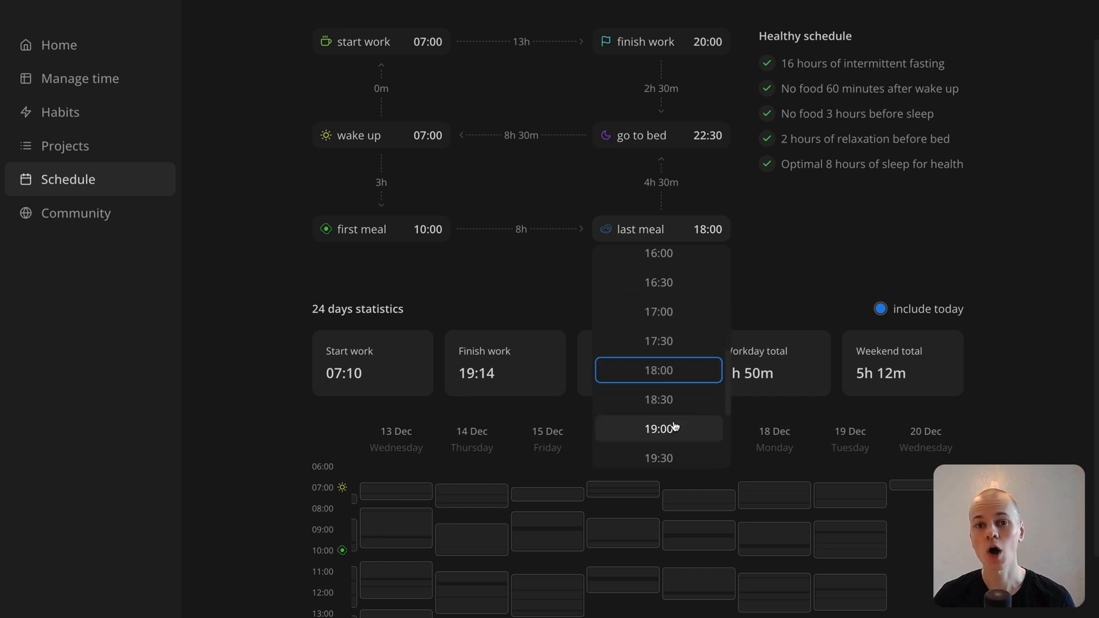
pyautogui.click(658, 428)
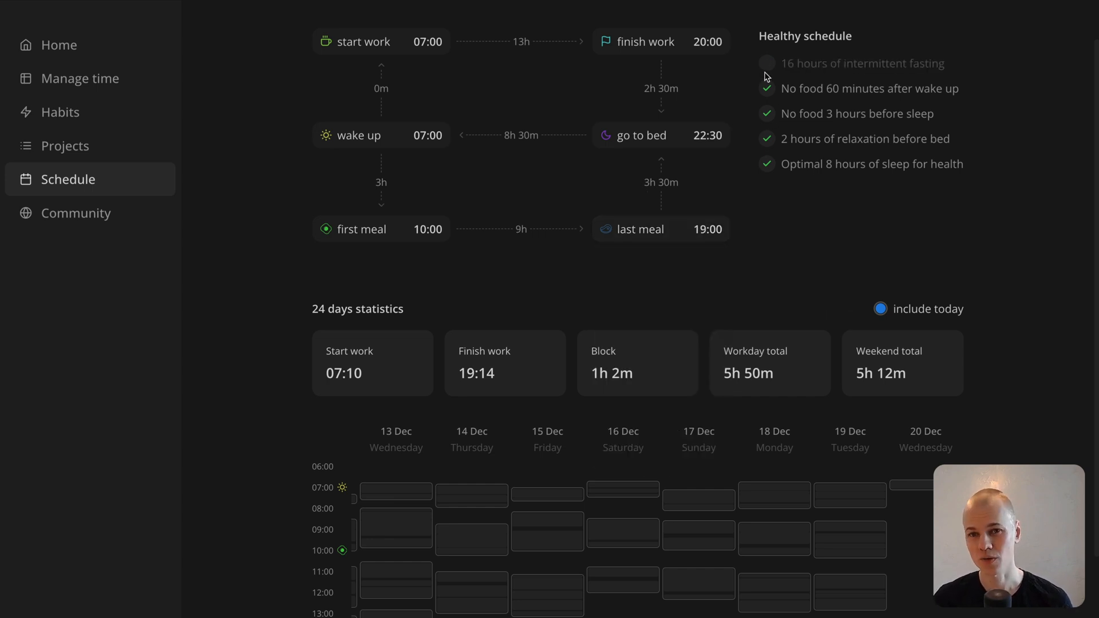
# Revert last meal to 18:00 and exclude today from the statistics
pyautogui.click(706, 228)
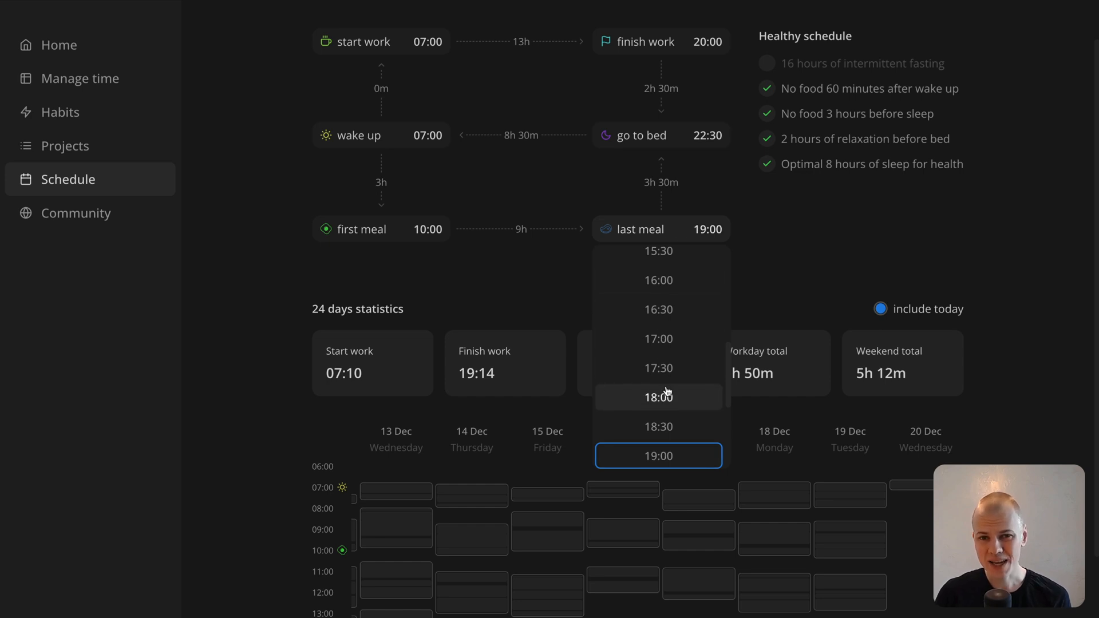
pyautogui.click(657, 398)
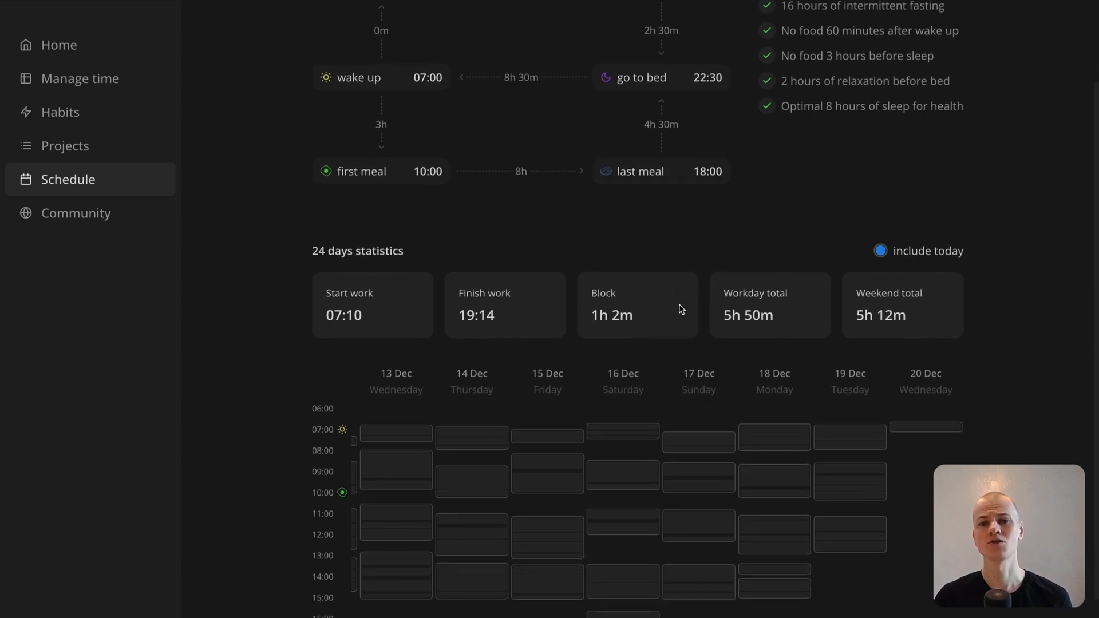
pyautogui.click(880, 251)
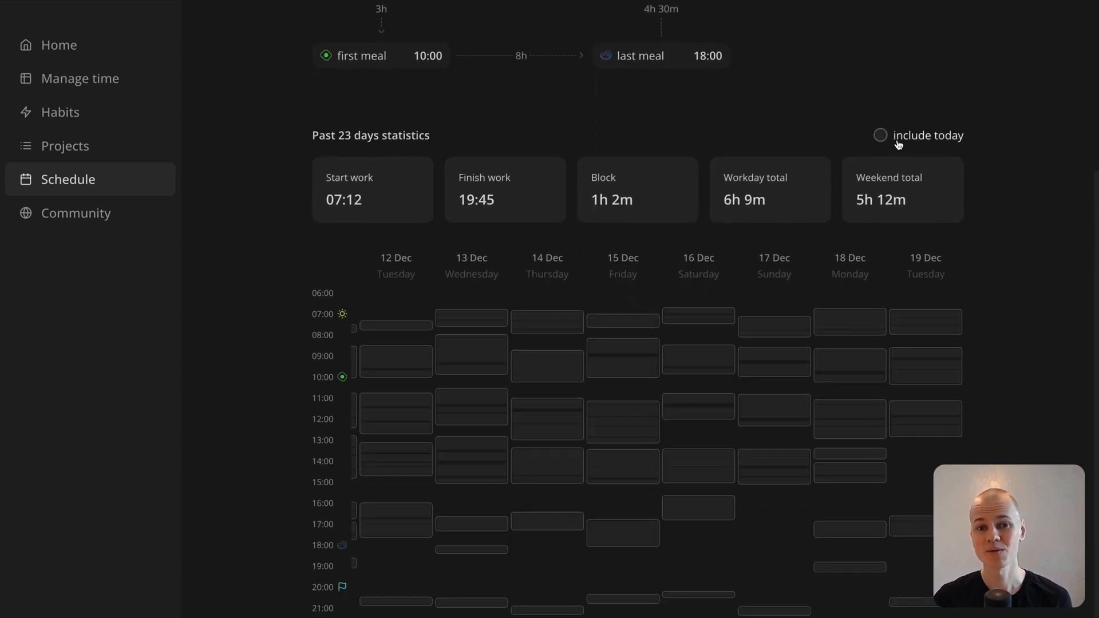
# Switch to the radzionc/reactkit GitHub repository and scroll its folder list
pyautogui.click(880, 135)
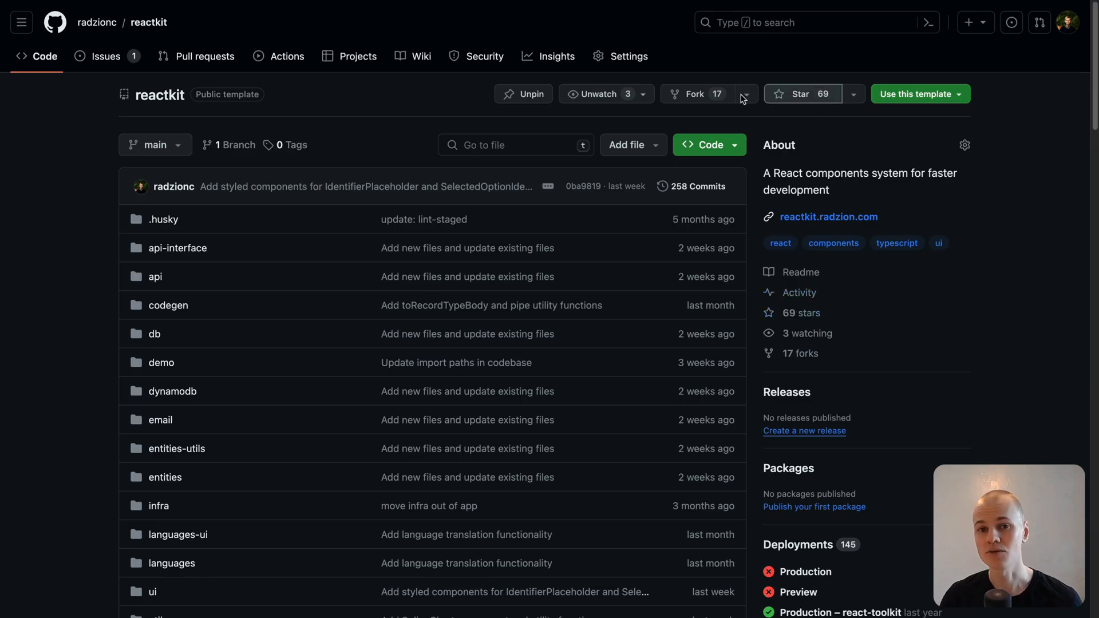
pyautogui.scroll(-3)
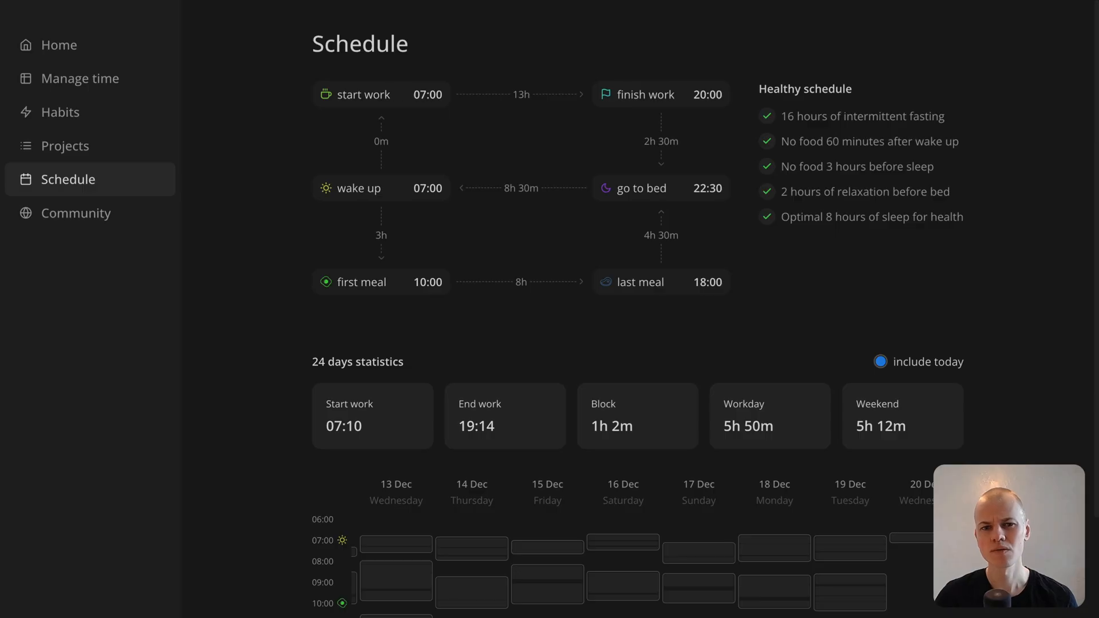
pyautogui.moveTo(734, 258)
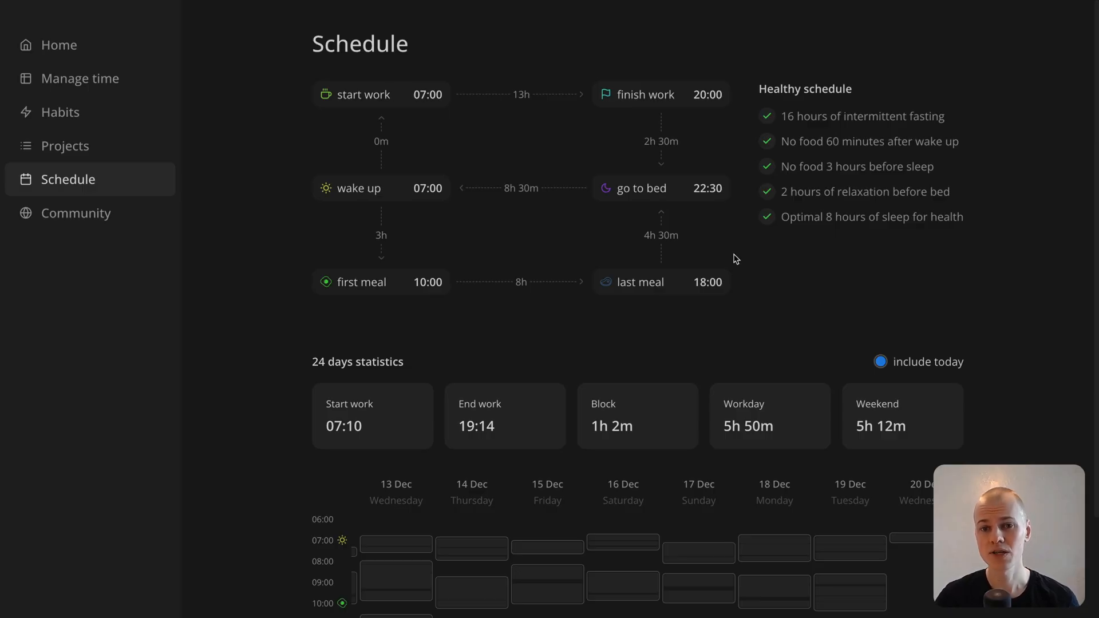
pyautogui.moveTo(747, 274)
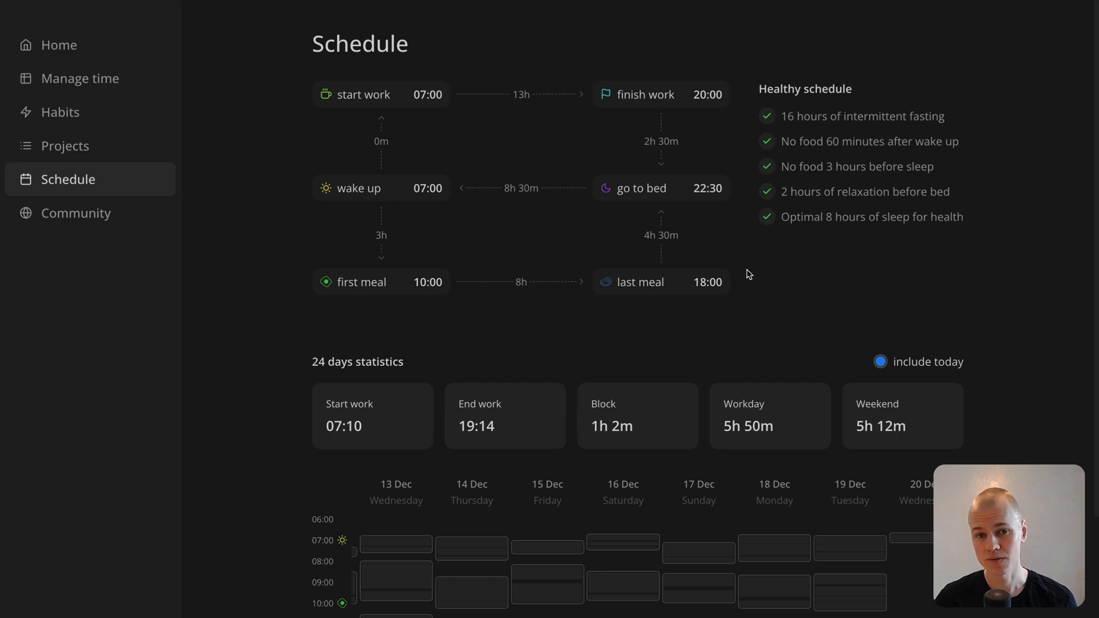
pyautogui.scroll(-3)
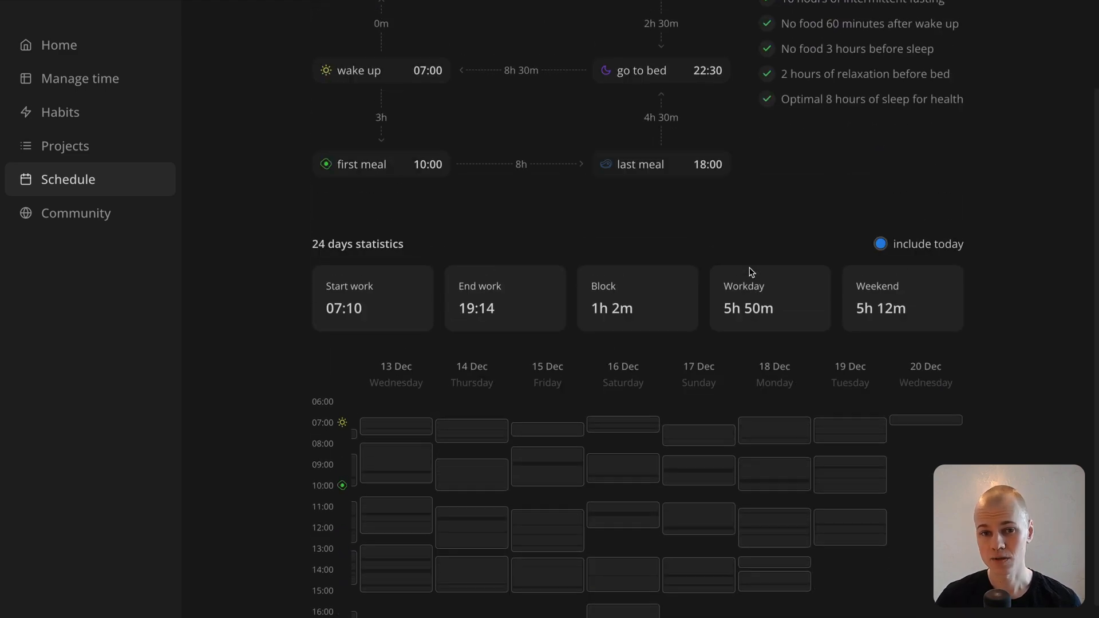
pyautogui.scroll(3)
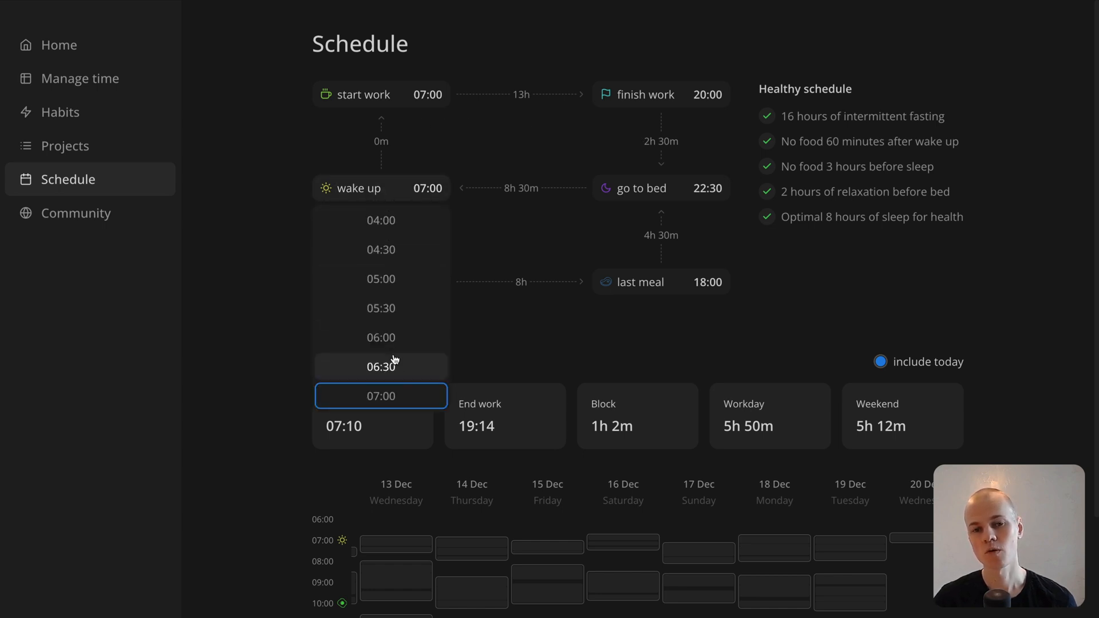
pyautogui.click(380, 366)
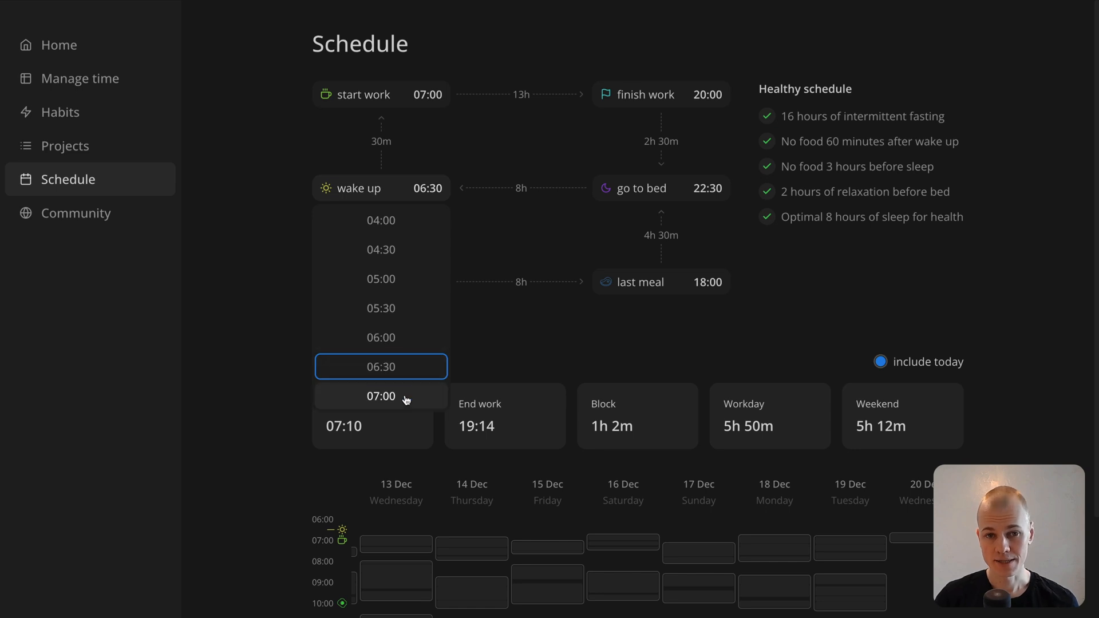
pyautogui.scroll(-3)
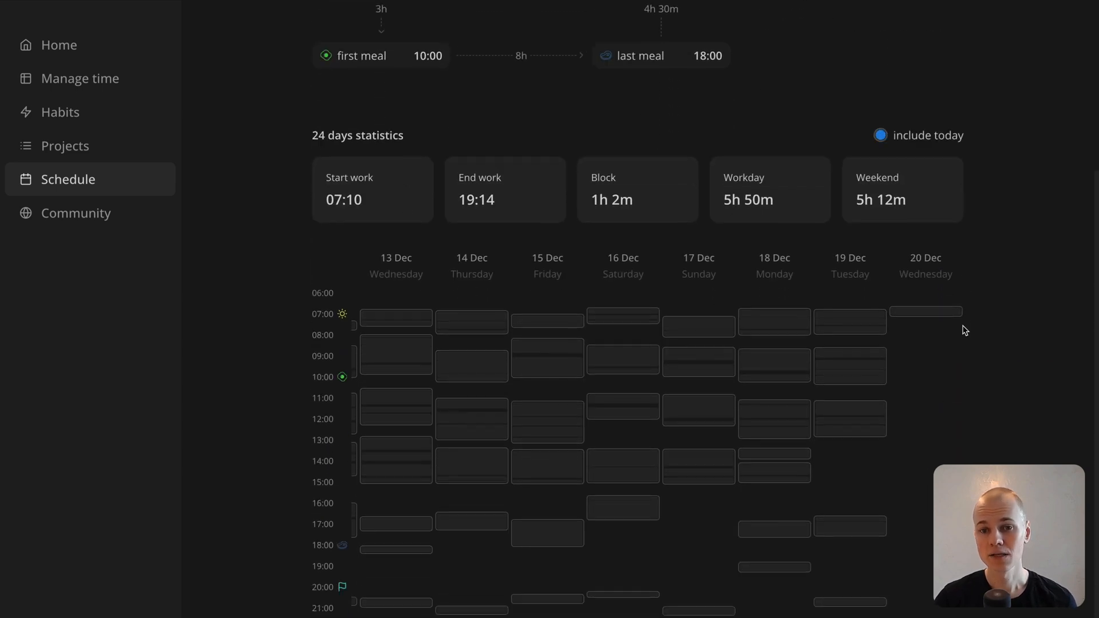
pyautogui.click(880, 135)
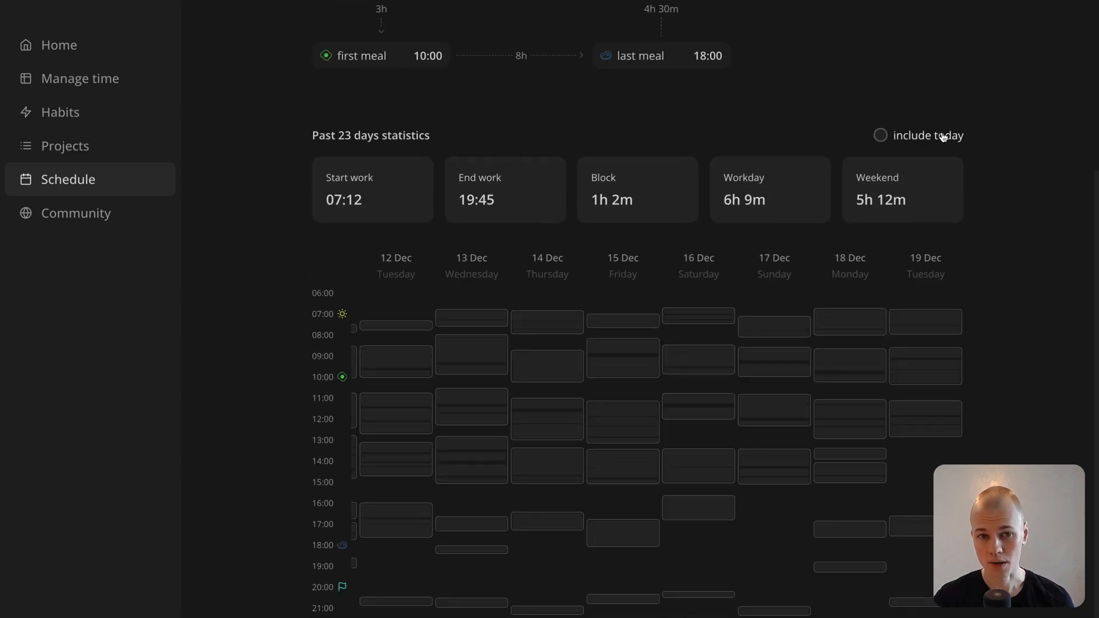
pyautogui.click(881, 135)
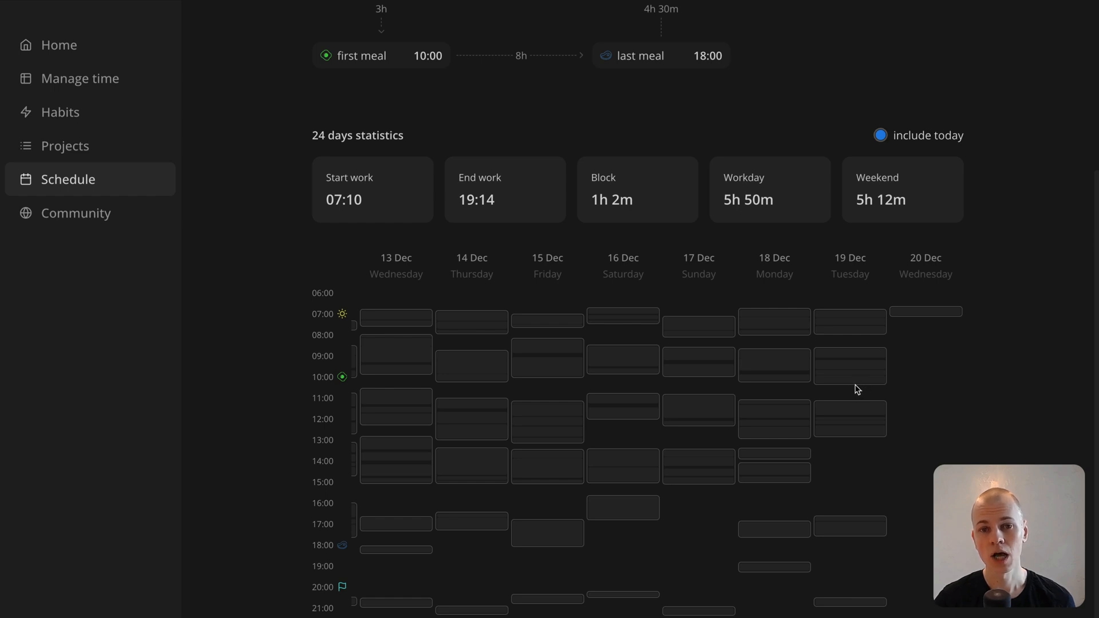
pyautogui.hscroll(-3)
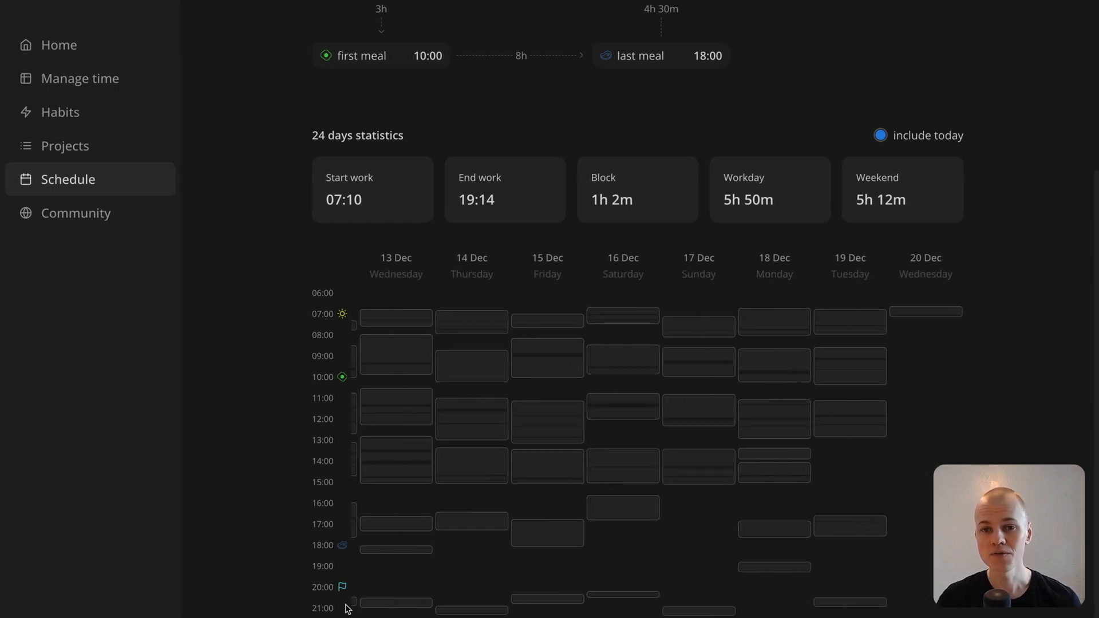
pyautogui.moveTo(345, 608)
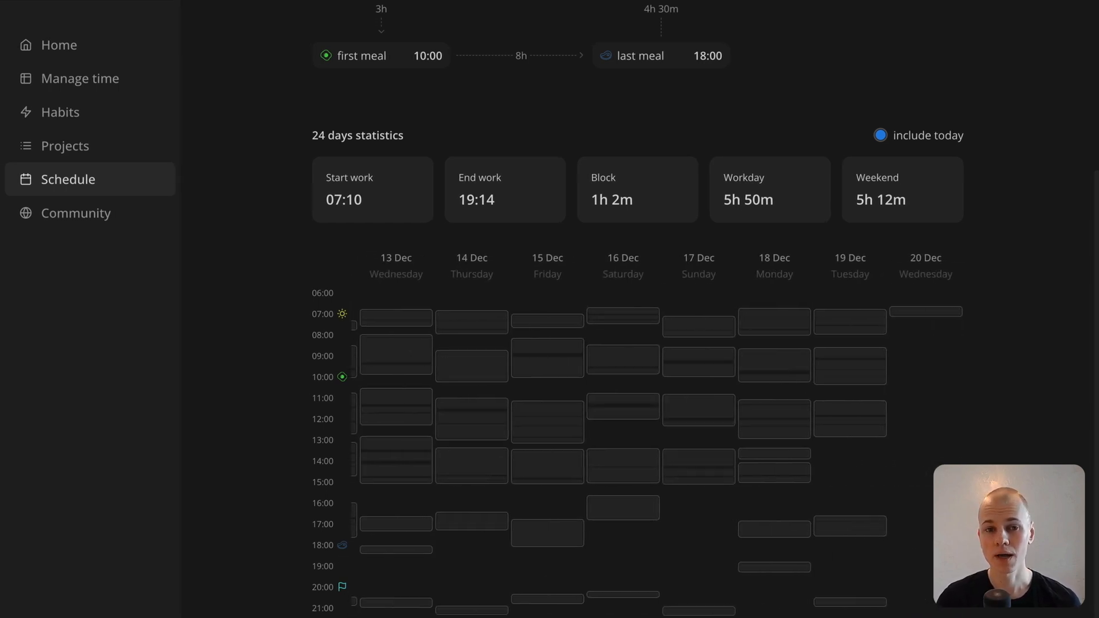
pyautogui.scroll(3)
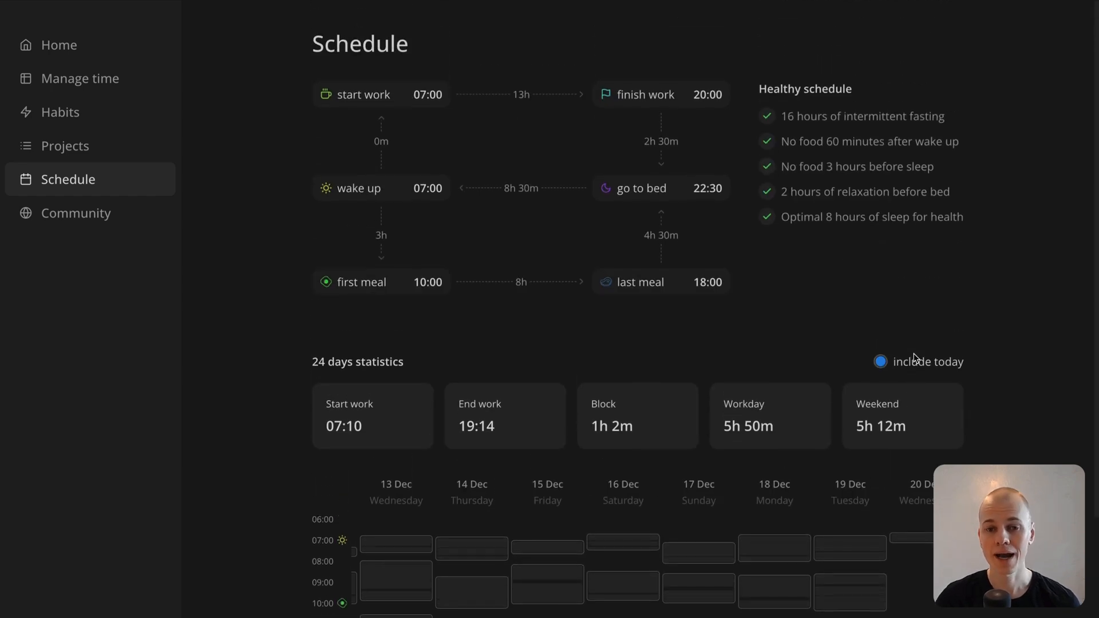
pyautogui.moveTo(494, 425)
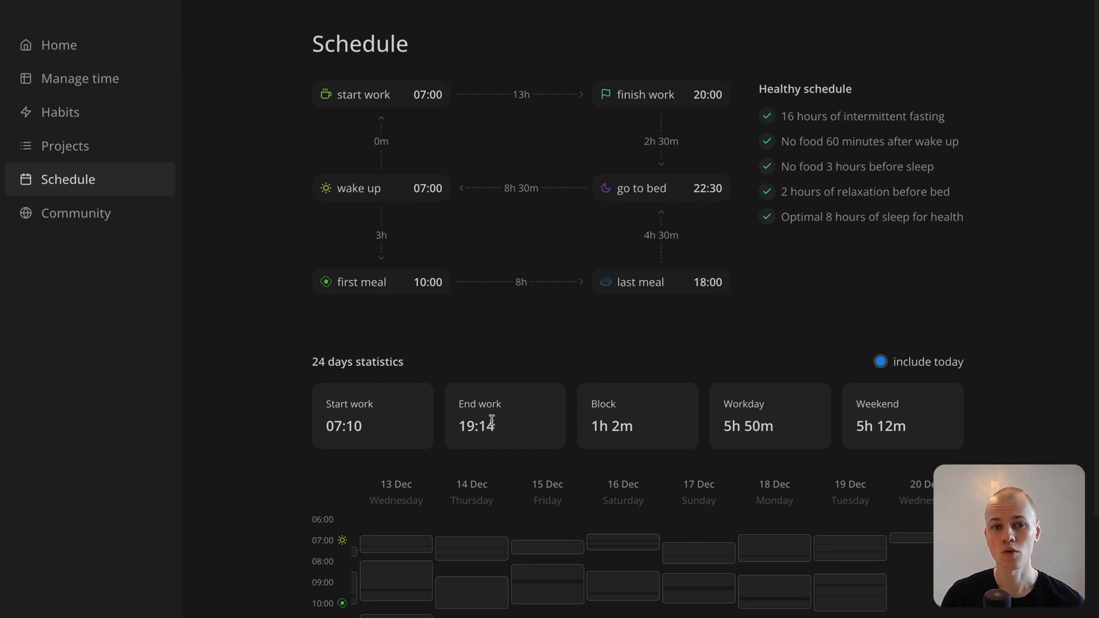
pyautogui.scroll(-3)
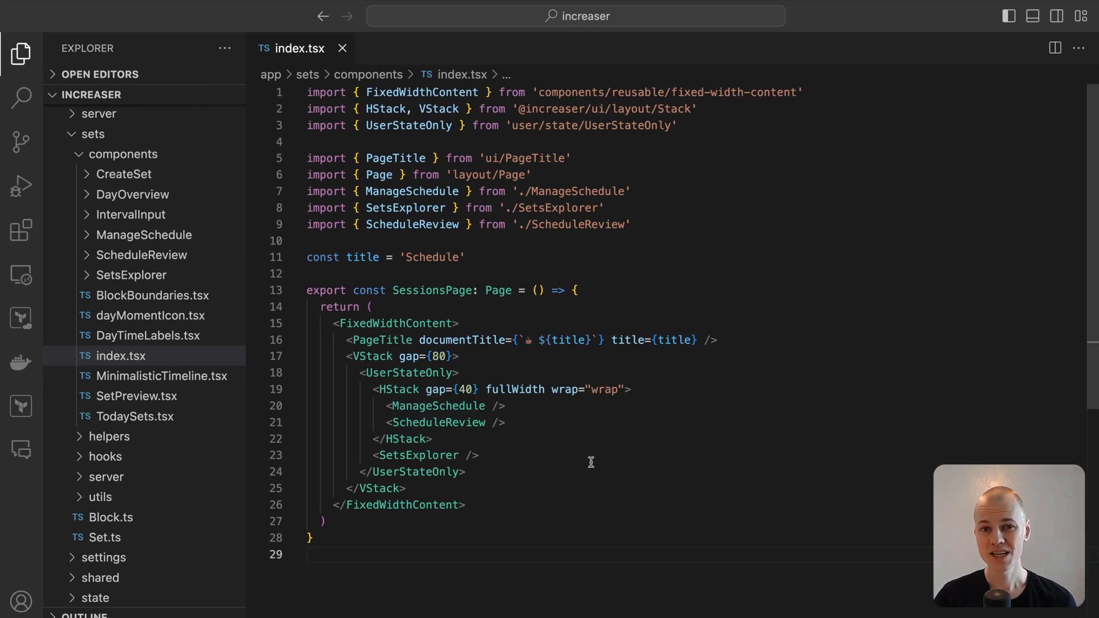
# Open DayMoments.ts, look up the Minutes type, and scroll to dayMomentsDefaultValues
pyautogui.click(480, 455)
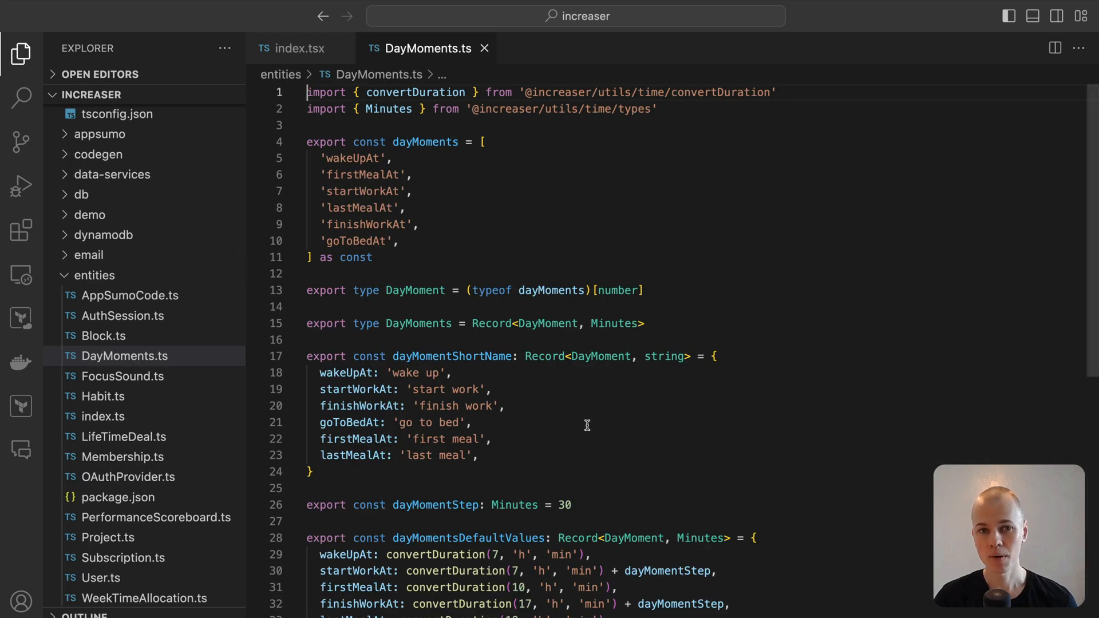
pyautogui.moveTo(380, 175)
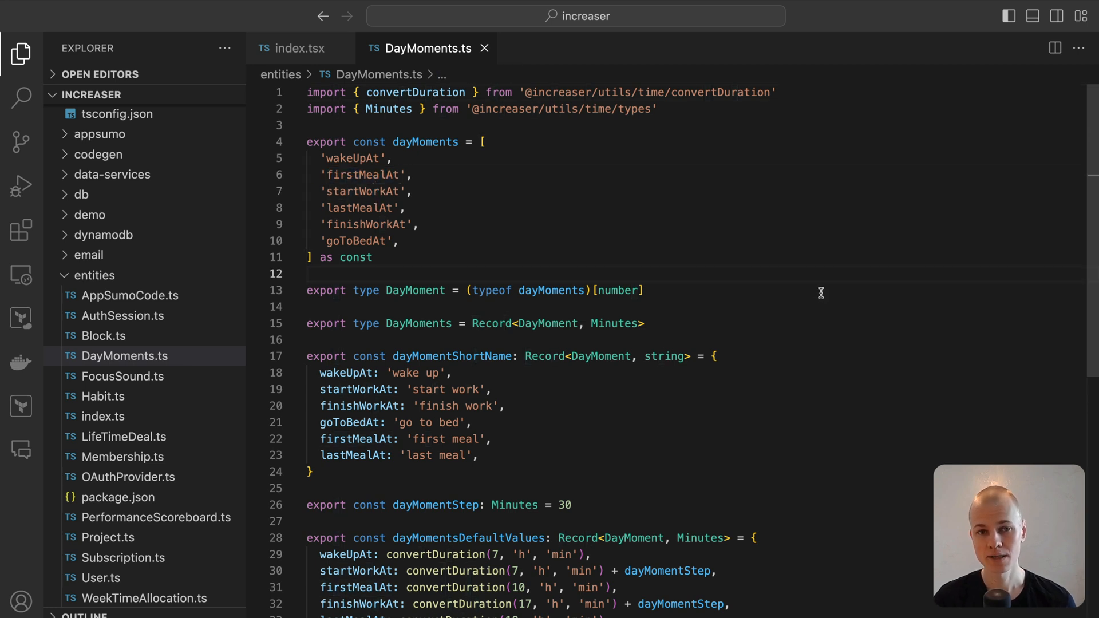
pyautogui.moveTo(603, 330)
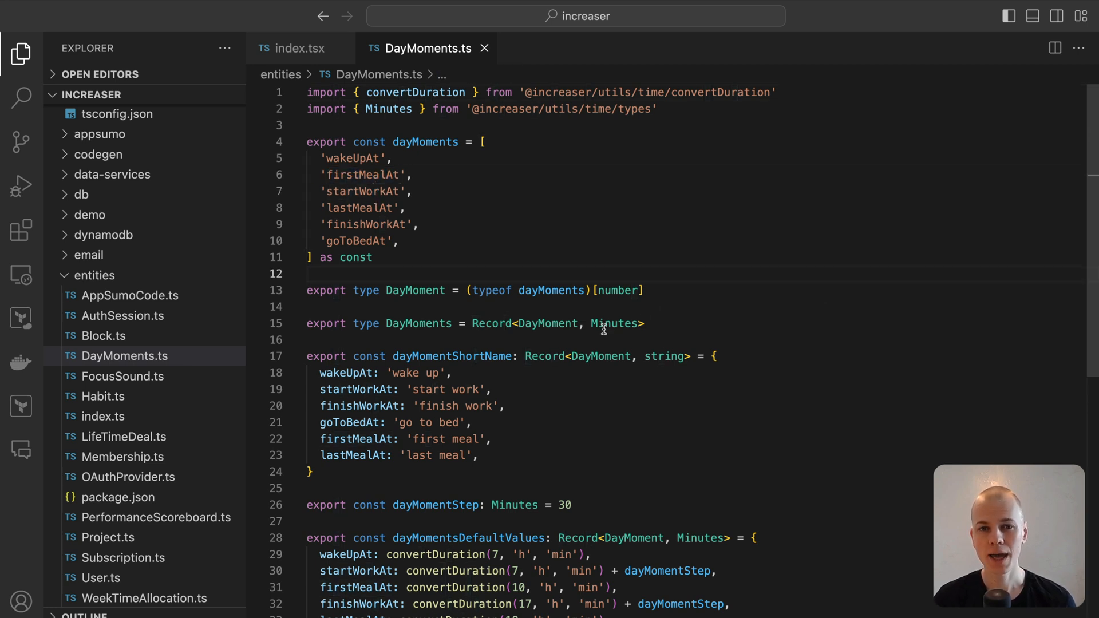
pyautogui.rightClick(615, 323)
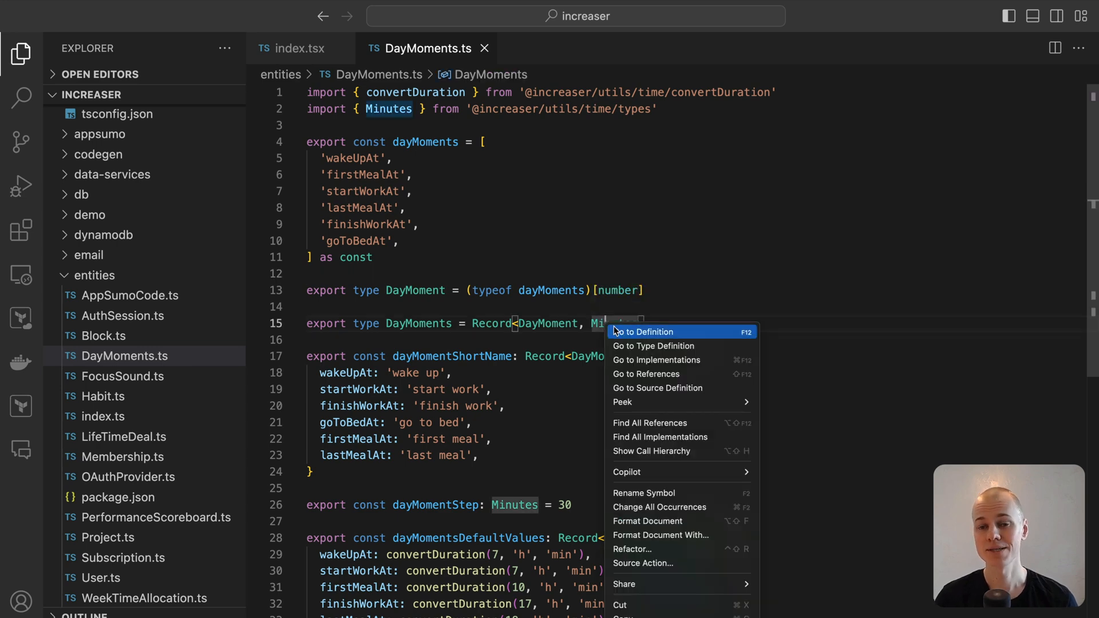
pyautogui.click(642, 331)
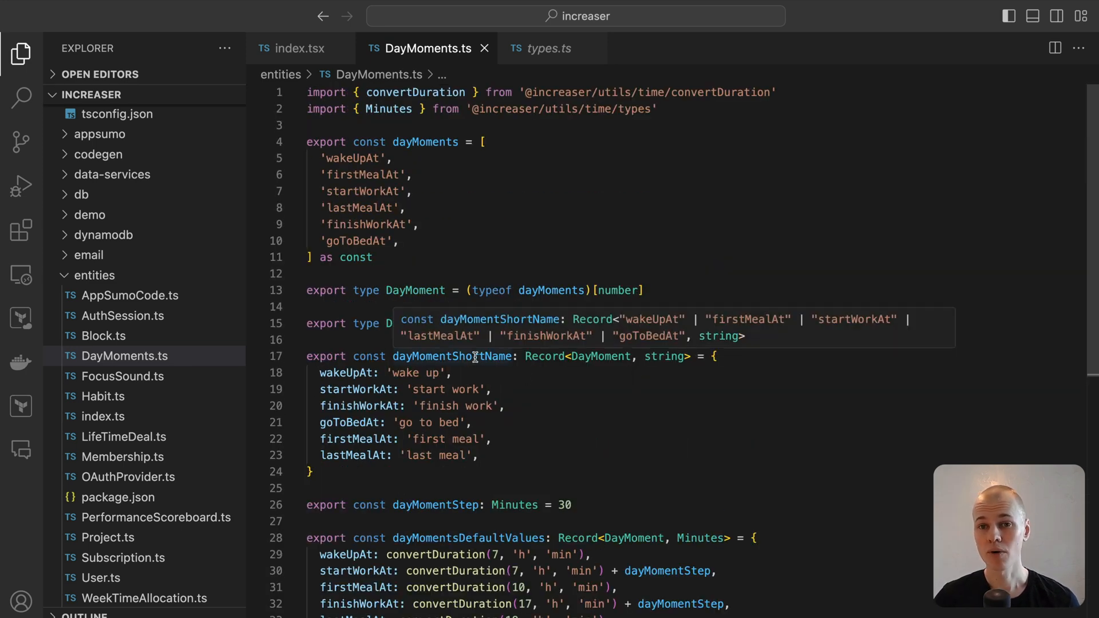
pyautogui.moveTo(781, 442)
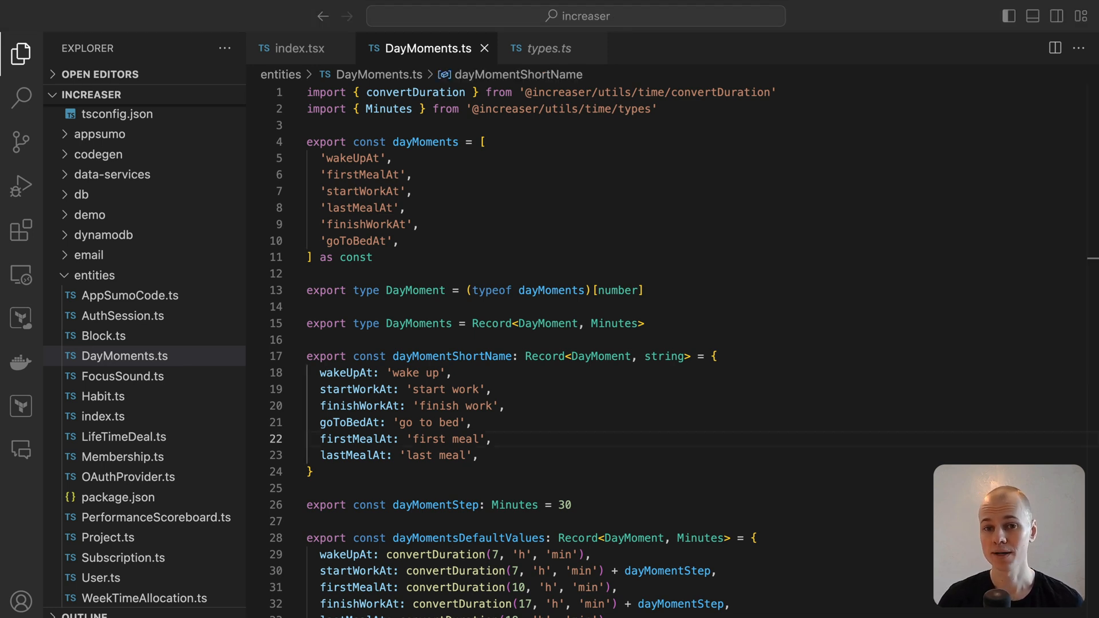
pyautogui.moveTo(943, 454)
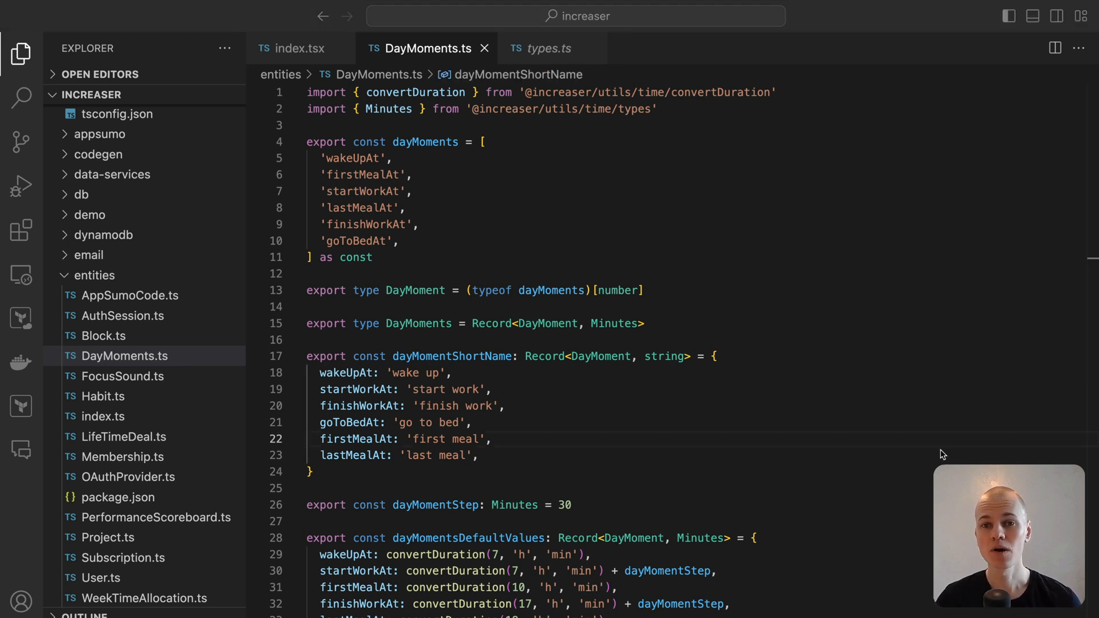
pyautogui.scroll(-3)
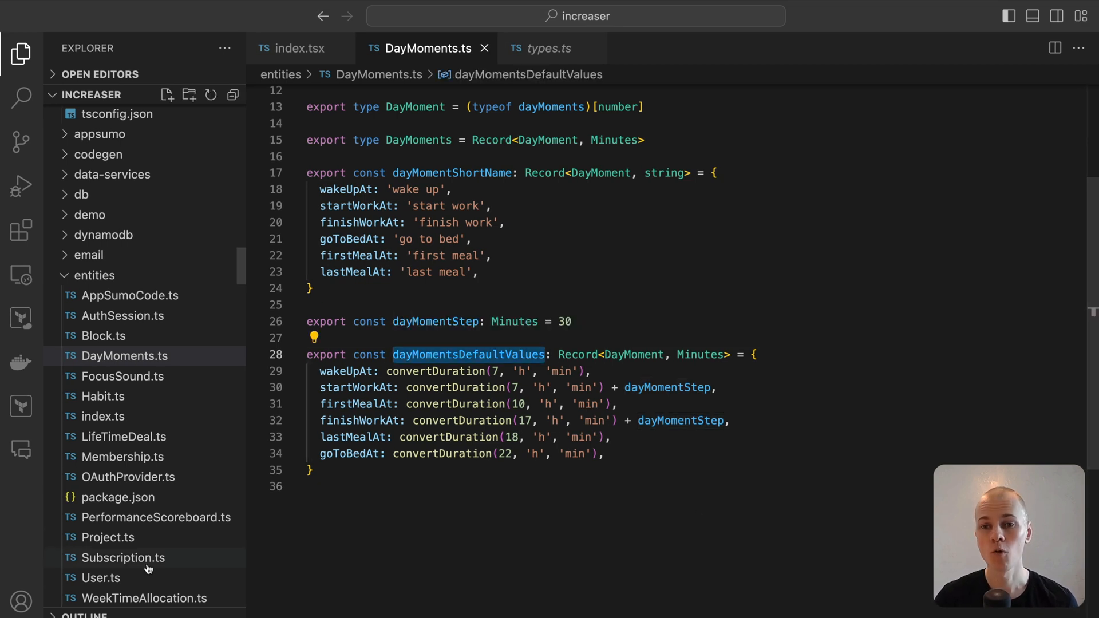
# Browse User.ts, then go to the updateUser definition in updateUser.ts
pyautogui.click(100, 578)
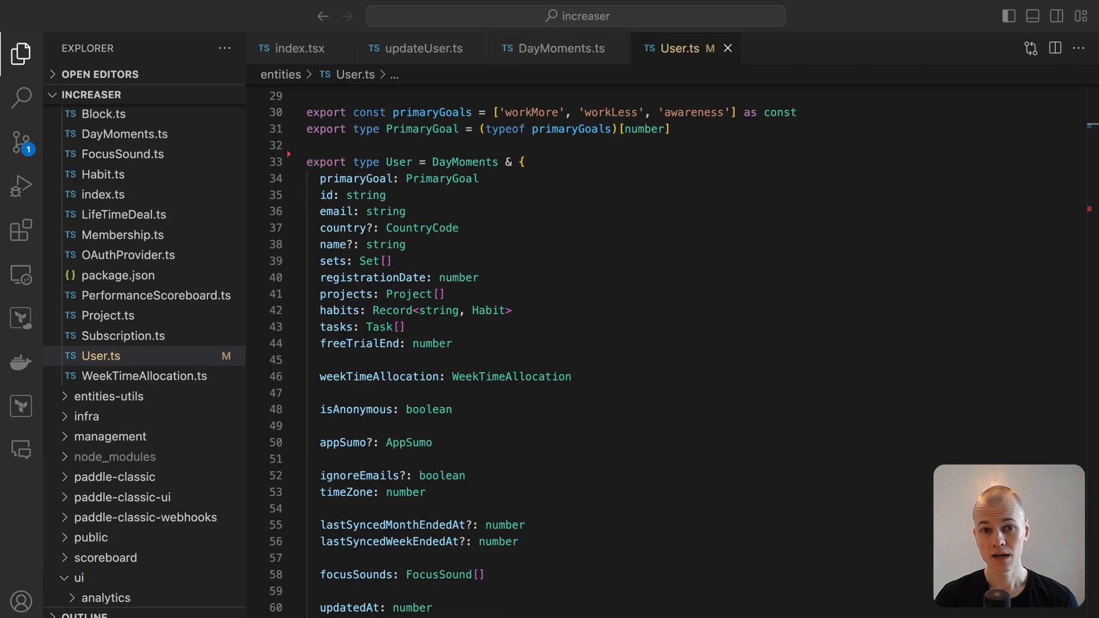
pyautogui.moveTo(716, 505)
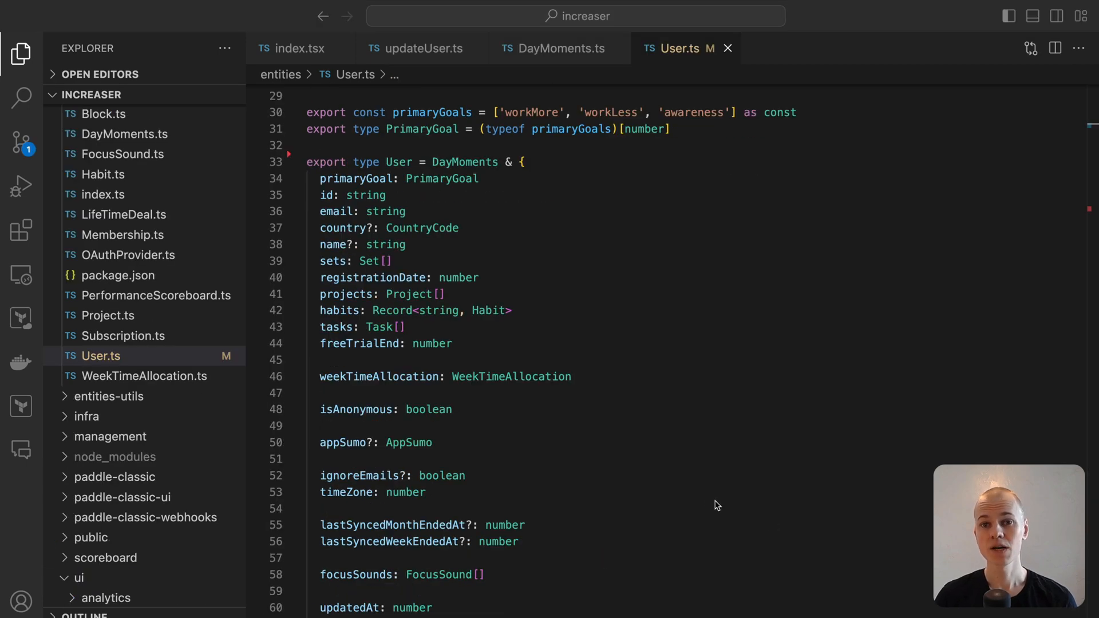
pyautogui.scroll(-3)
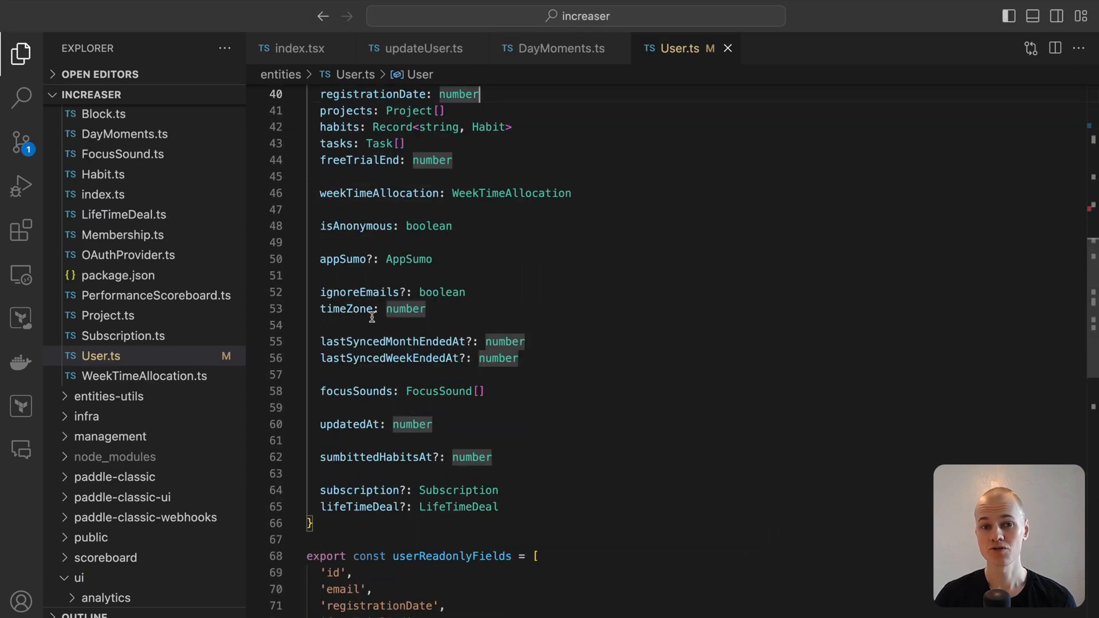
pyautogui.scroll(3)
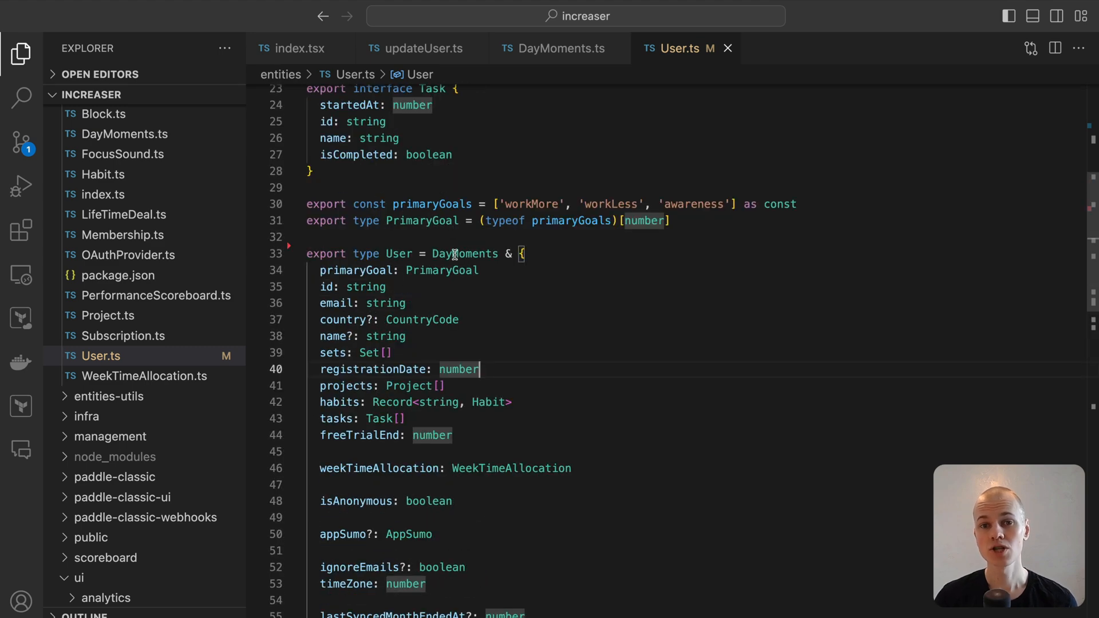
pyautogui.moveTo(668, 203)
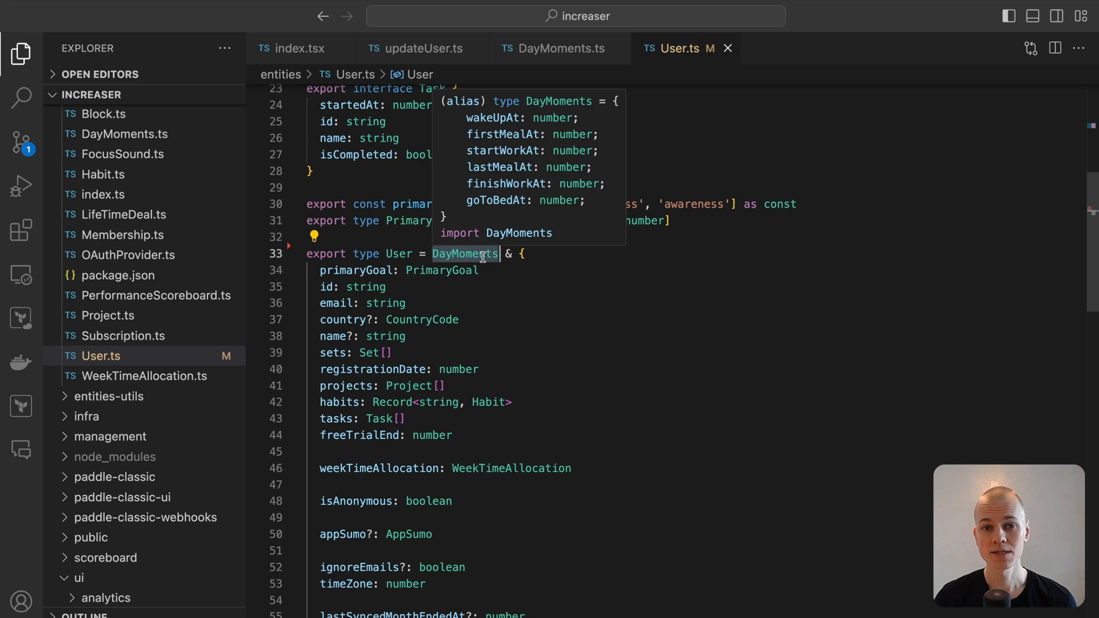
pyautogui.moveTo(533, 58)
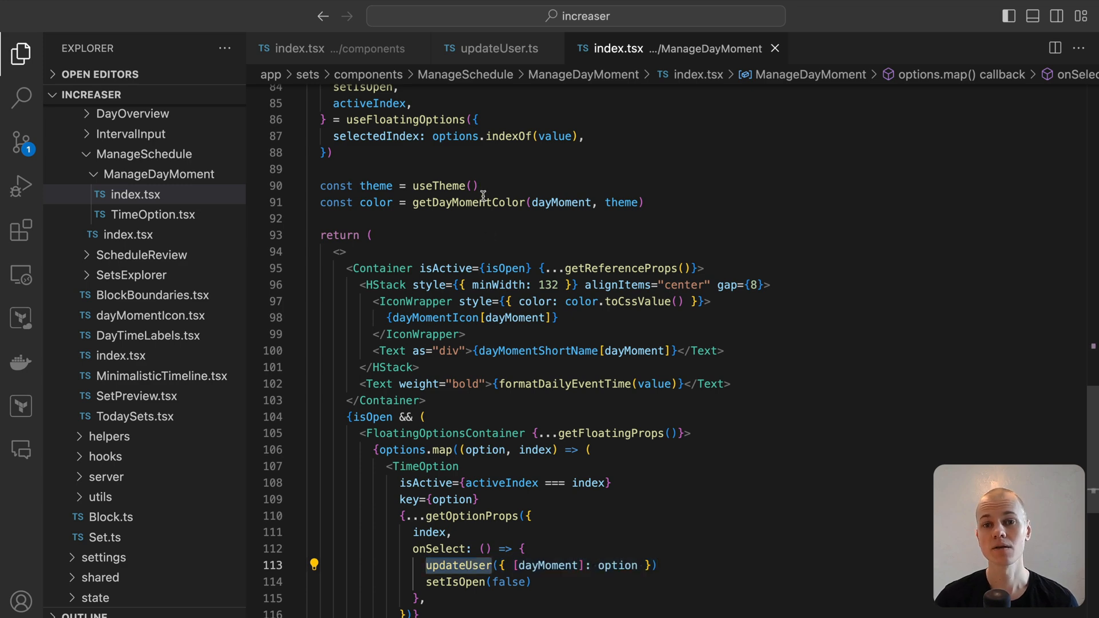
pyautogui.click(493, 48)
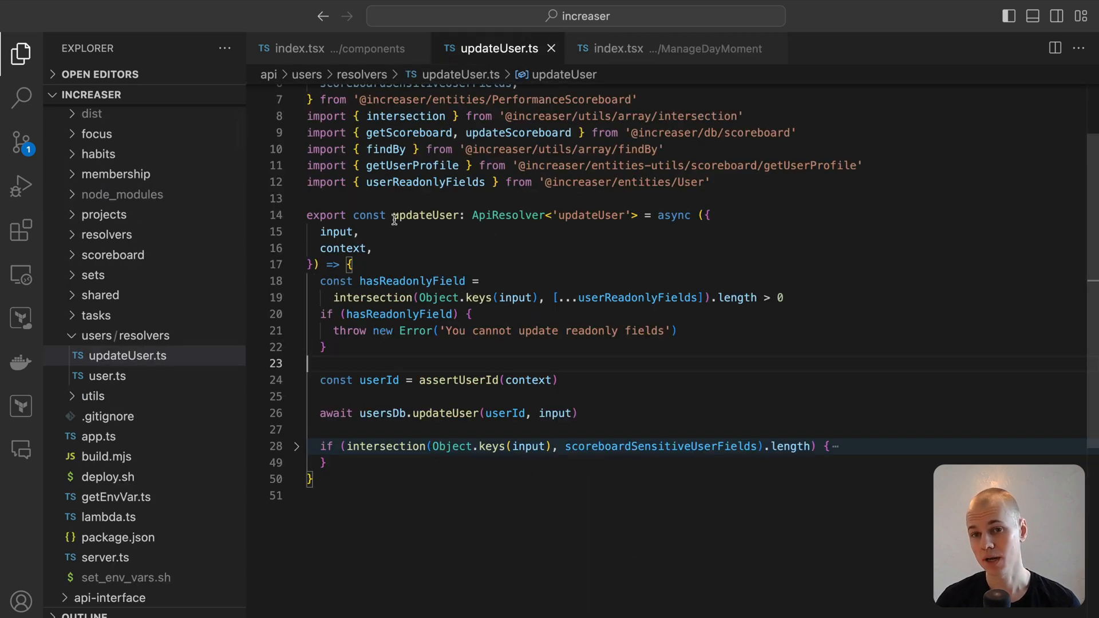
# Scroll through ManageSchedule's index.tsx with the ManageDayMoment definition for each day moment
pyautogui.click(302, 48)
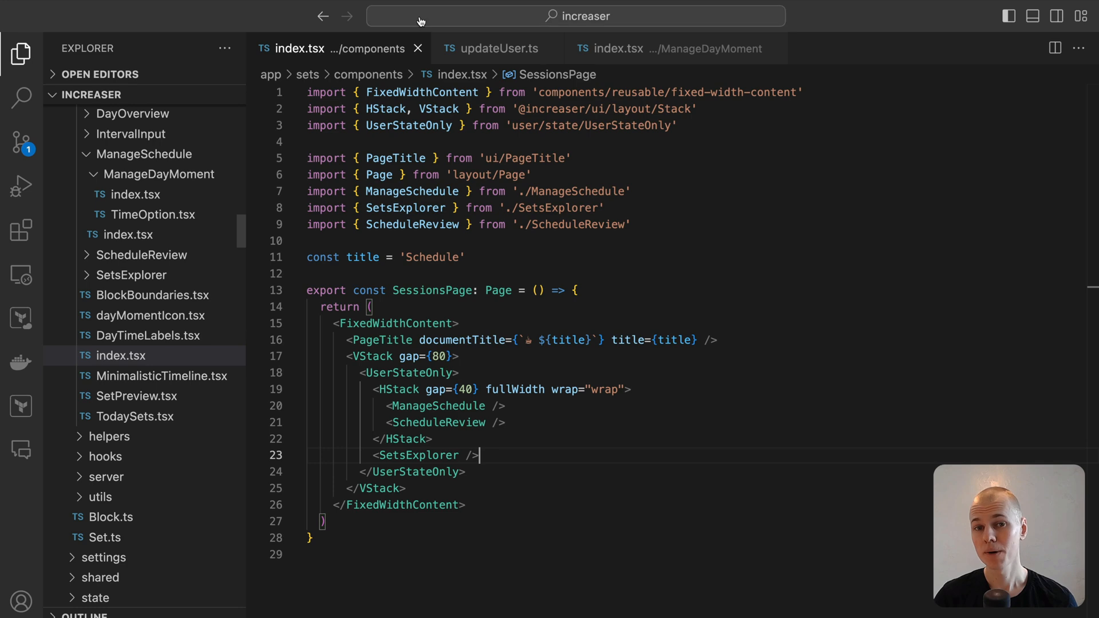
pyautogui.moveTo(436, 406)
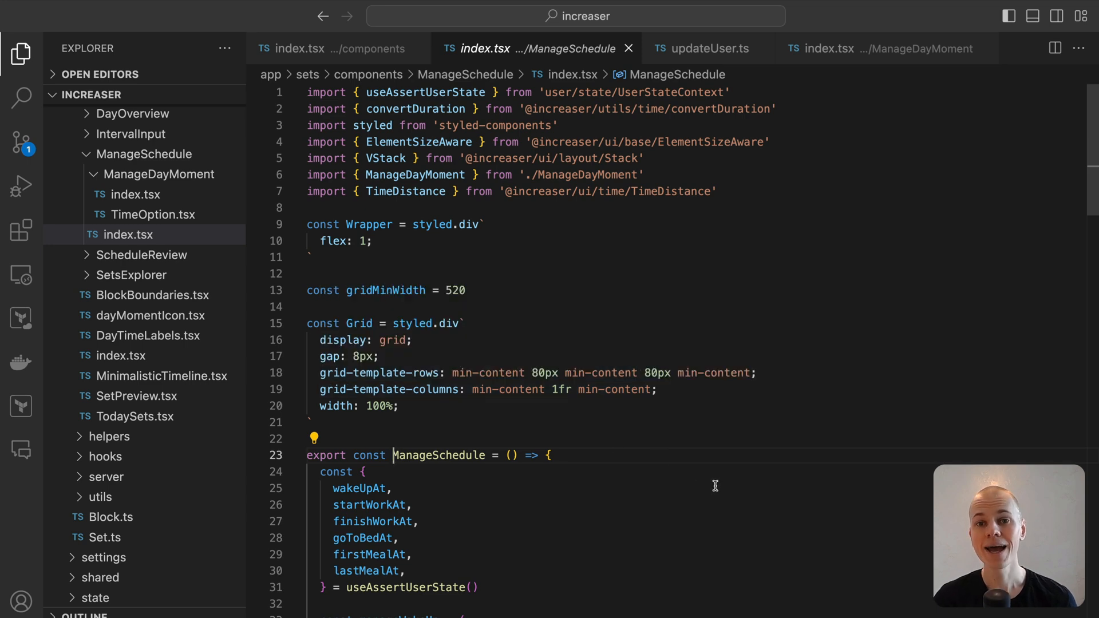
pyautogui.scroll(-3)
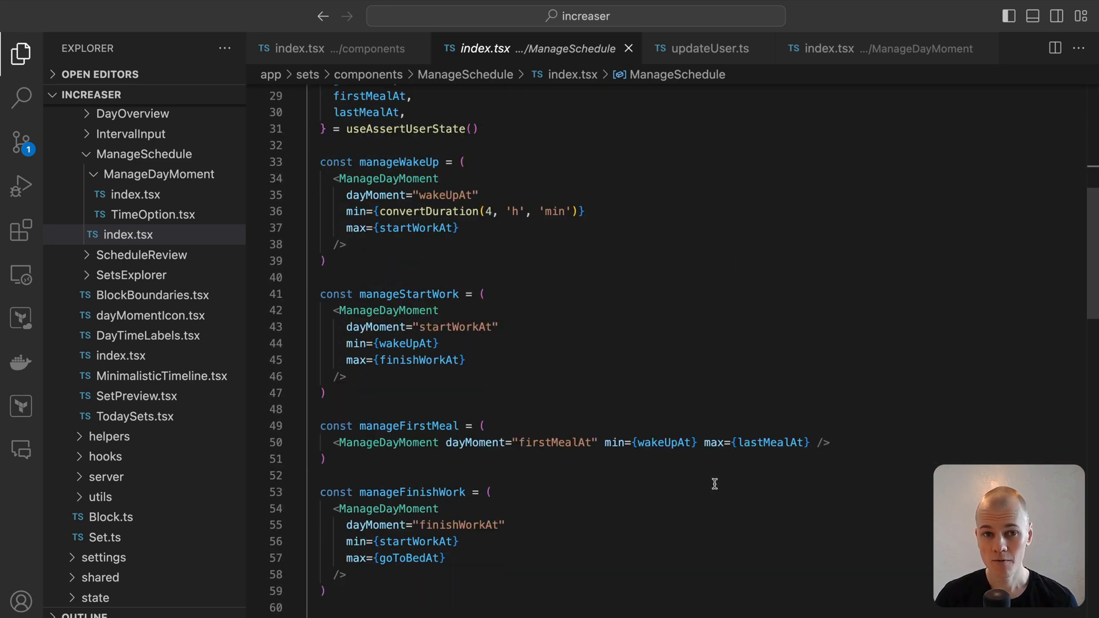
pyautogui.scroll(-3)
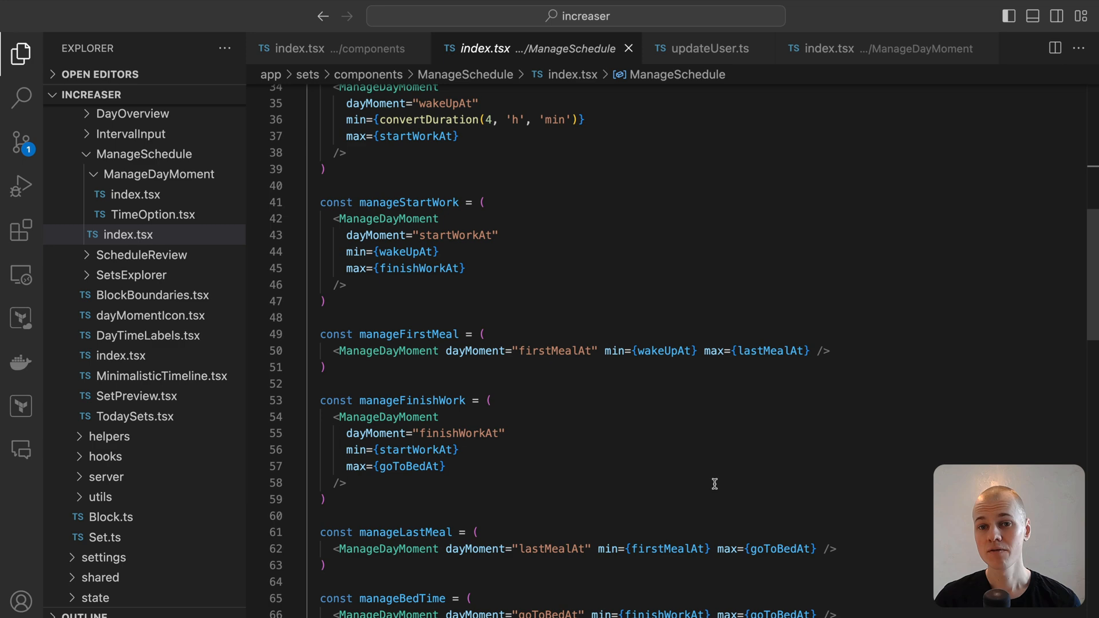
pyautogui.scroll(-3)
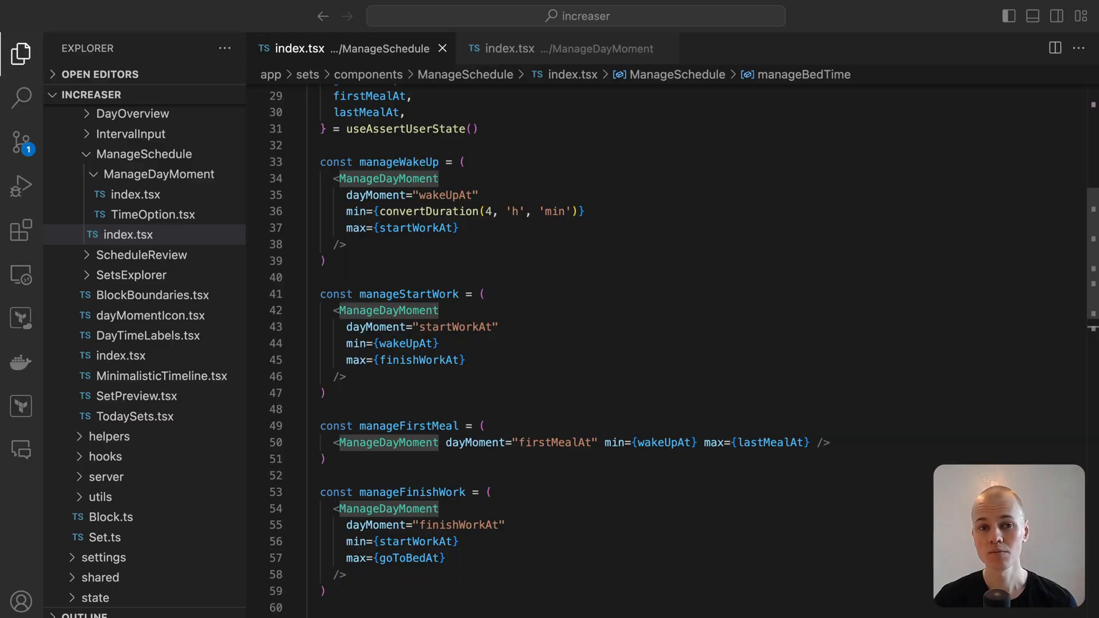
pyautogui.scroll(-3)
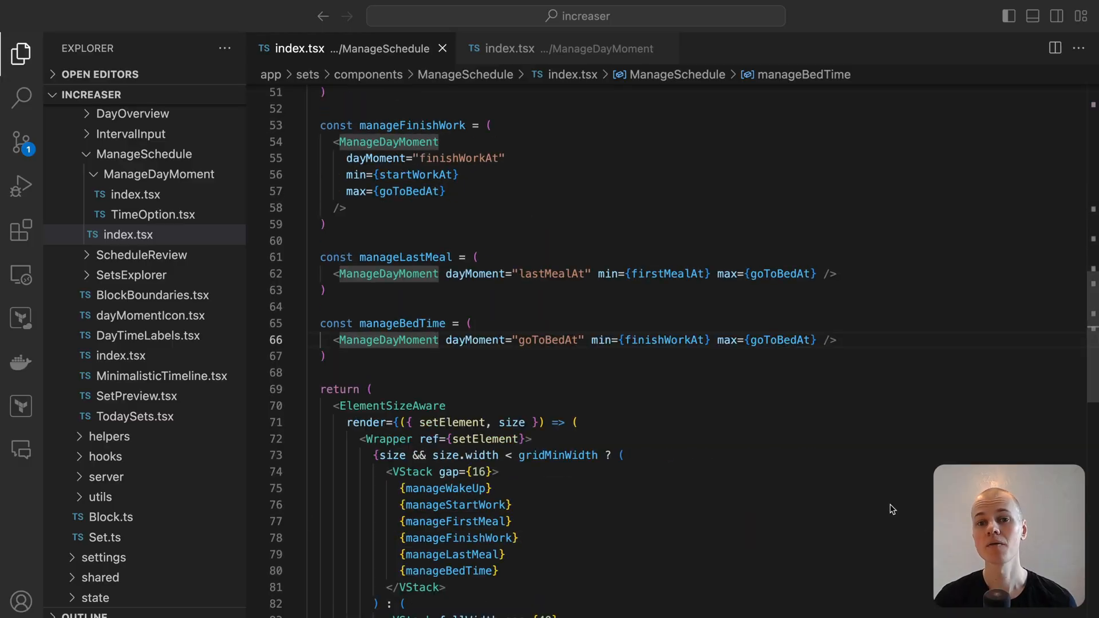
pyautogui.scroll(-3)
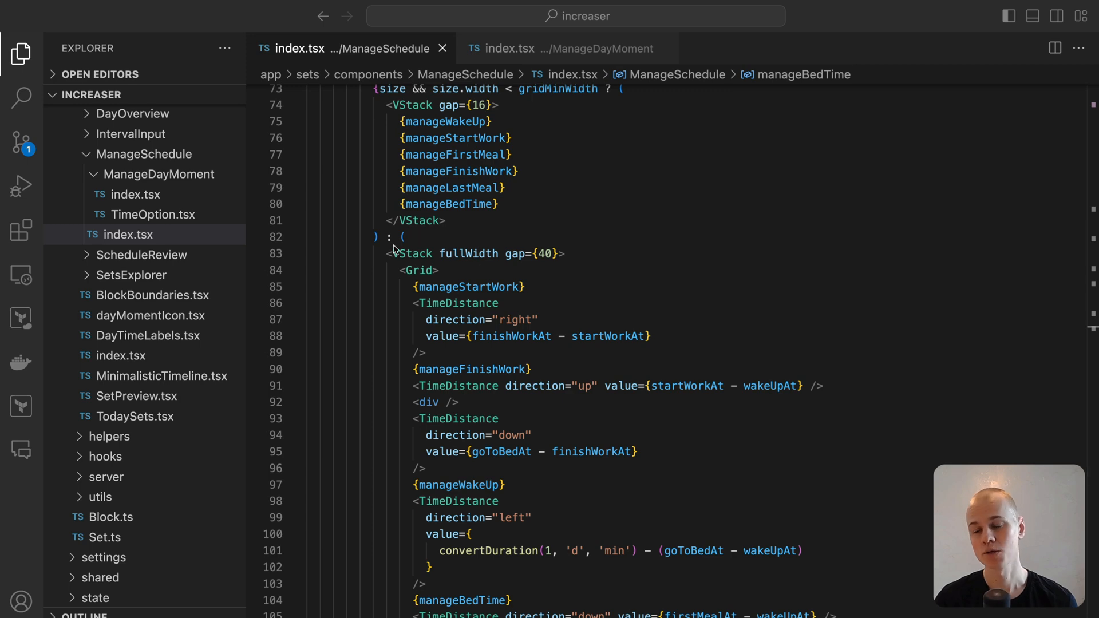
pyautogui.scroll(3)
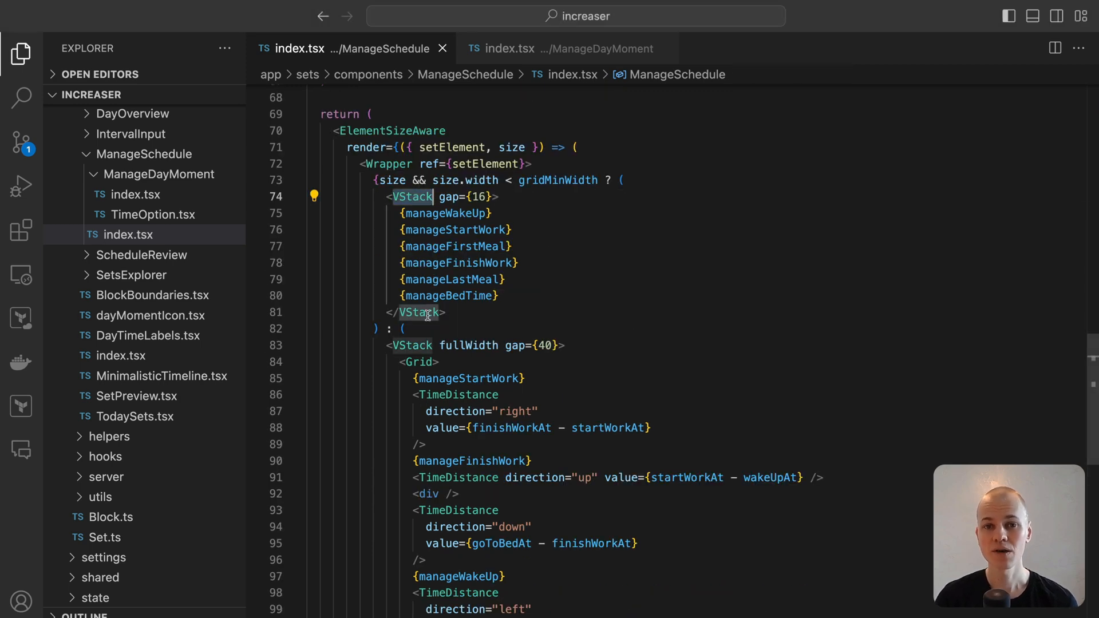
pyautogui.scroll(3)
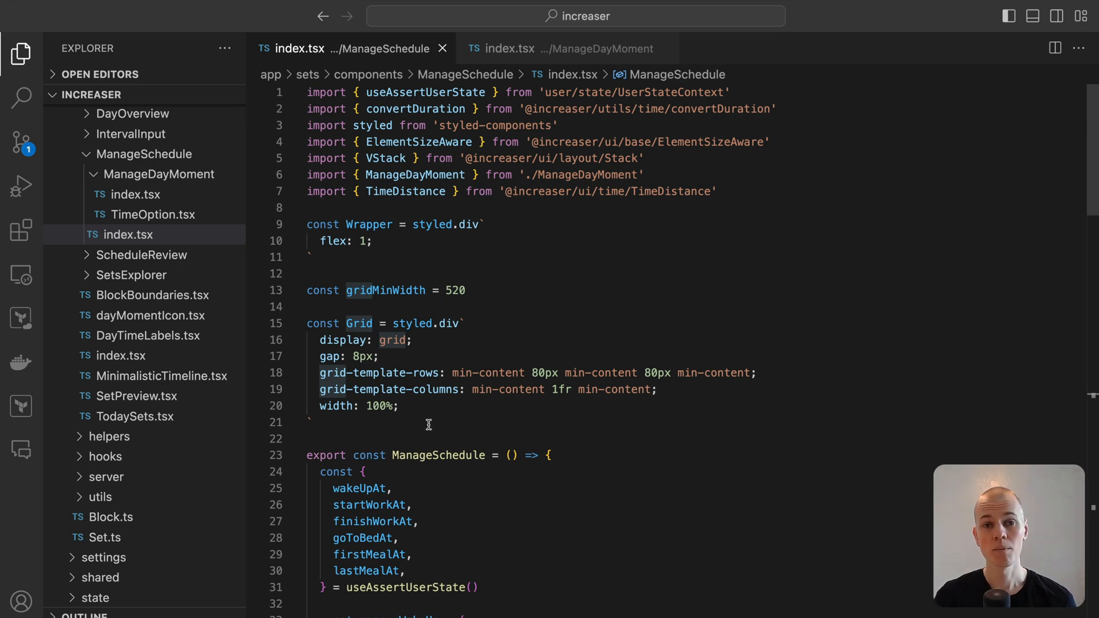
pyautogui.scroll(-3)
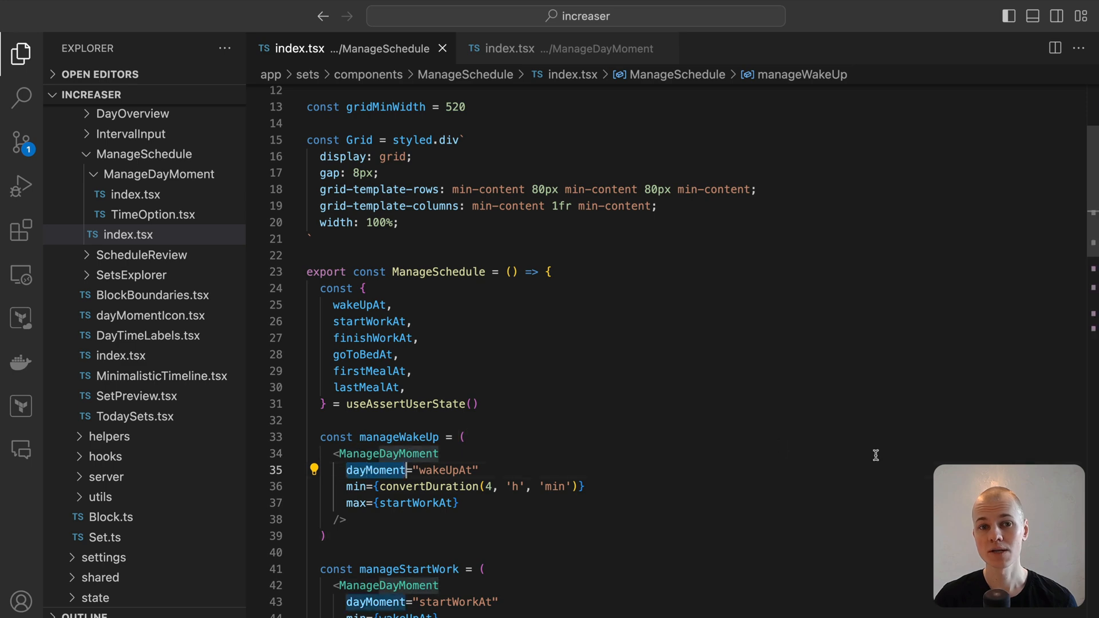
pyautogui.scroll(-3)
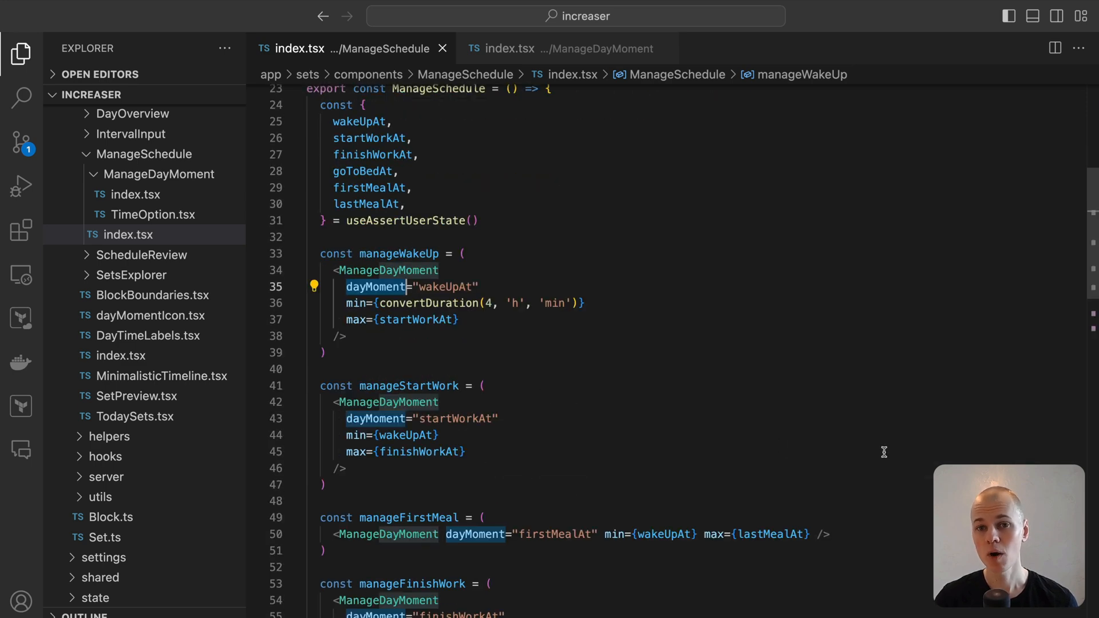
pyautogui.moveTo(852, 445)
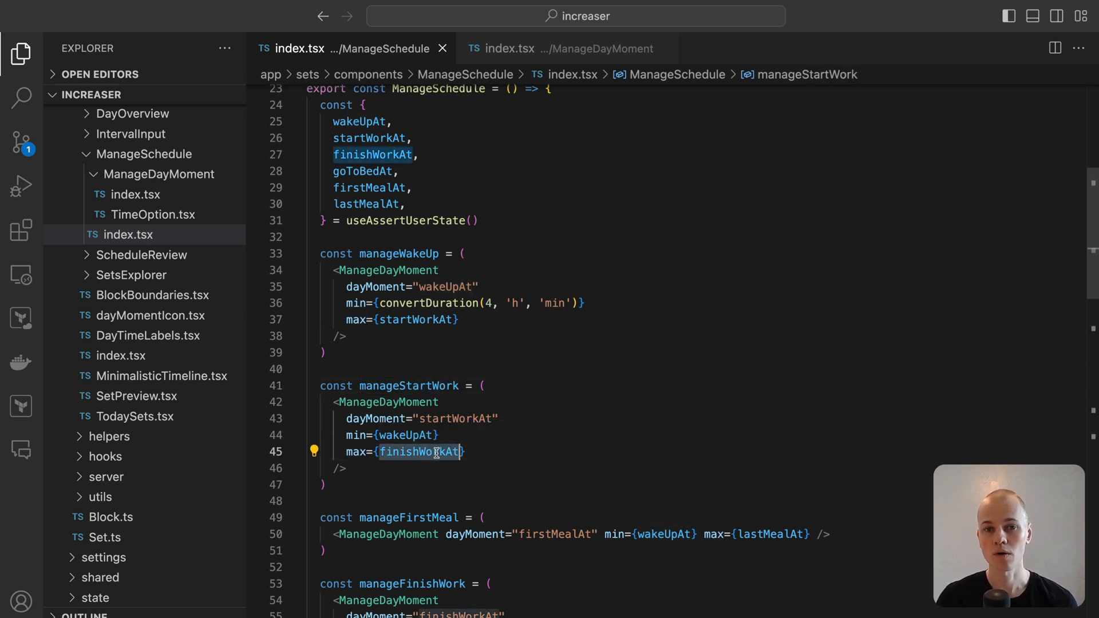
# Scroll through the ManageDayMoment index.tsx code to its useFloatingOptions call
pyautogui.click(564, 48)
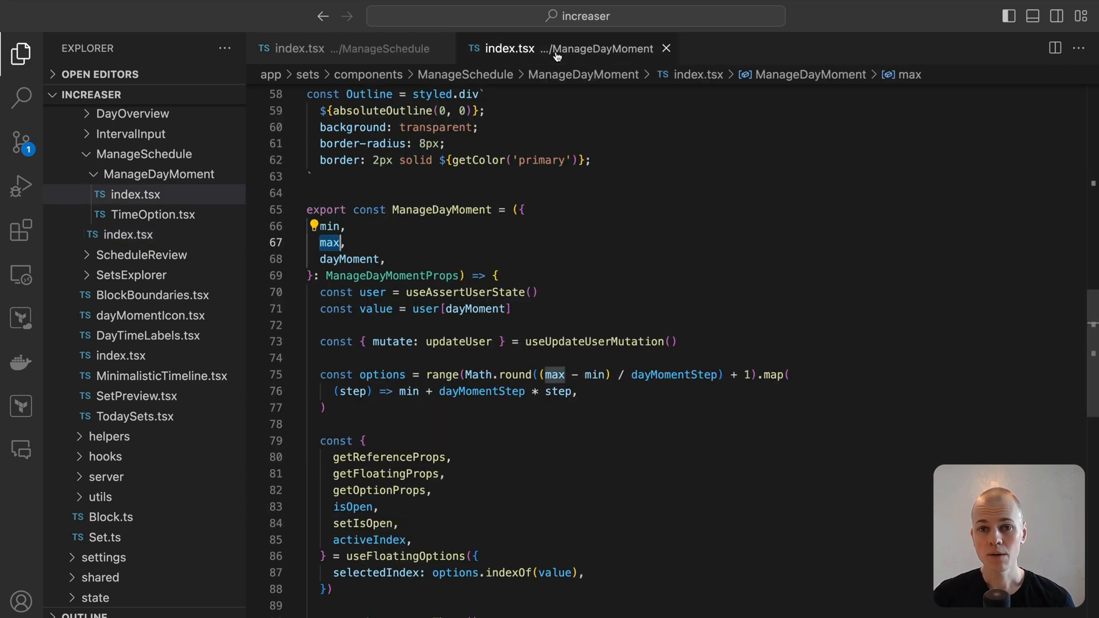
pyautogui.scroll(3)
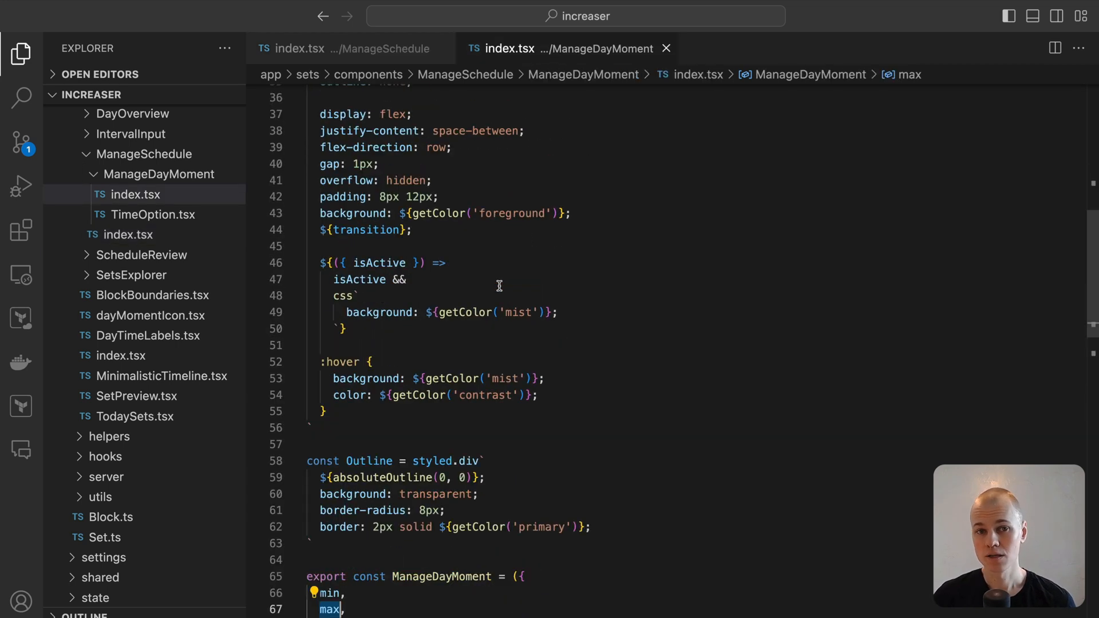
pyautogui.scroll(-3)
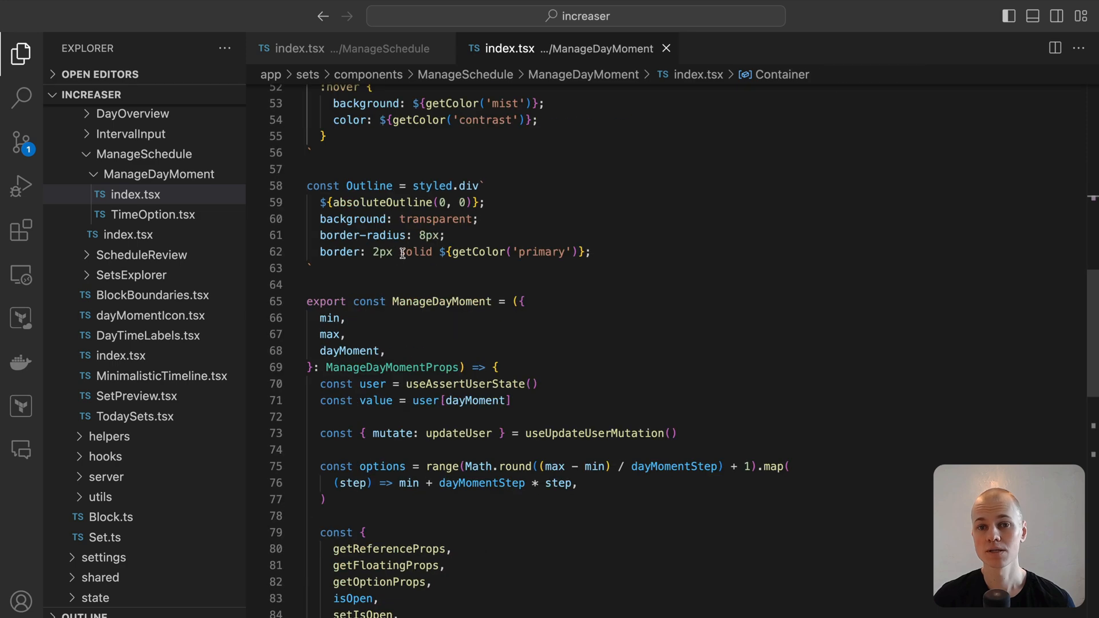
pyautogui.scroll(-3)
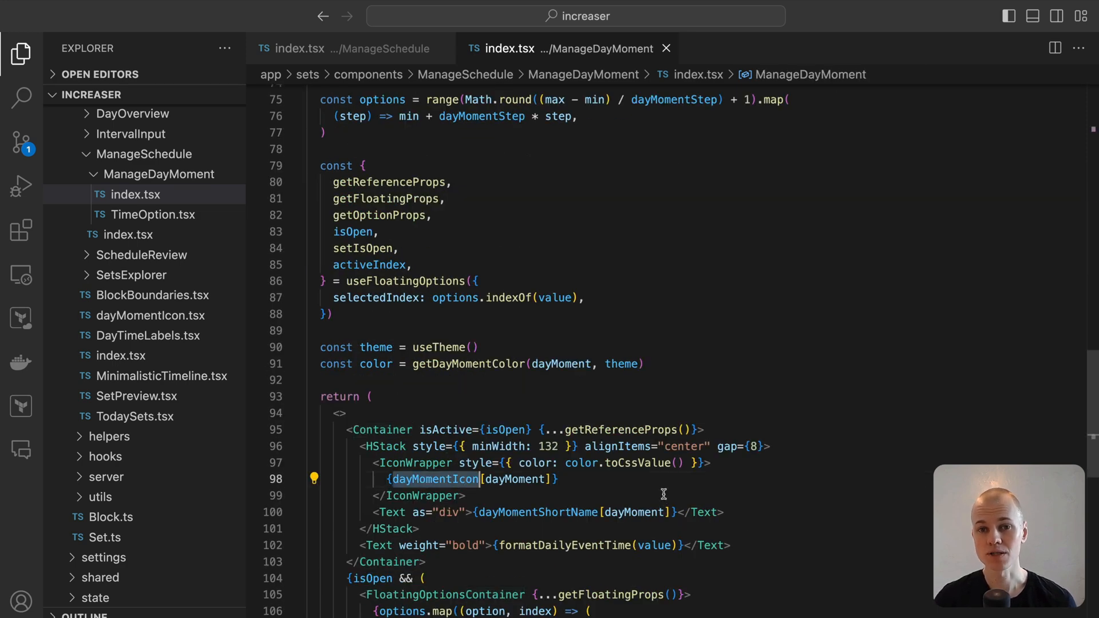
pyautogui.scroll(-3)
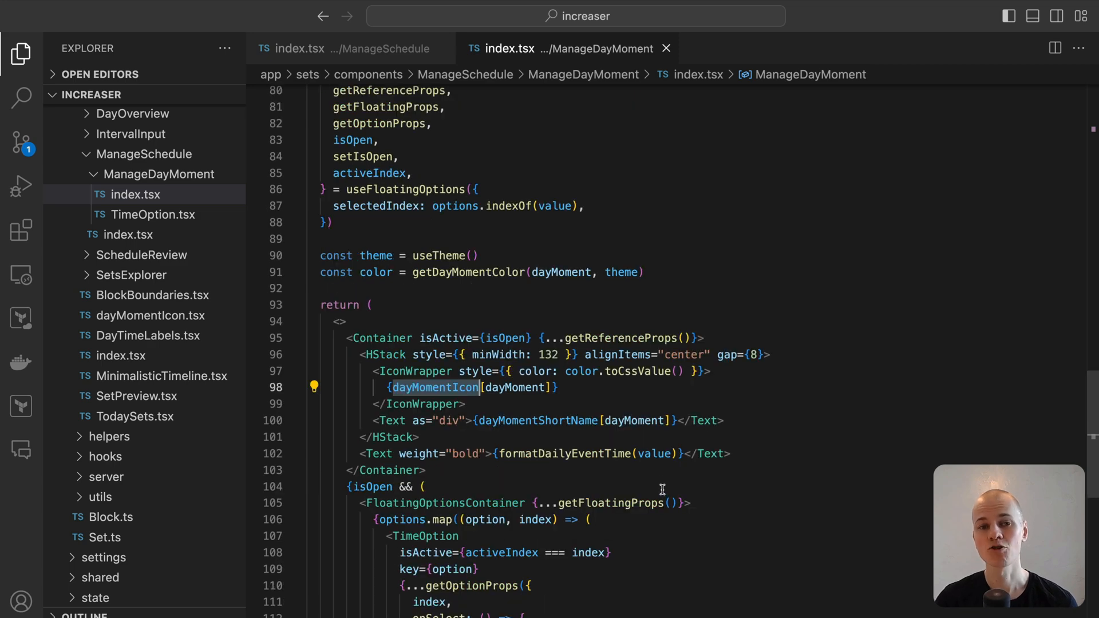
pyautogui.scroll(-3)
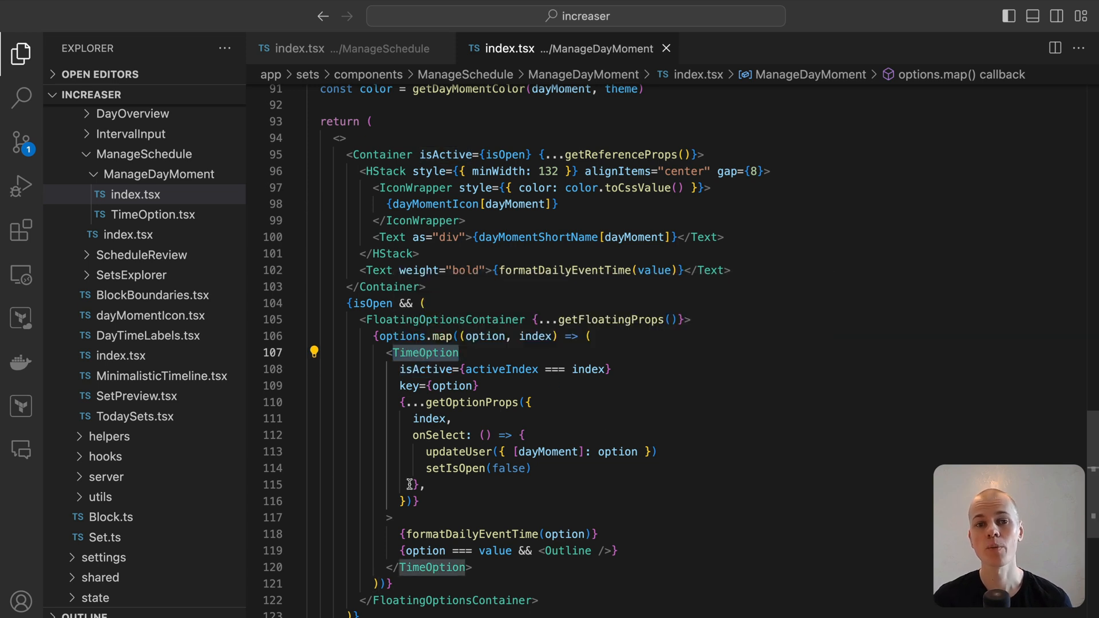
pyautogui.moveTo(459, 452)
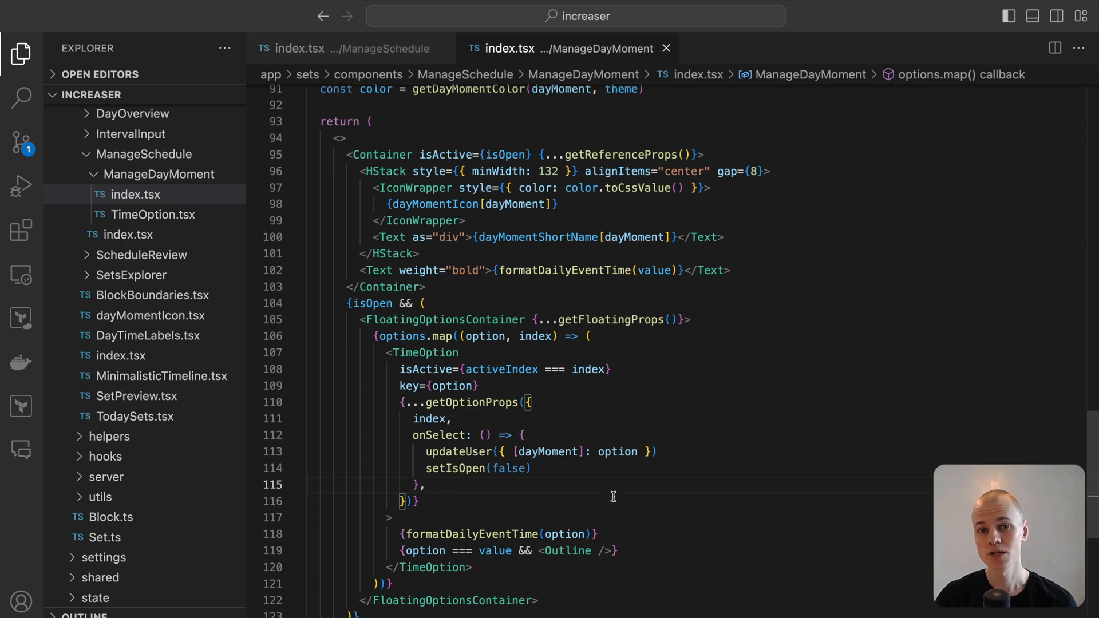
pyautogui.scroll(3)
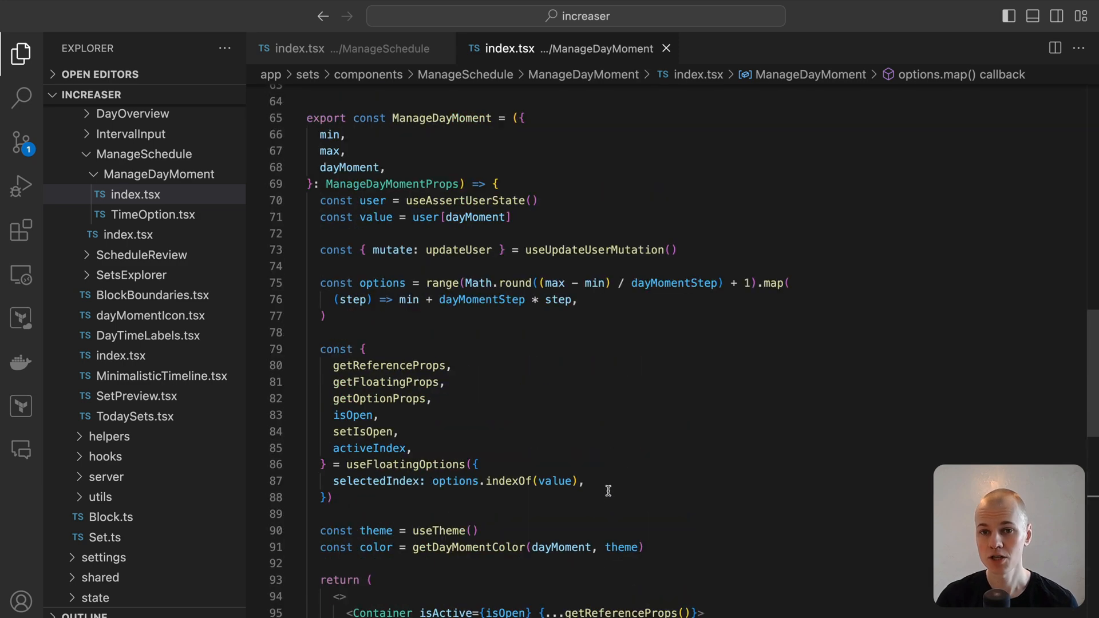
pyautogui.moveTo(468, 459)
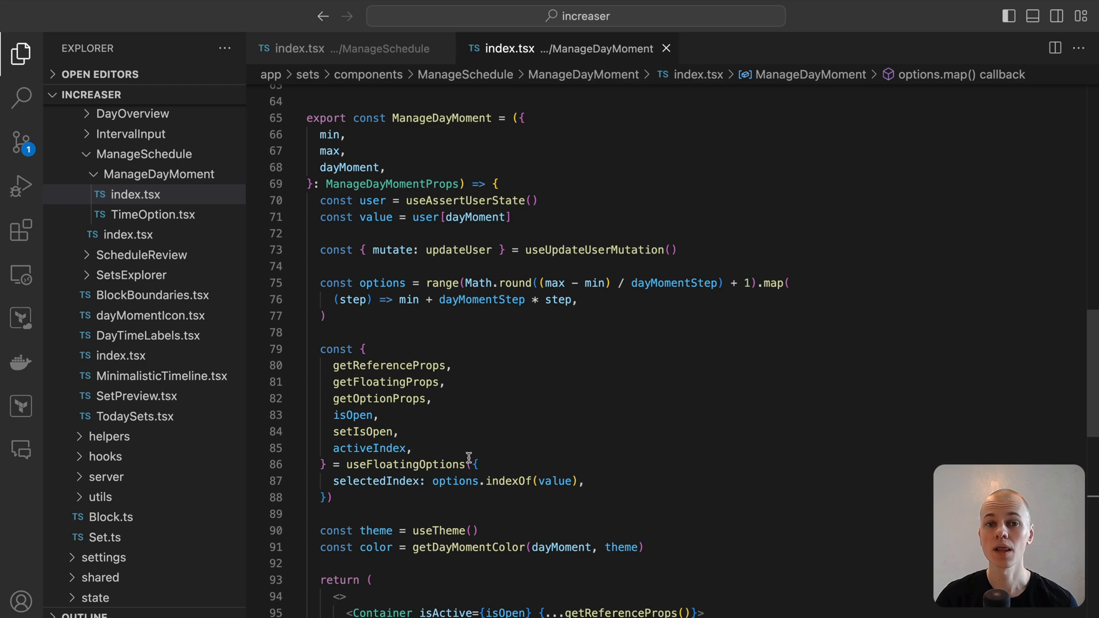
pyautogui.scroll(3)
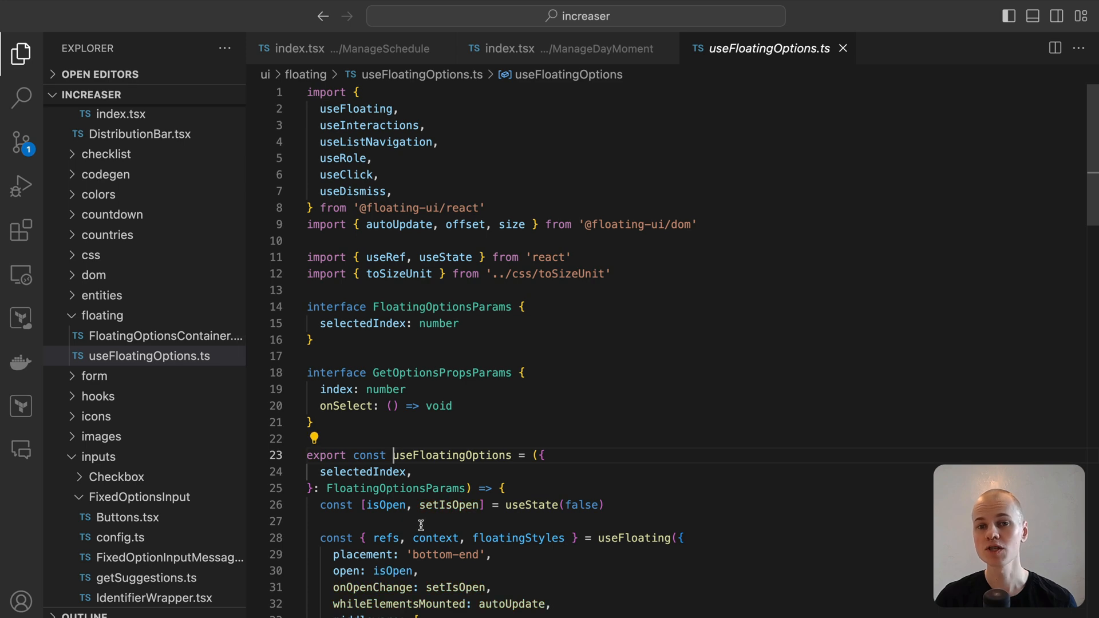
pyautogui.scroll(-3)
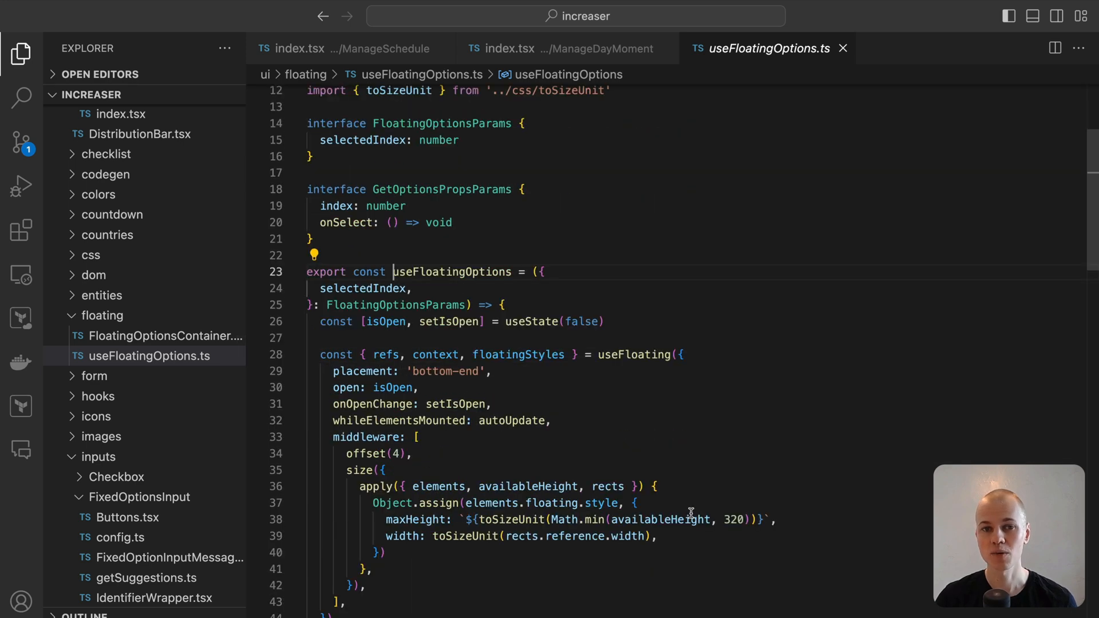
pyautogui.scroll(-3)
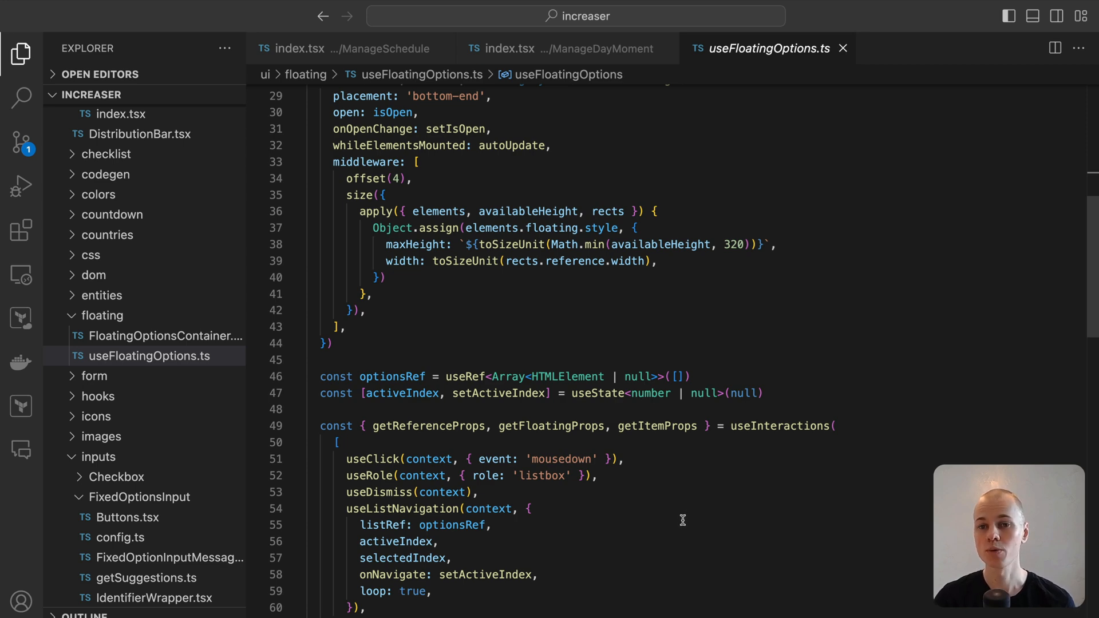
pyautogui.scroll(3)
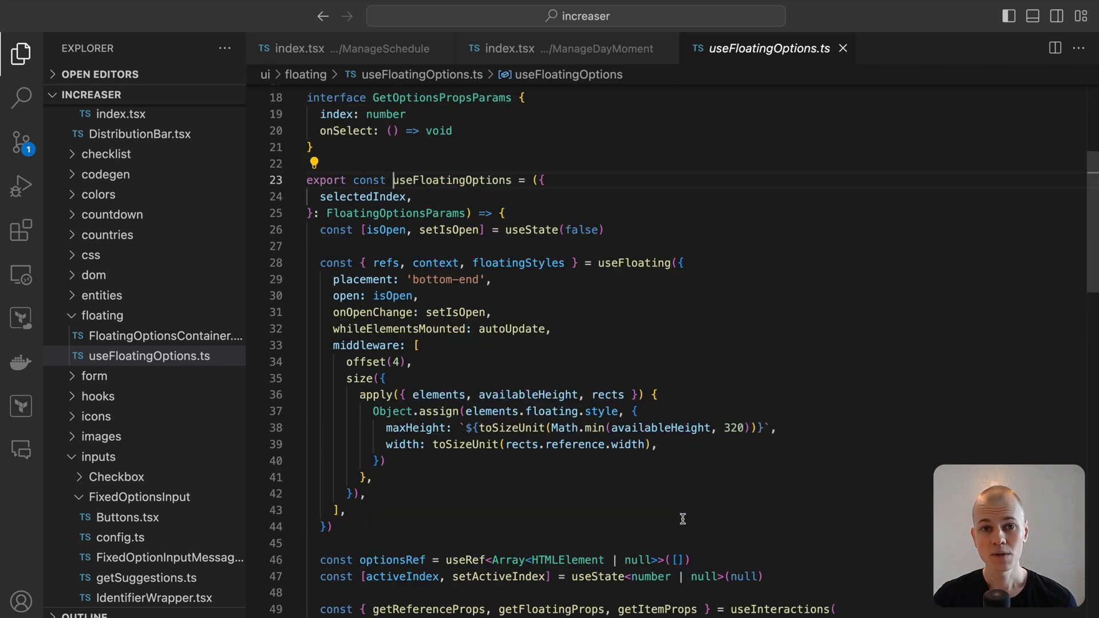
pyautogui.scroll(-3)
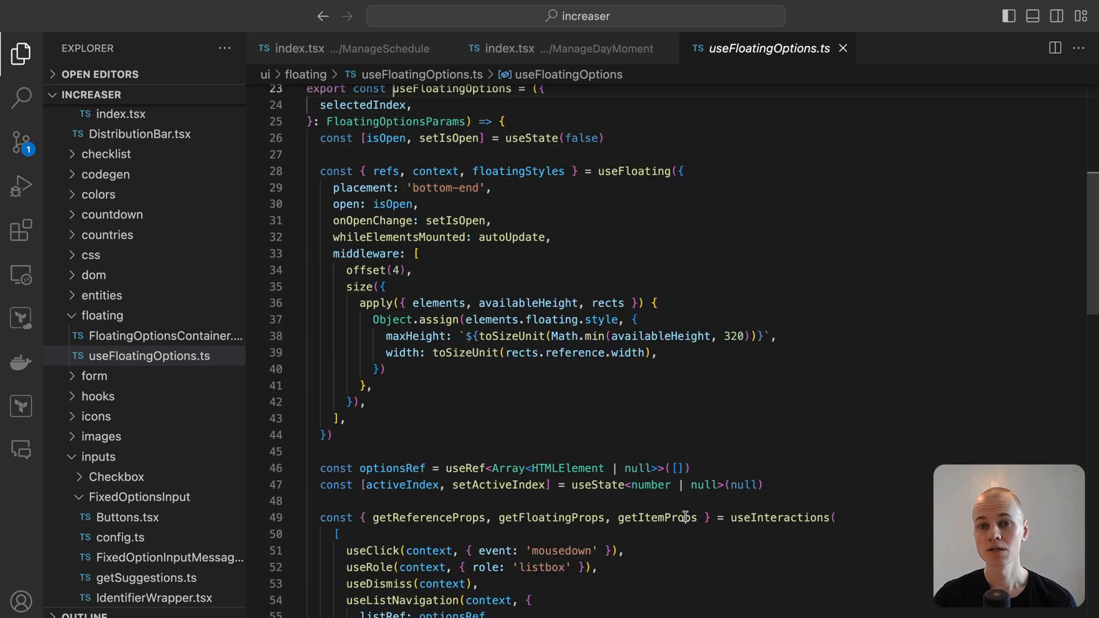
pyautogui.scroll(-3)
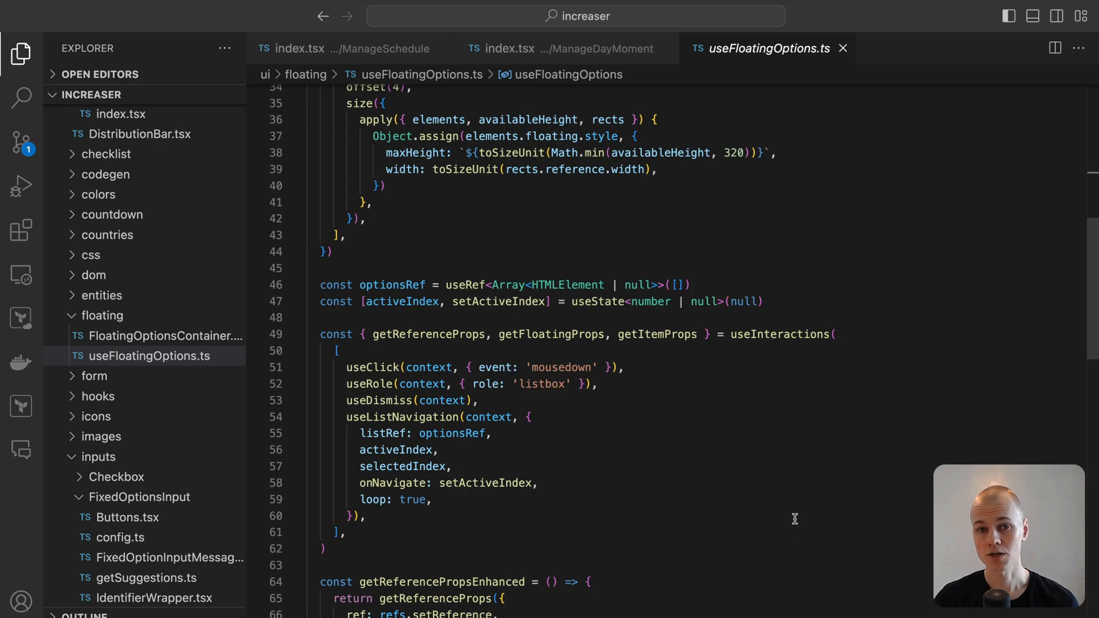
pyautogui.doubleClick(780, 334)
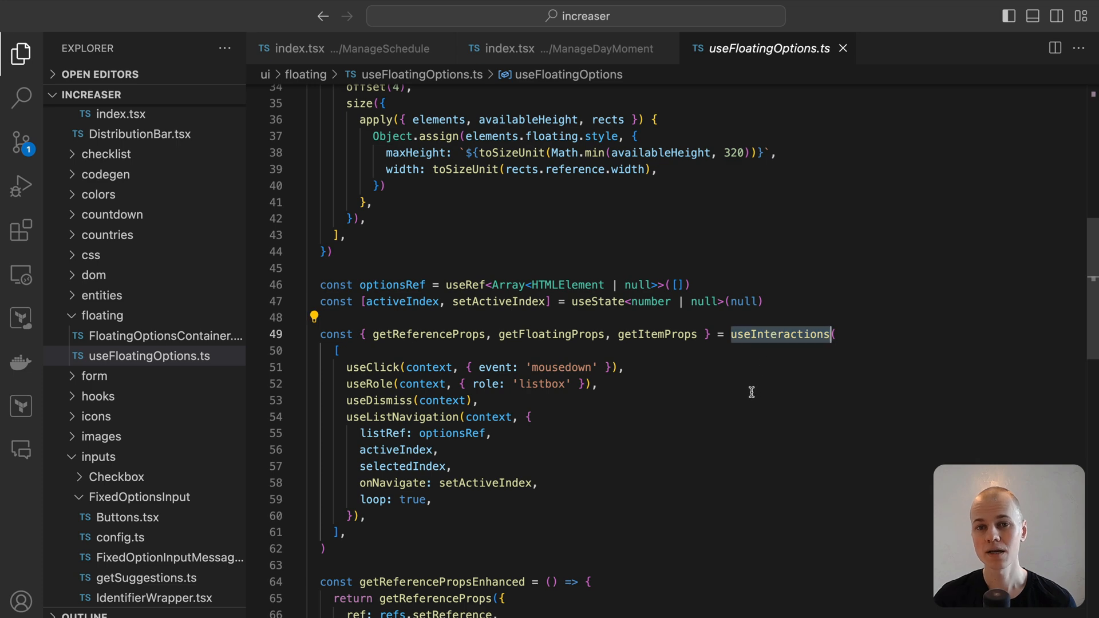
pyautogui.scroll(-3)
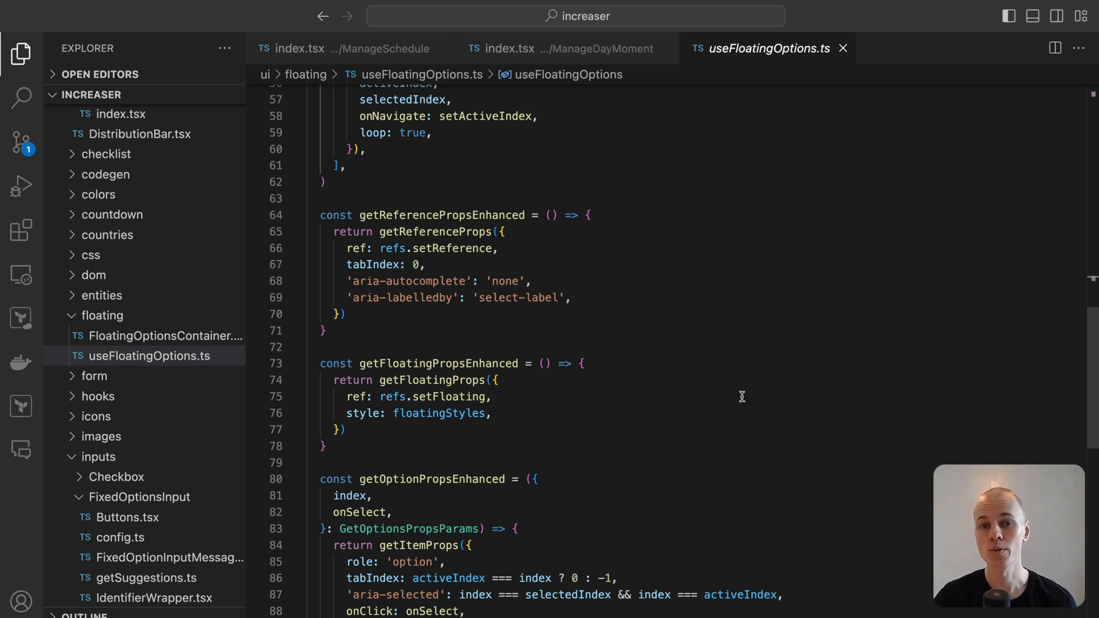
pyautogui.moveTo(671, 411)
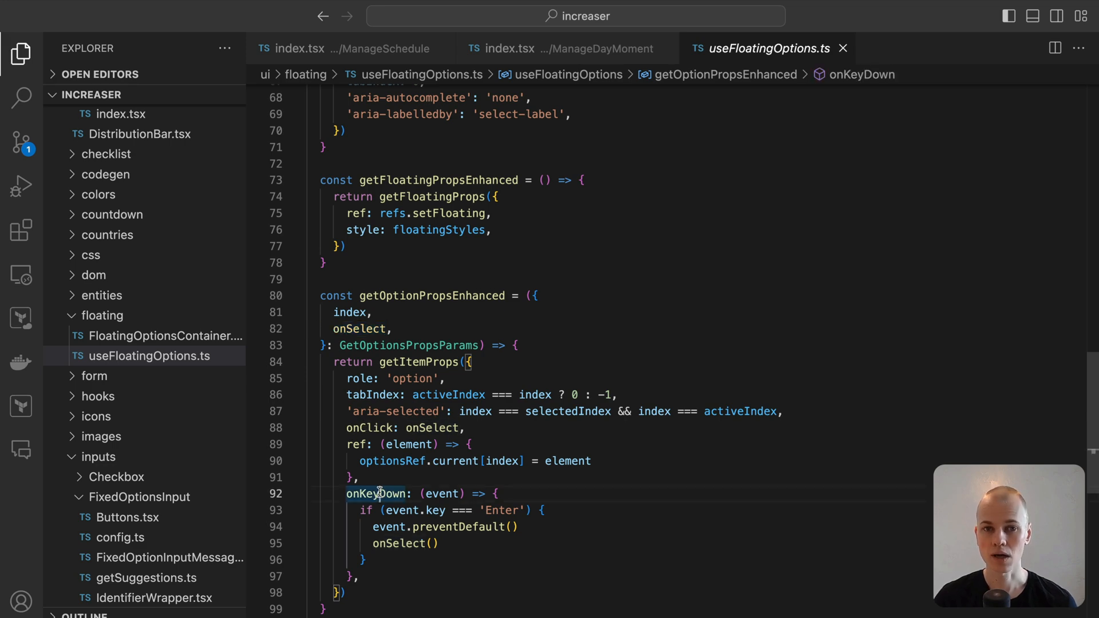
pyautogui.scroll(-3)
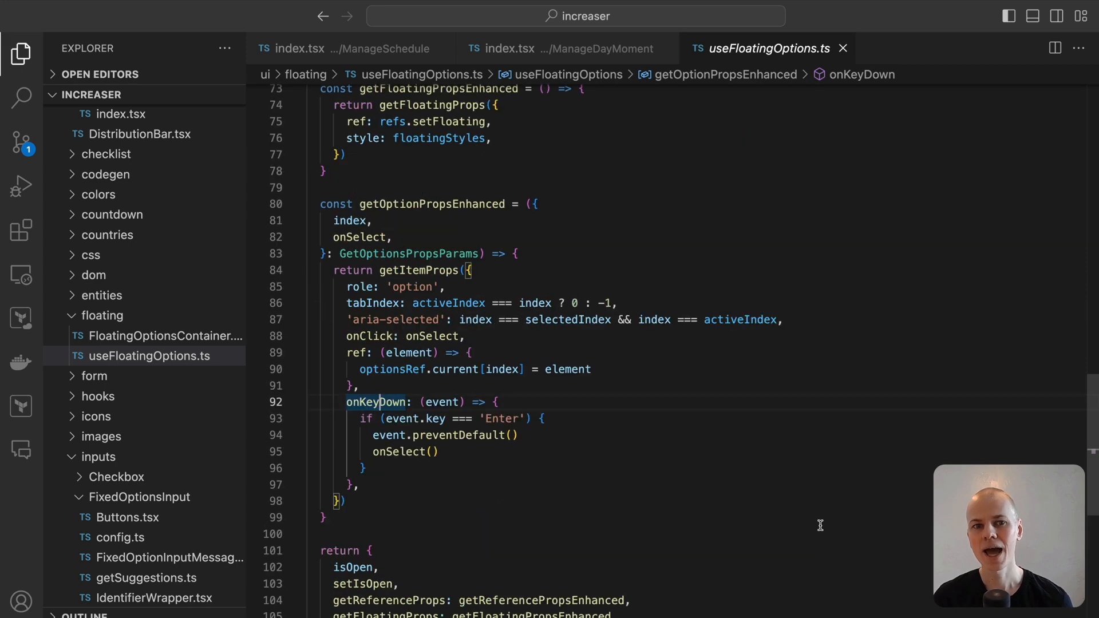
pyautogui.moveTo(793, 509)
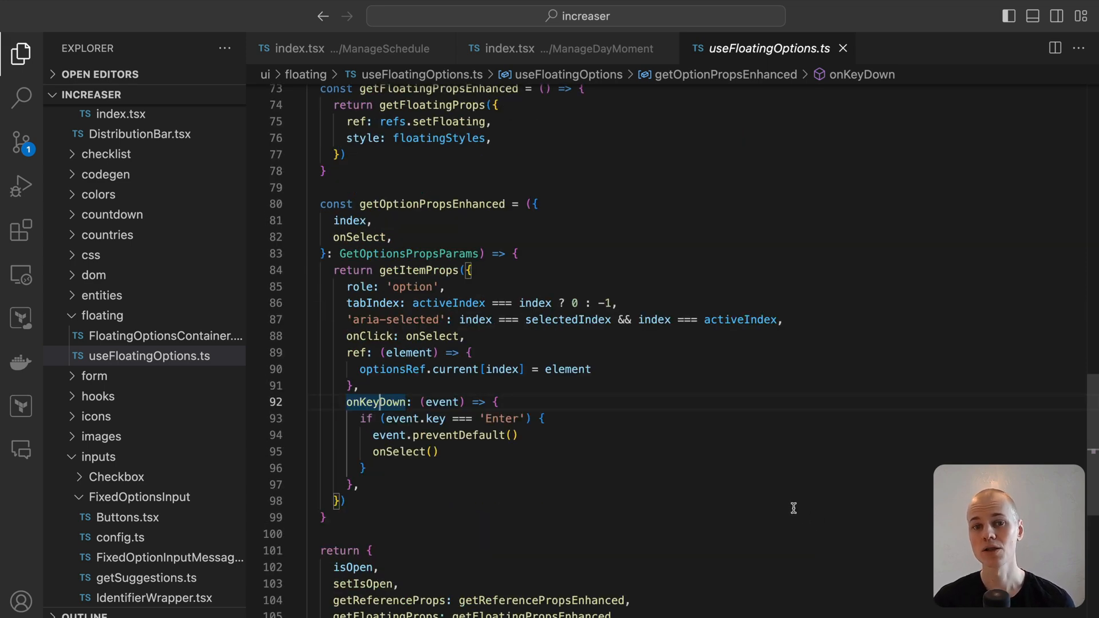
pyautogui.scroll(3)
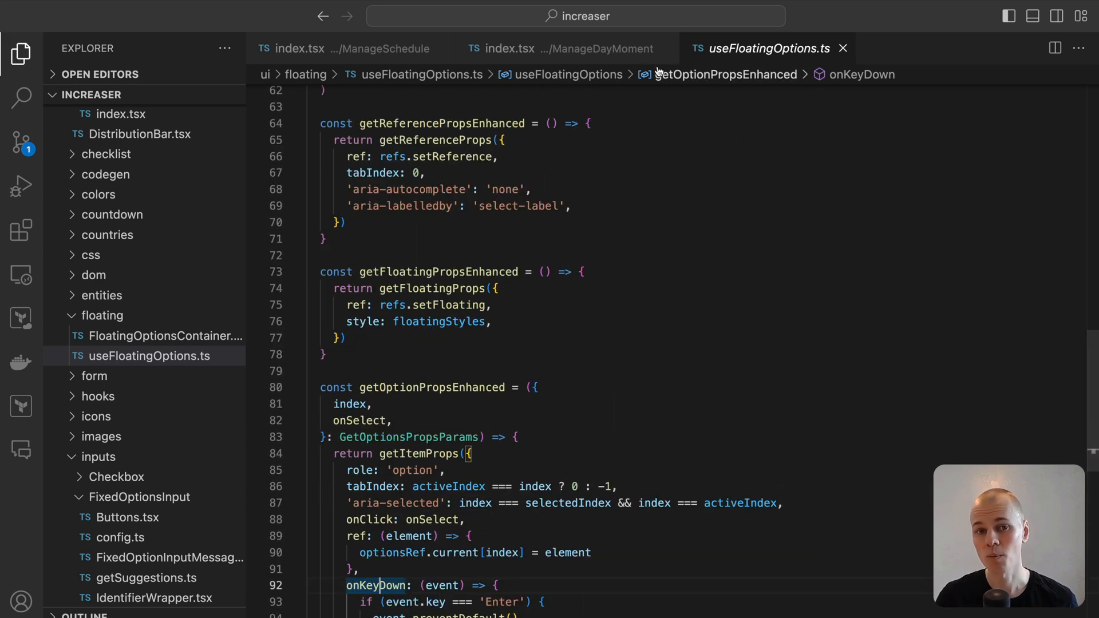
# Scroll down the ManageDayMoment index.tsx code, then switch to Increaser's schedule page
pyautogui.click(565, 49)
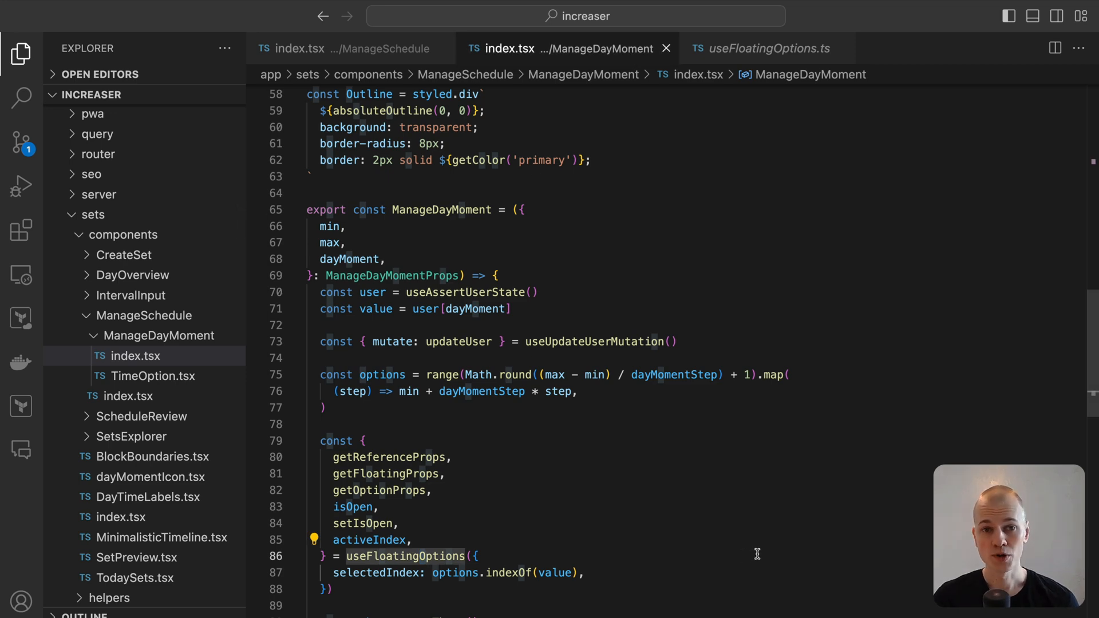
pyautogui.scroll(-3)
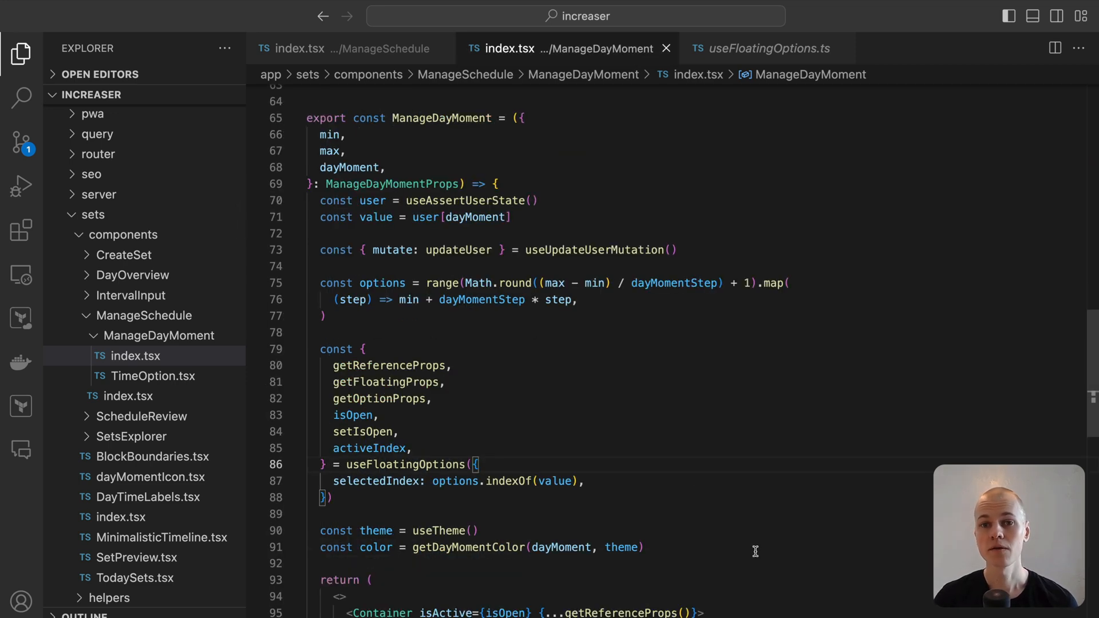
pyautogui.scroll(-3)
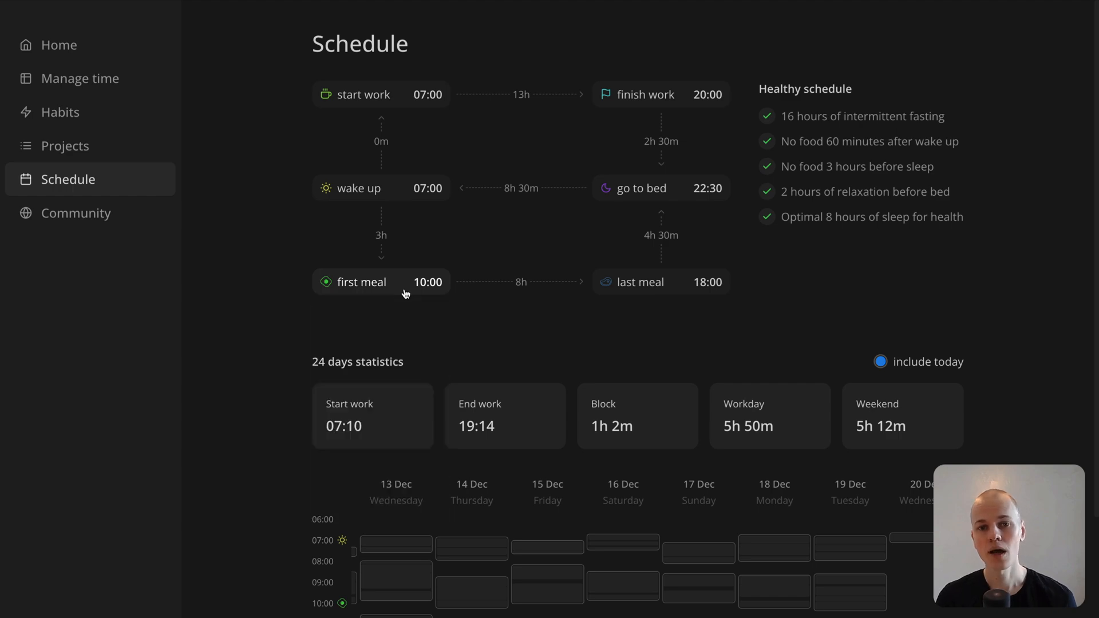
pyautogui.press('alt+tab')
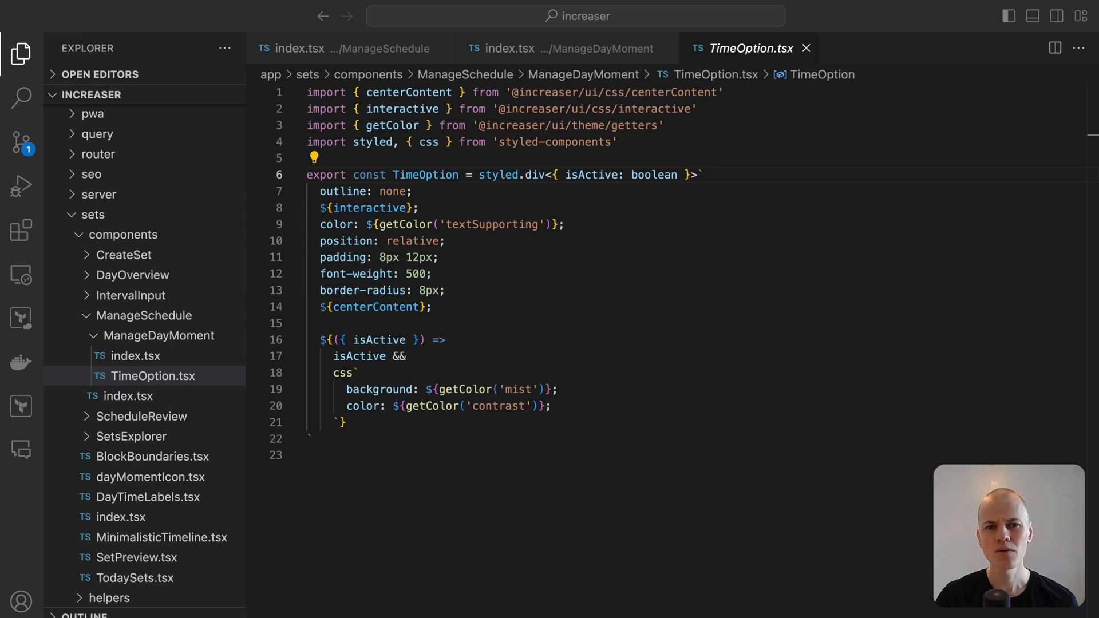
# Highlight the isActive property in TimeOption.tsx and scroll back up the file
pyautogui.doubleClick(425, 174)
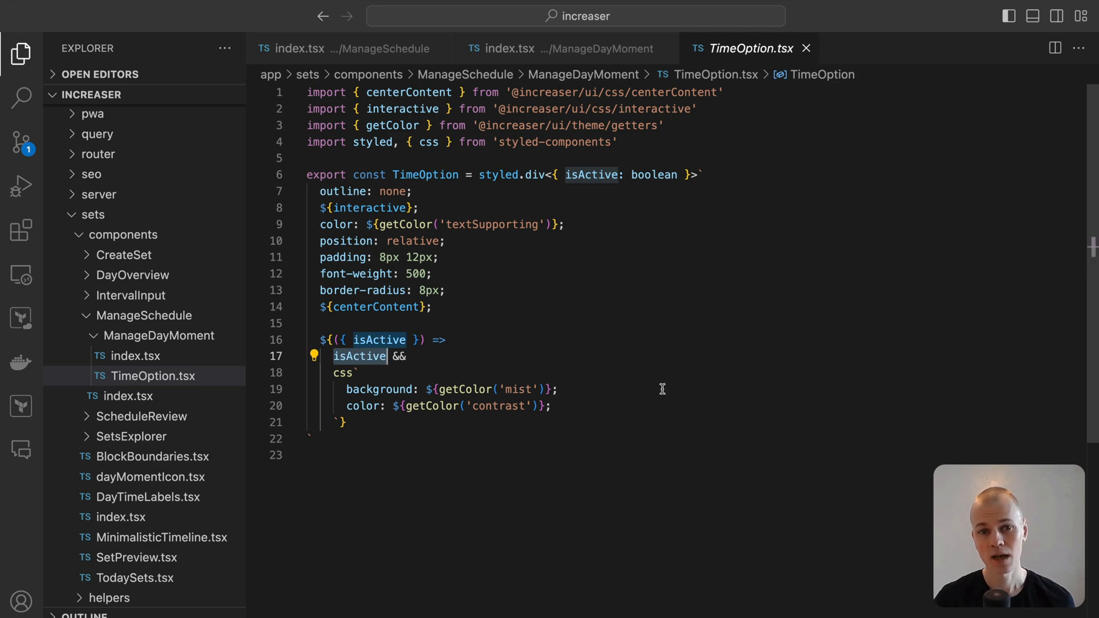
pyautogui.moveTo(587, 48)
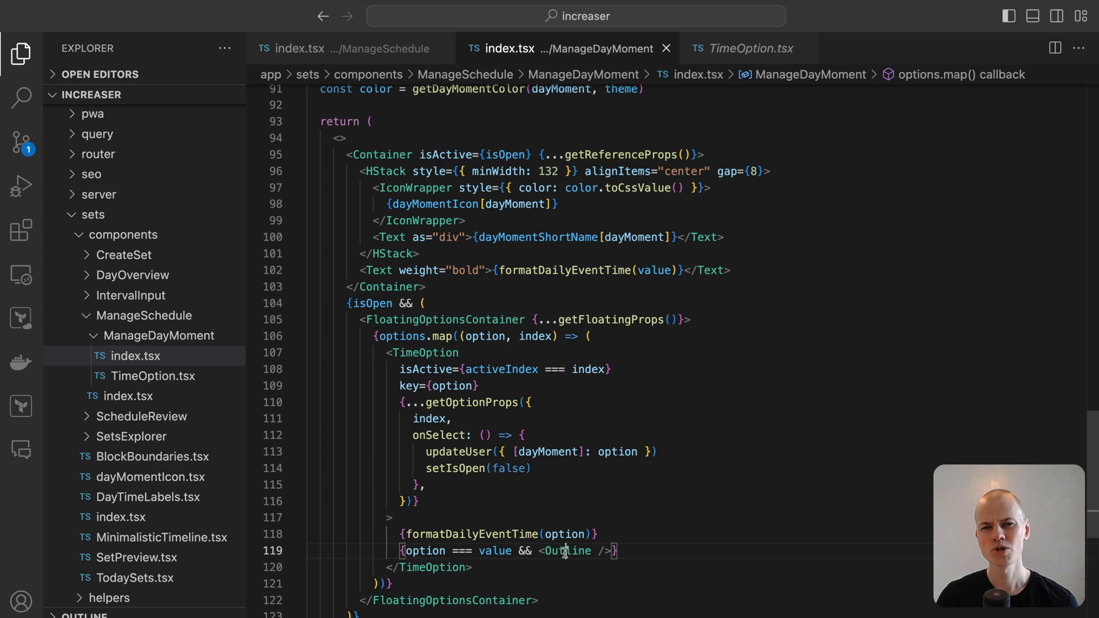
pyautogui.scroll(3)
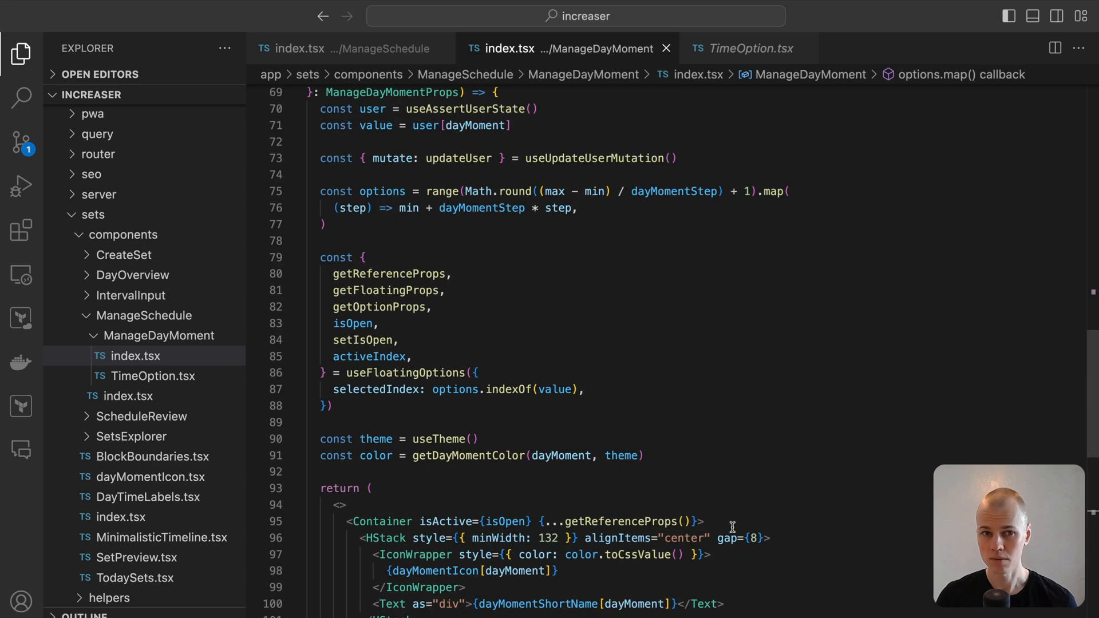
pyautogui.scroll(3)
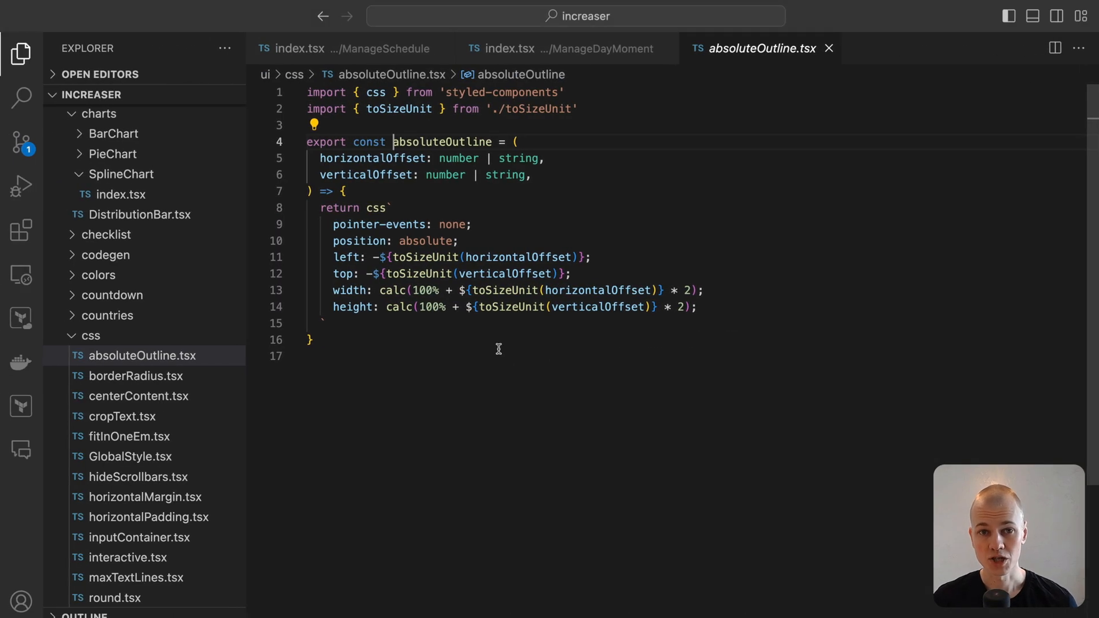
# Return to ManageDayMoment index.tsx and go to the useUpdateUserMutation definition
pyautogui.click(568, 48)
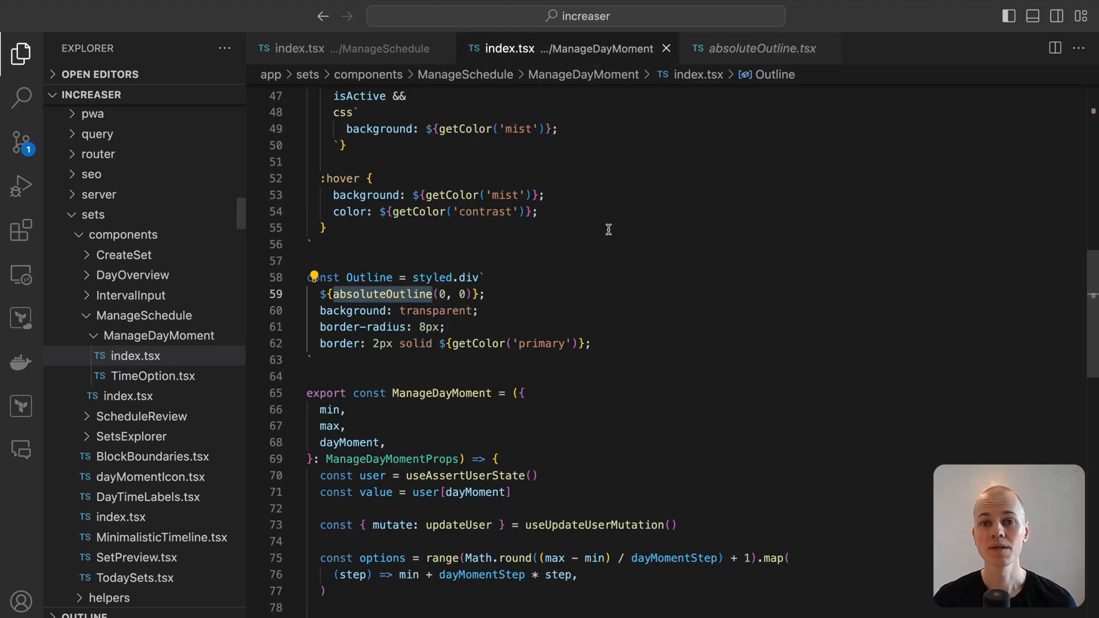
pyautogui.scroll(-3)
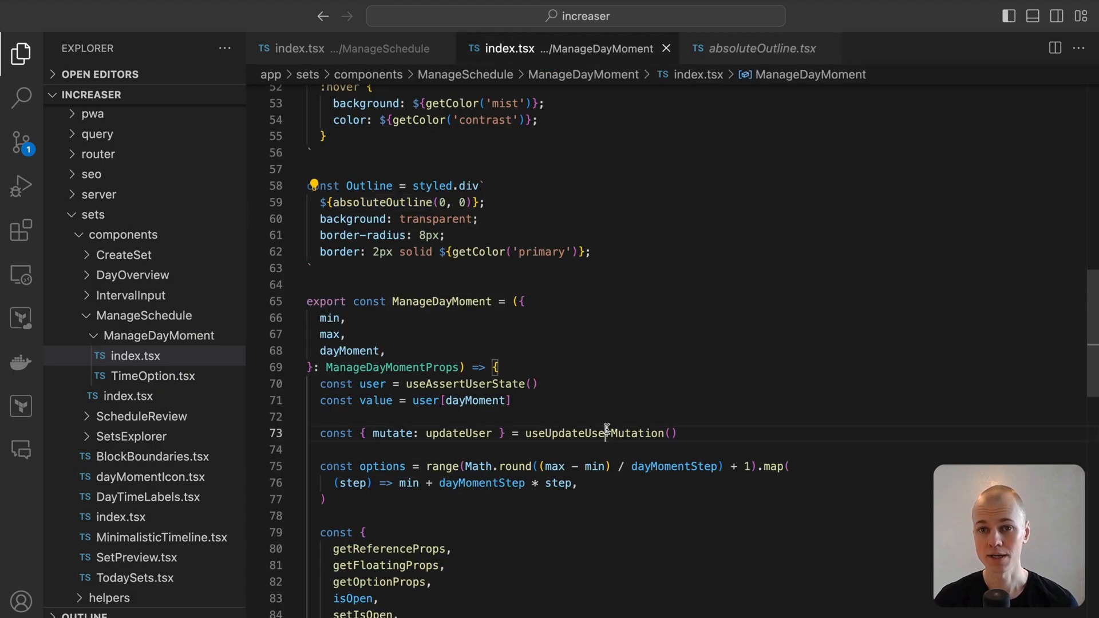
pyautogui.click(596, 433)
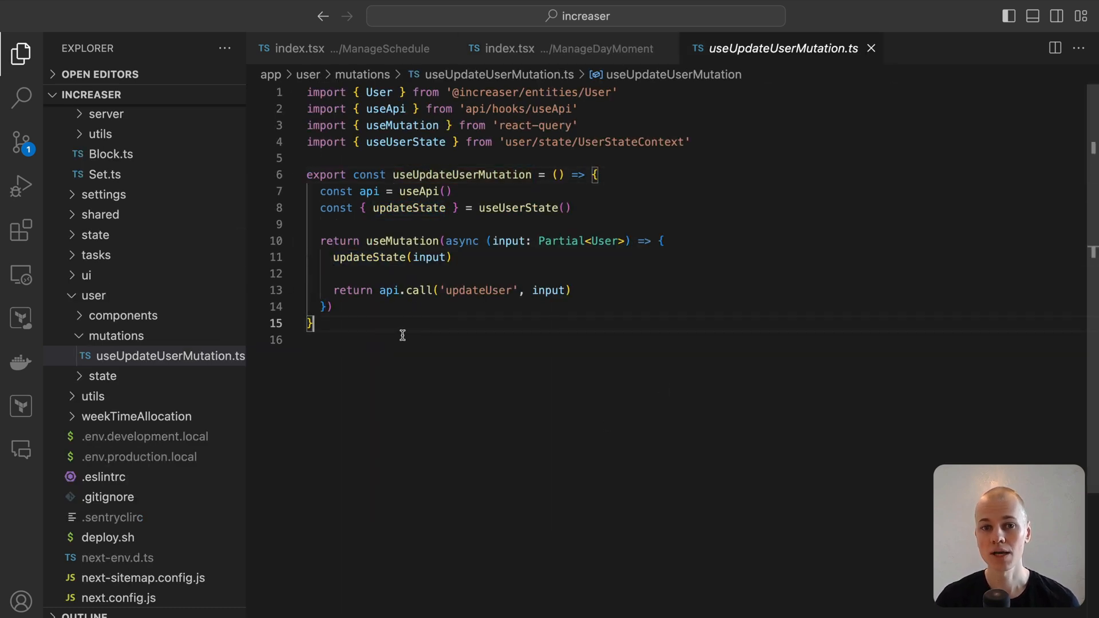
pyautogui.moveTo(559, 315)
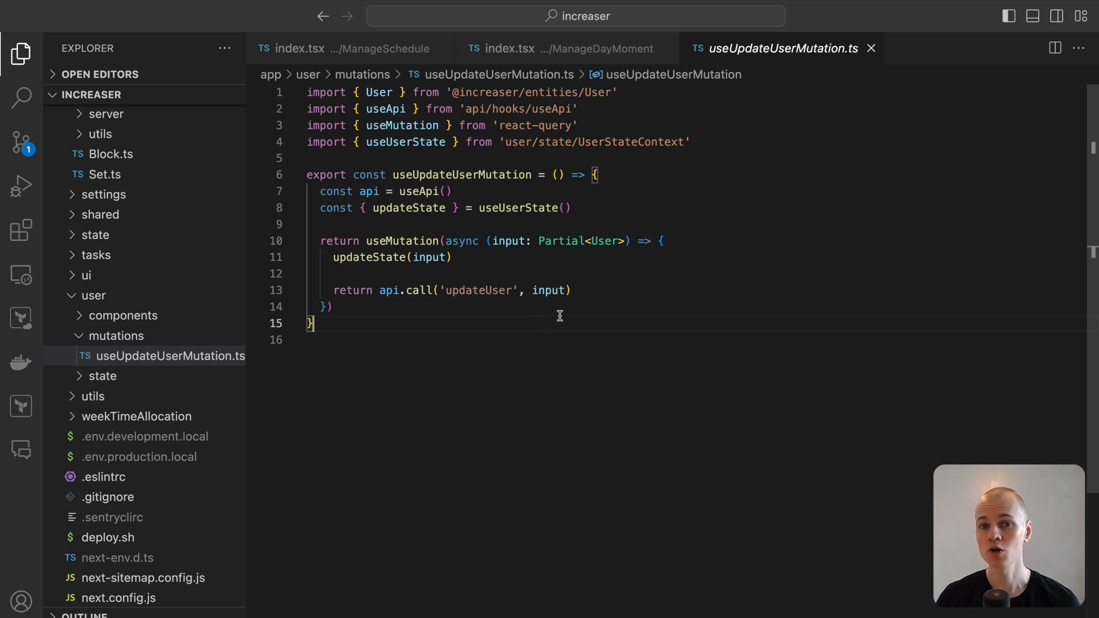
pyautogui.moveTo(557, 306)
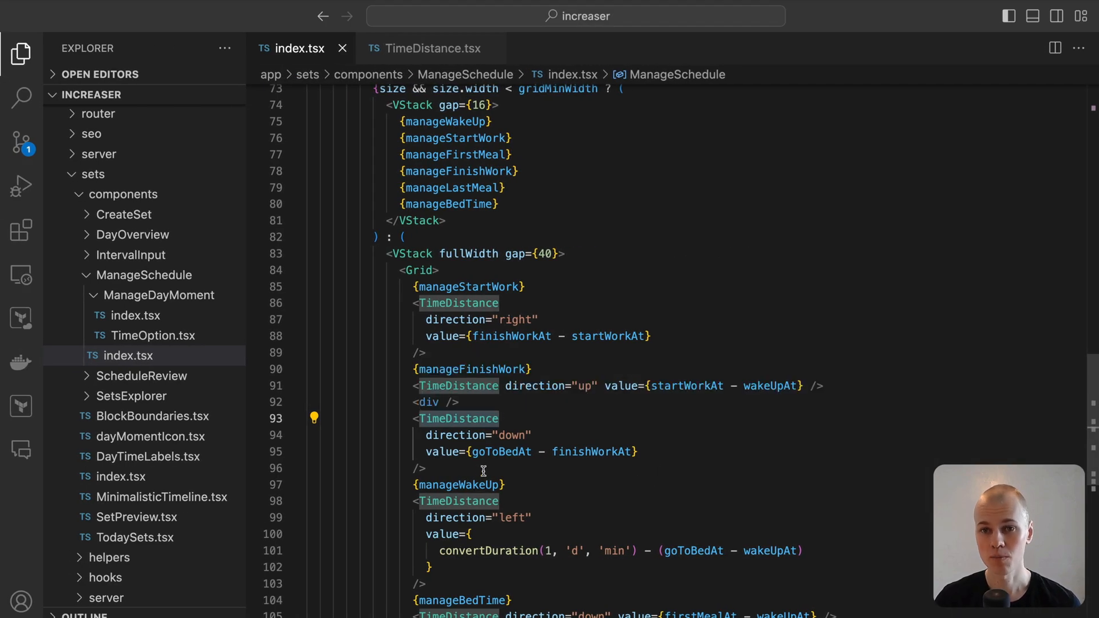
# Open TimeDistance.tsx and jump to its Container definition
pyautogui.click(433, 47)
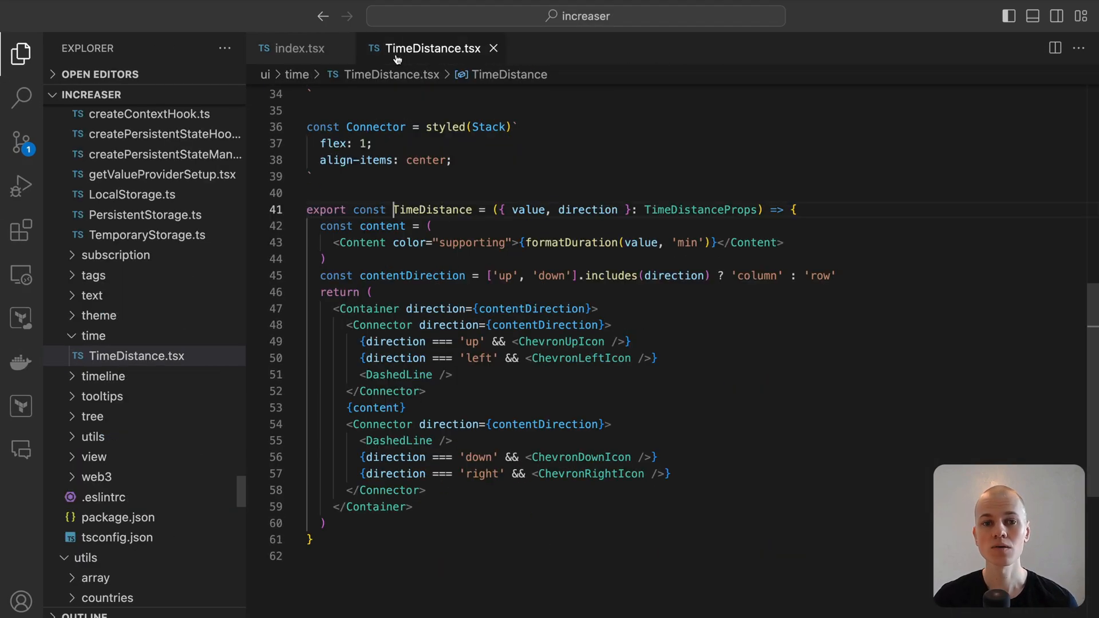
pyautogui.click(394, 309)
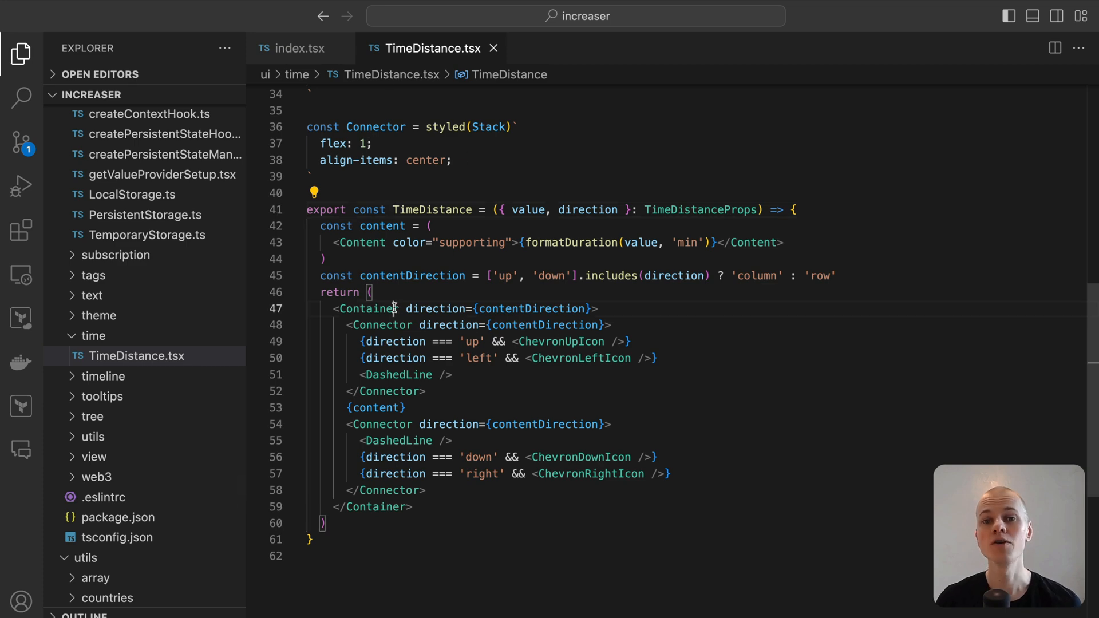
pyautogui.scroll(3)
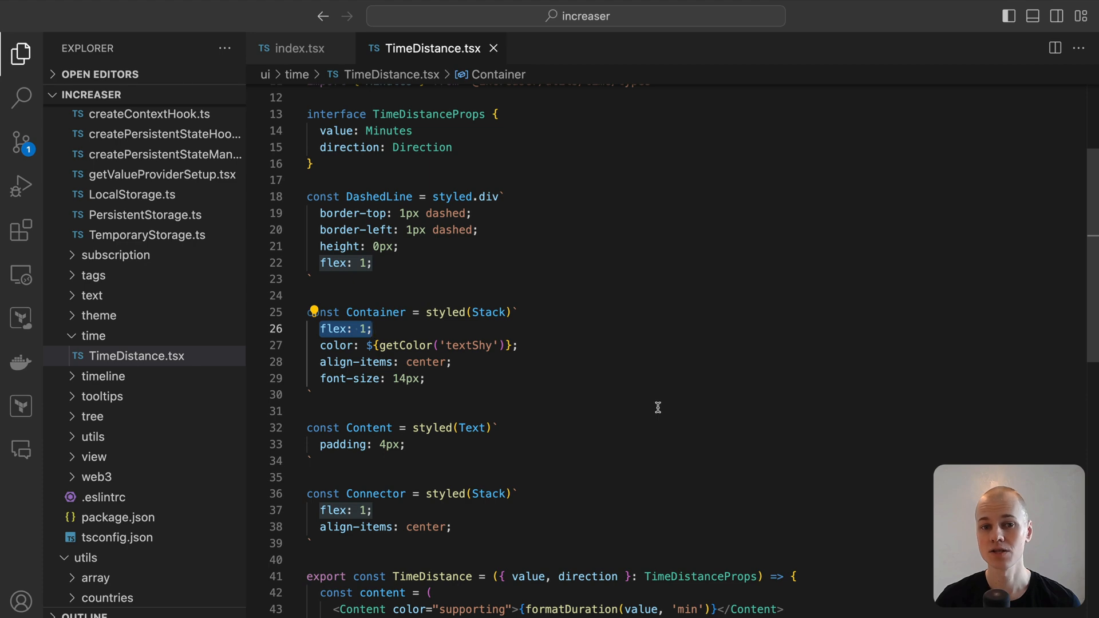
pyautogui.moveTo(557, 374)
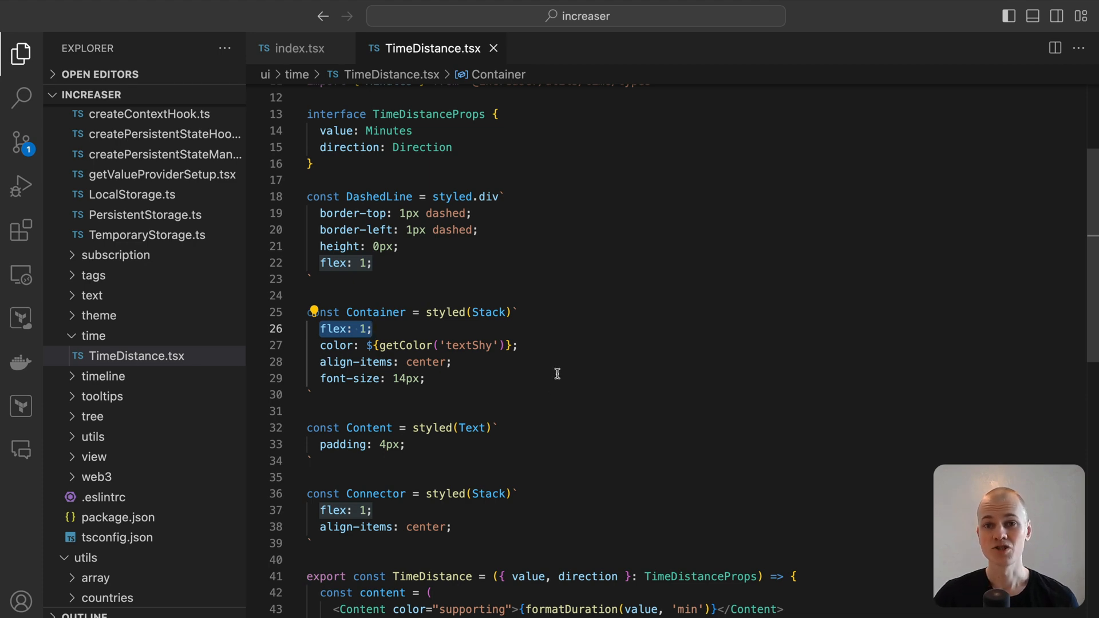
pyautogui.scroll(-3)
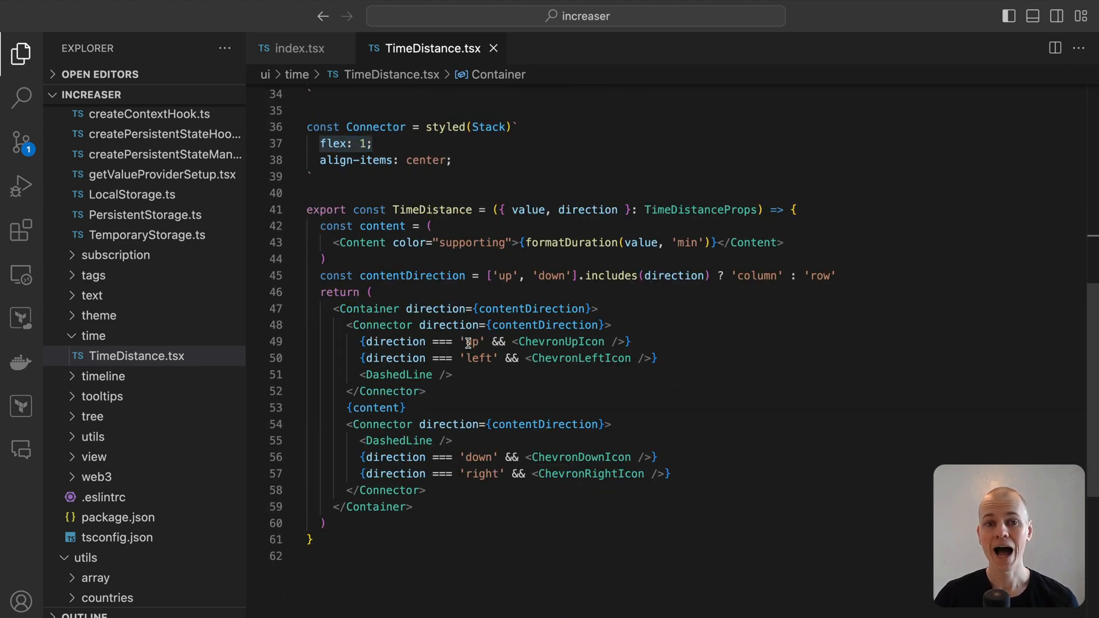
# Highlight contentDirection usages, then search files for 'schedulerev'
pyautogui.doubleClick(411, 276)
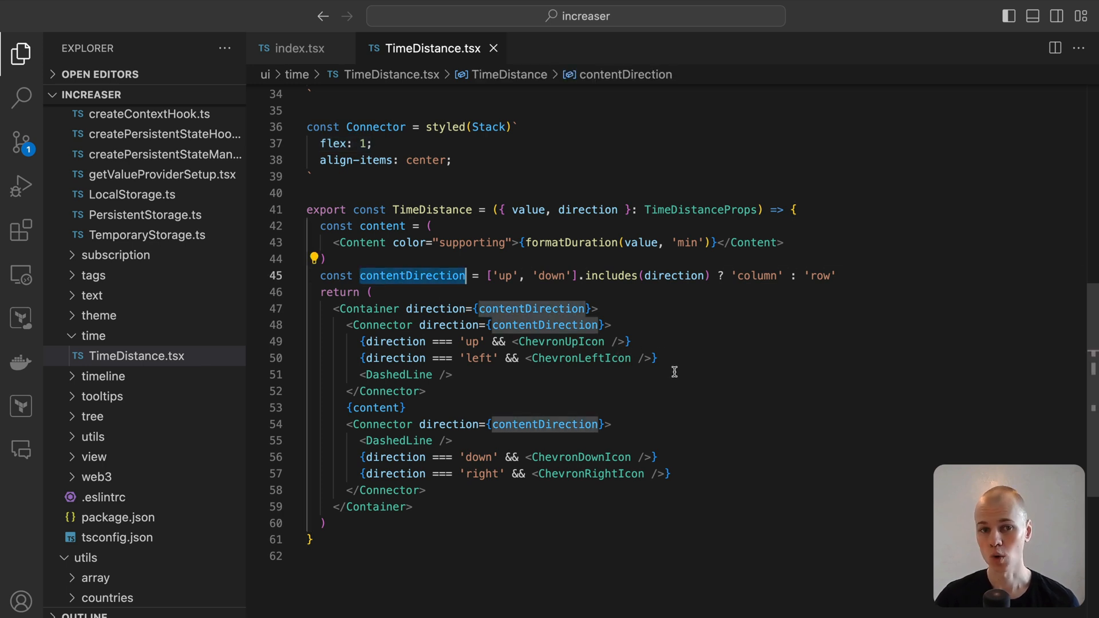
pyautogui.moveTo(665, 383)
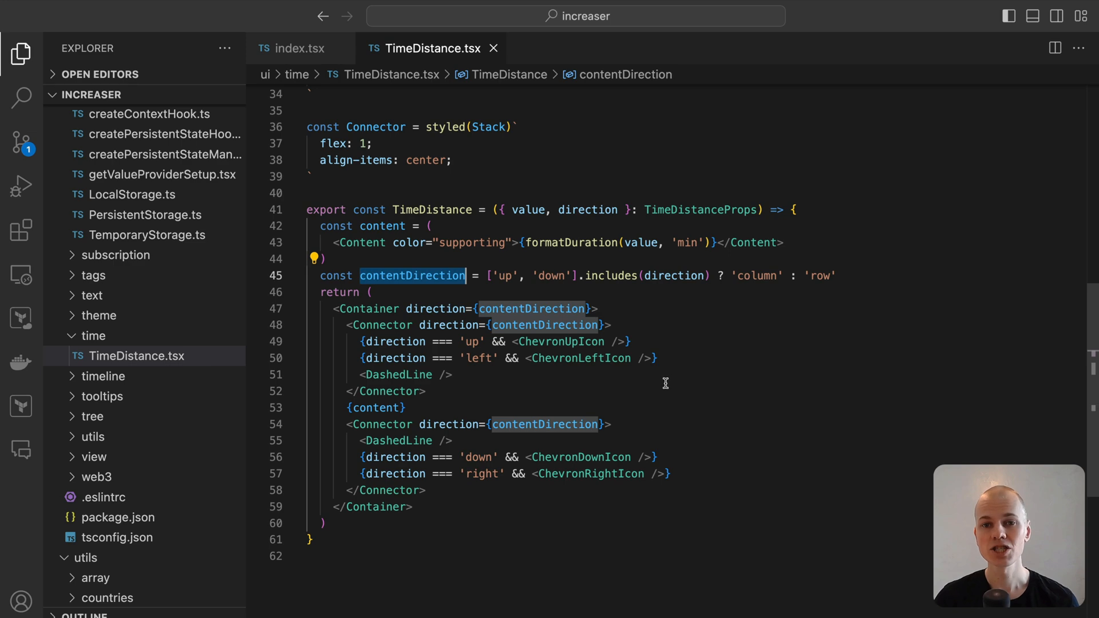
pyautogui.scroll(3)
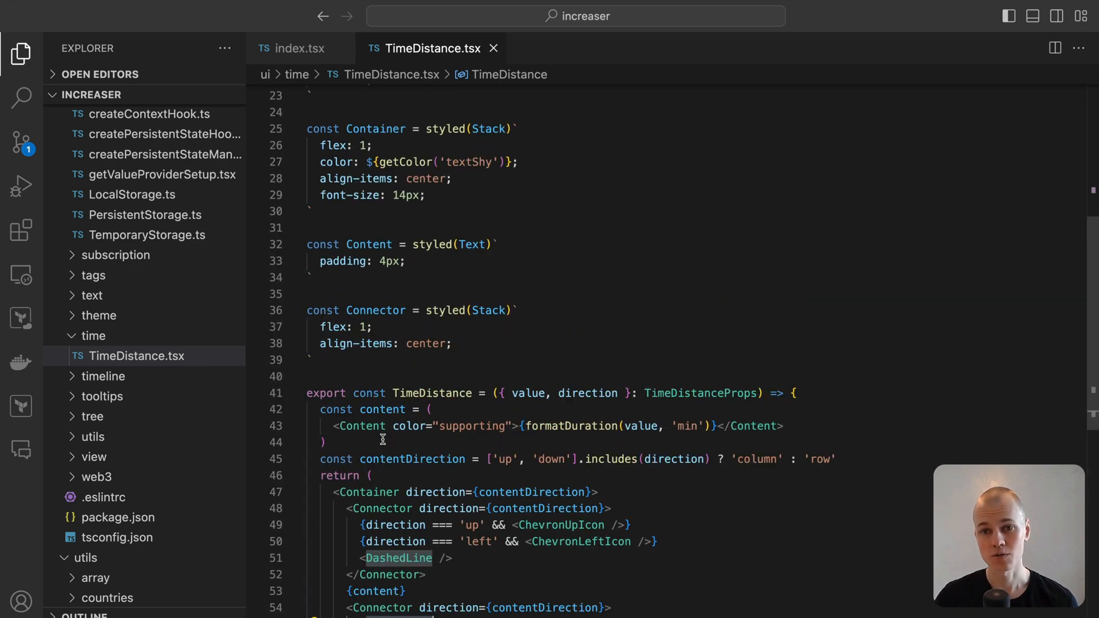
pyautogui.scroll(3)
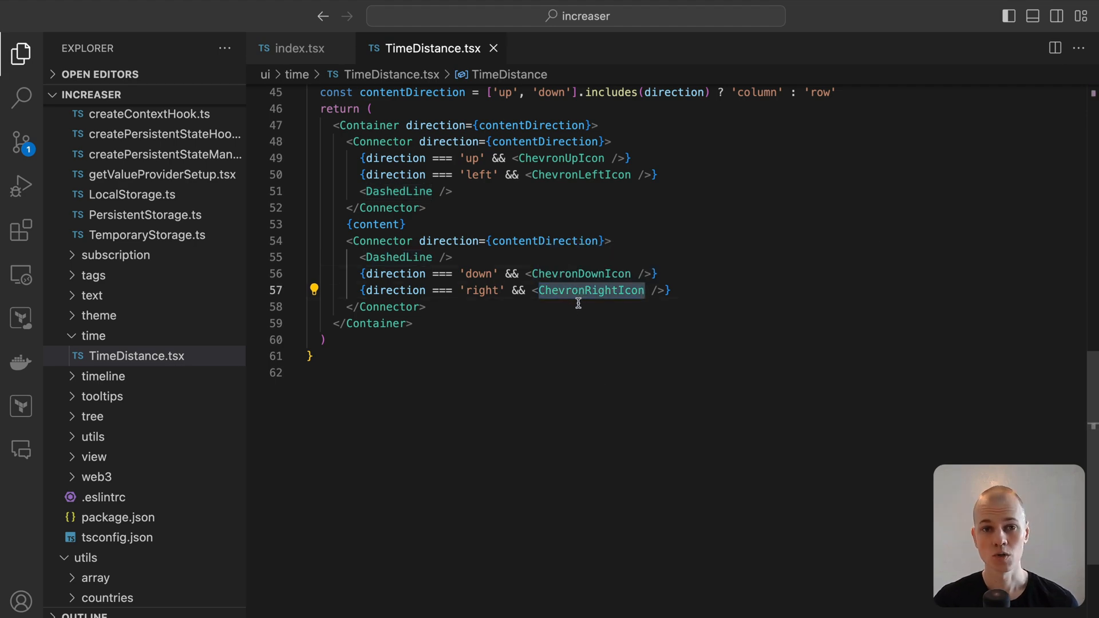
pyautogui.scroll(3)
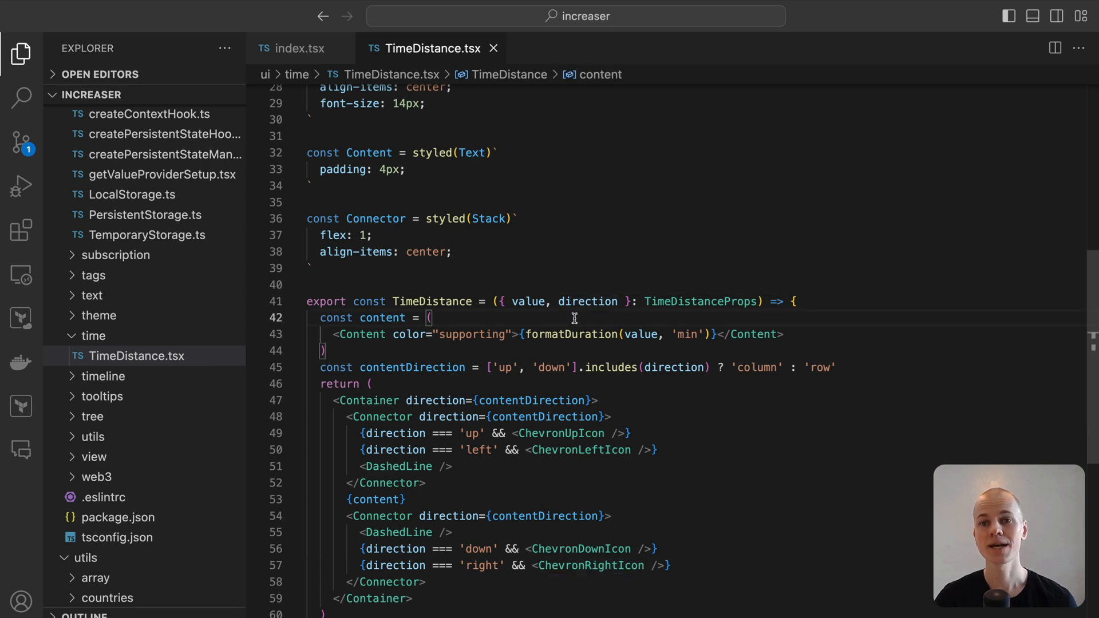
pyautogui.write('schedulerev')
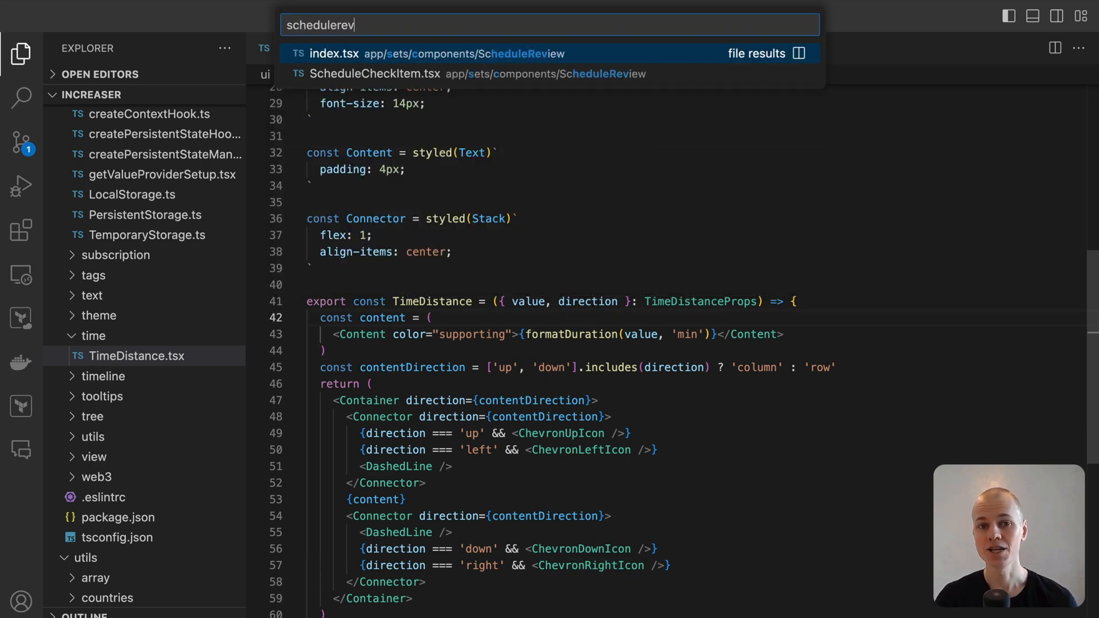
# Open the ScheduleReview index file and restore Increaser's wake-up time from 04:30 to 07:00
pyautogui.click(335, 53)
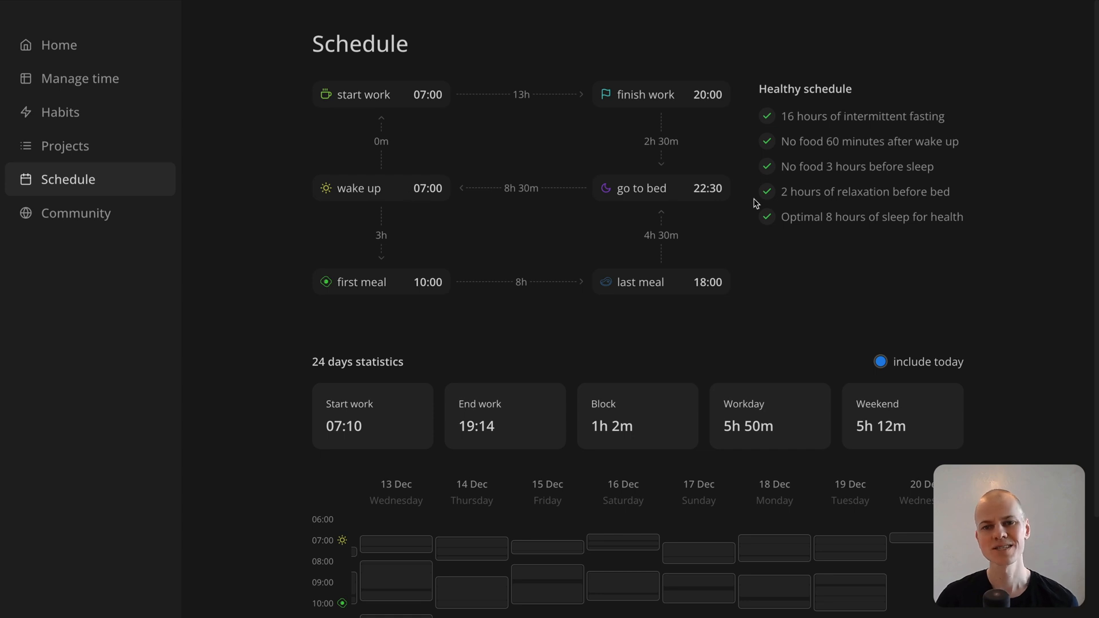
pyautogui.moveTo(620, 281)
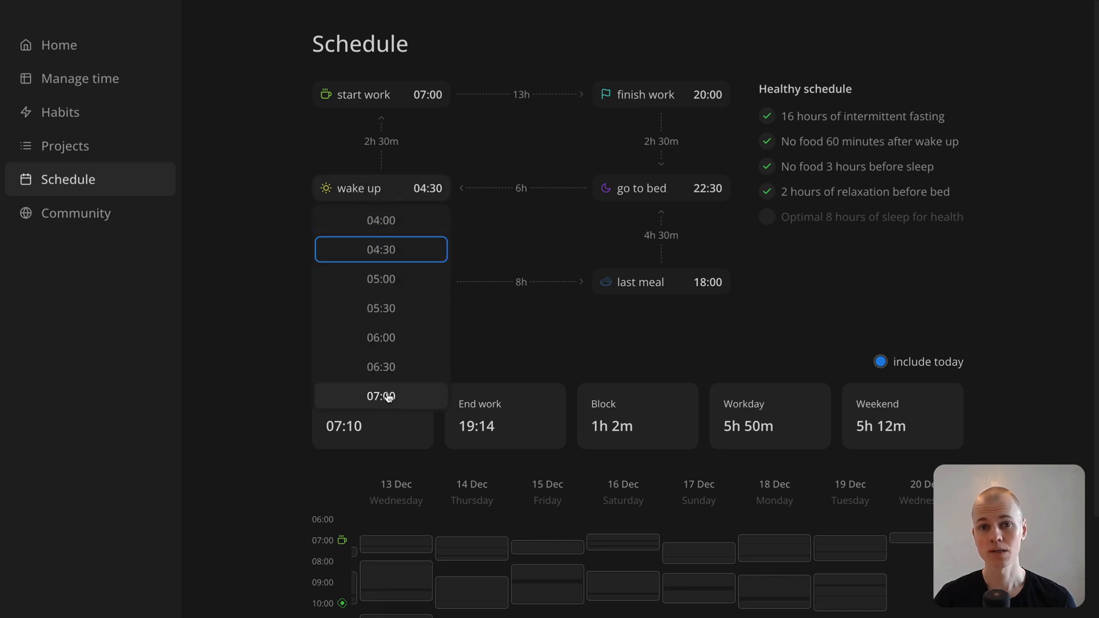
pyautogui.click(381, 397)
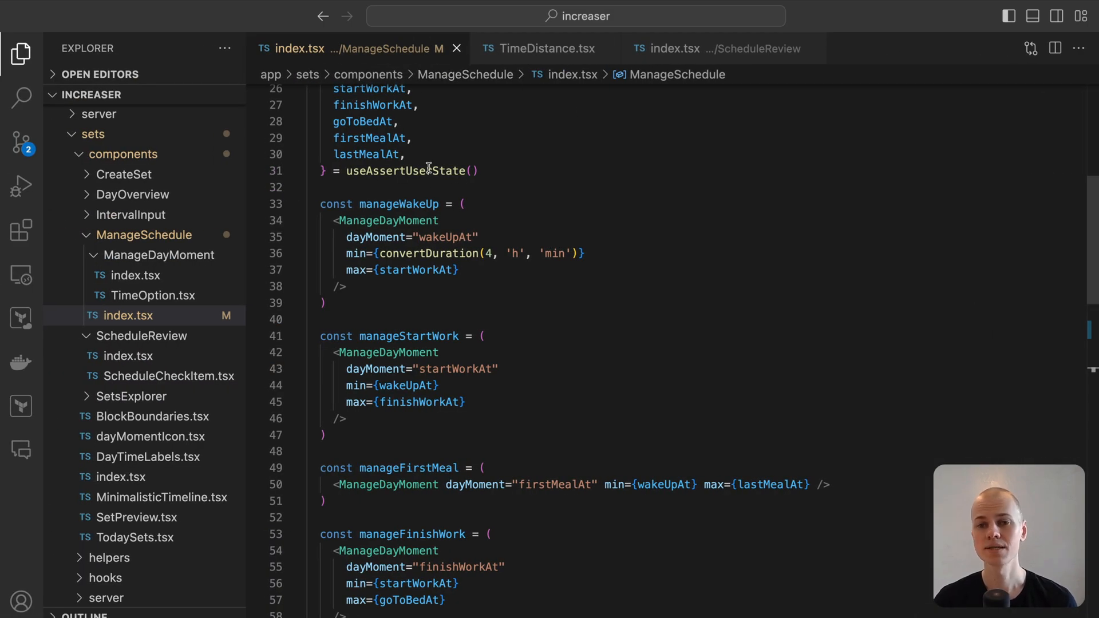
# Go from ScheduleReview index.tsx to the ScheduleCheckItem.tsx definition, then on to convertDuration.ts
pyautogui.scroll(-3)
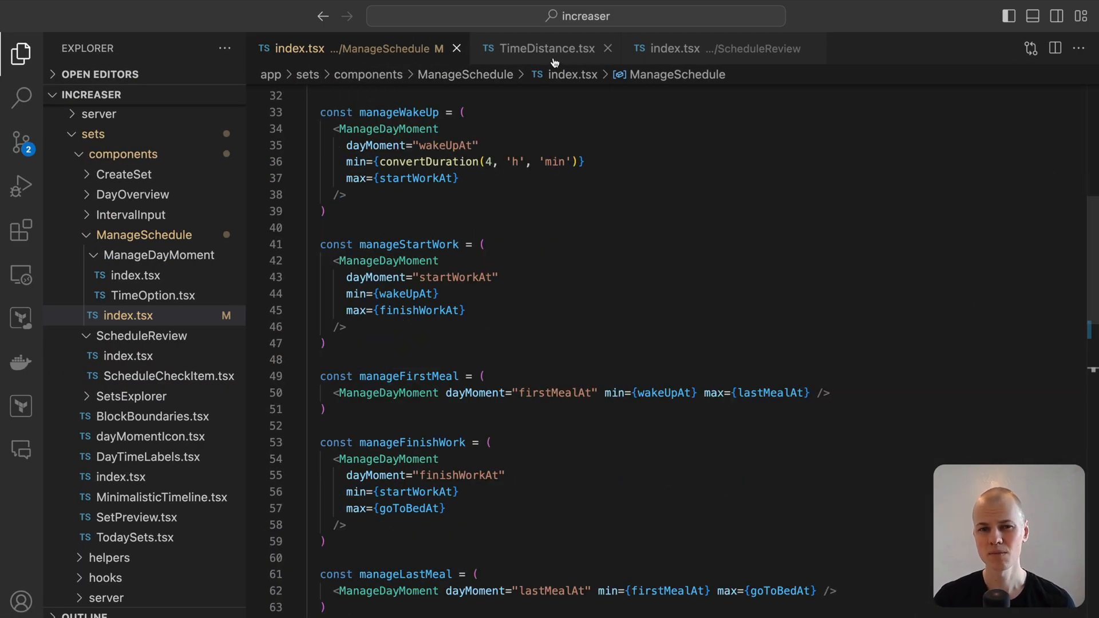
pyautogui.click(715, 48)
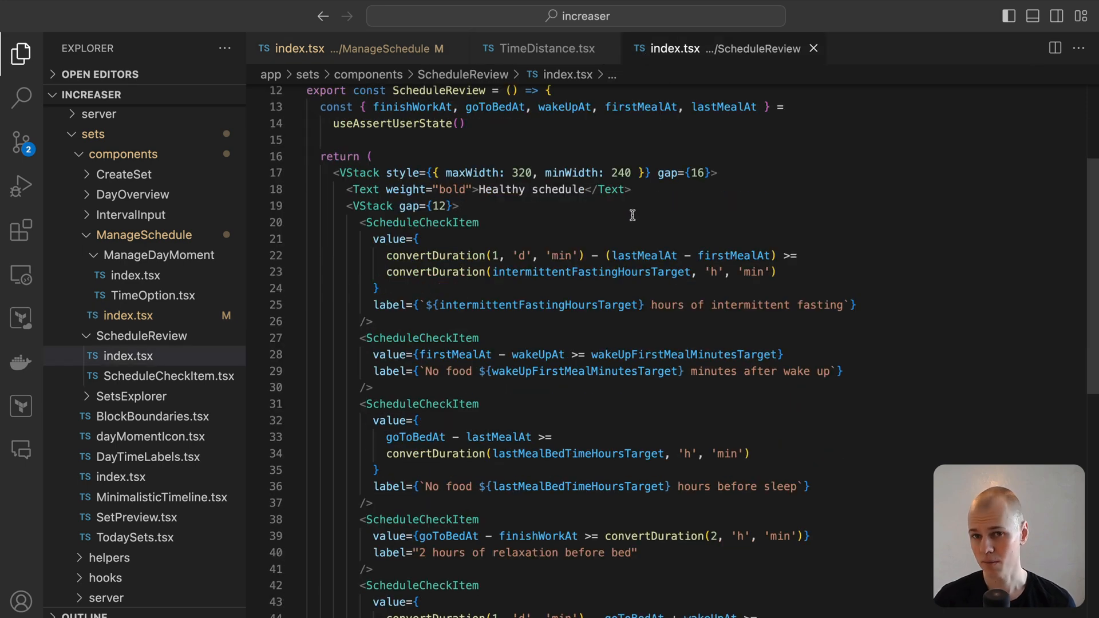
pyautogui.click(168, 376)
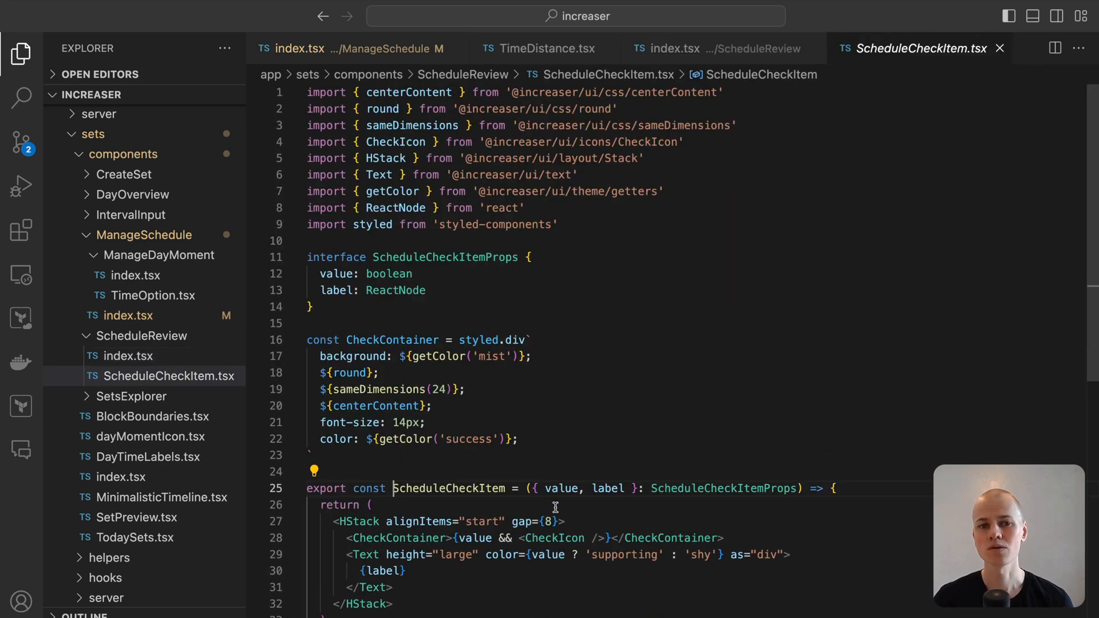
pyautogui.click(571, 455)
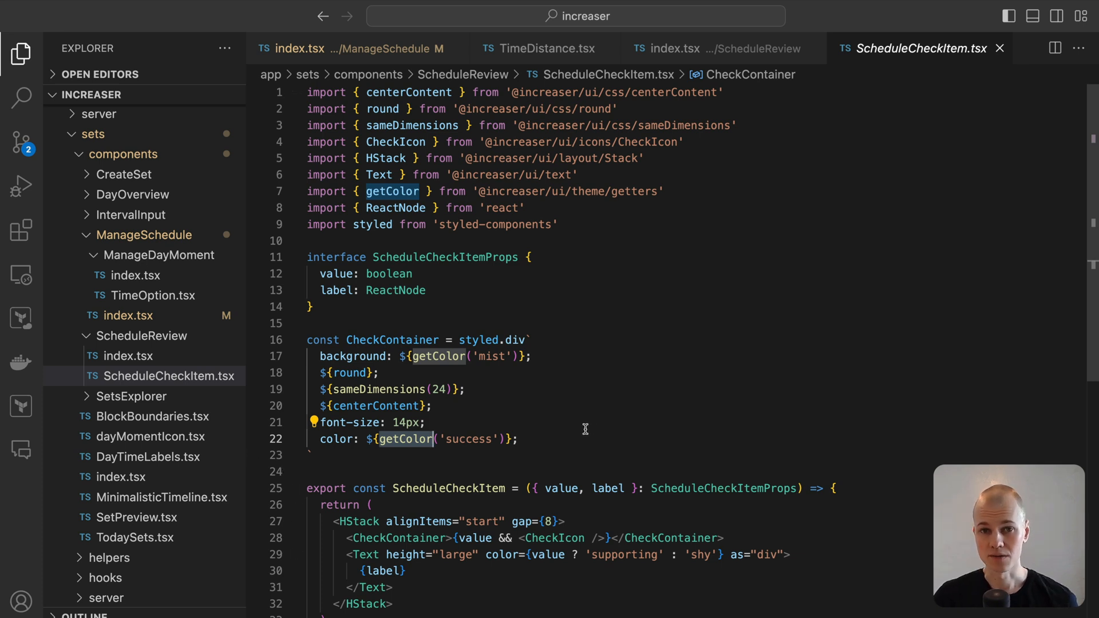
pyautogui.click(573, 422)
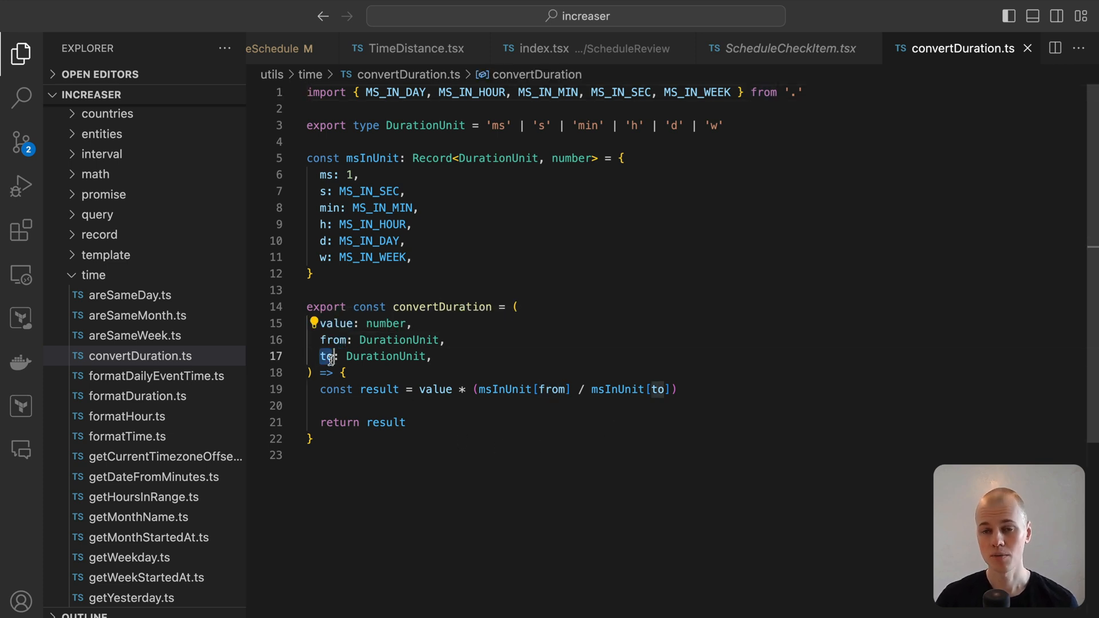
pyautogui.moveTo(327, 356)
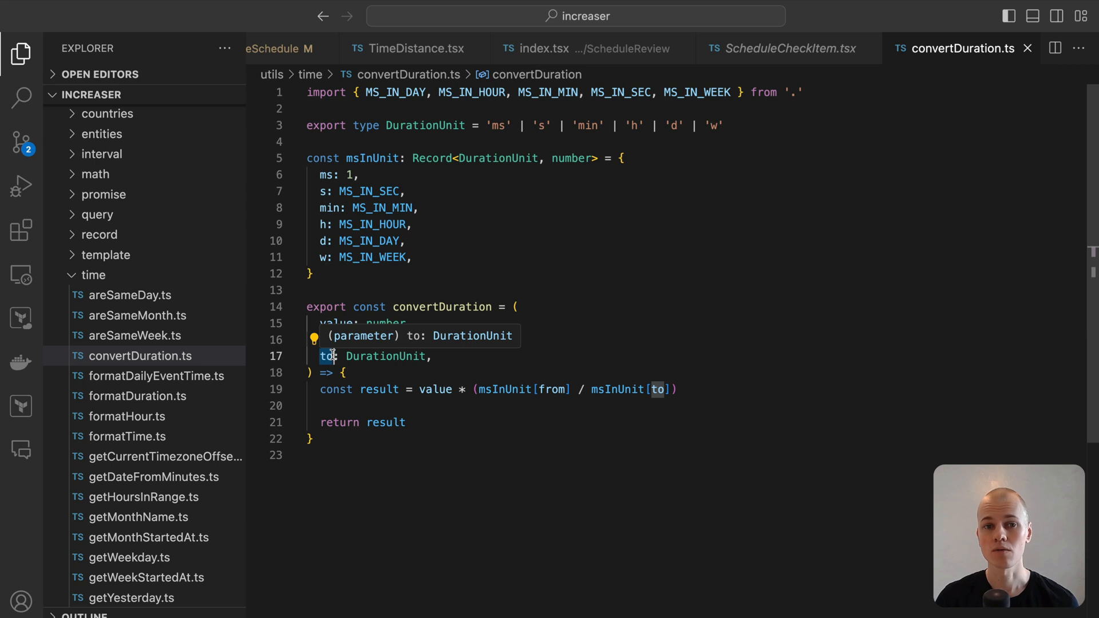
pyautogui.moveTo(335, 344)
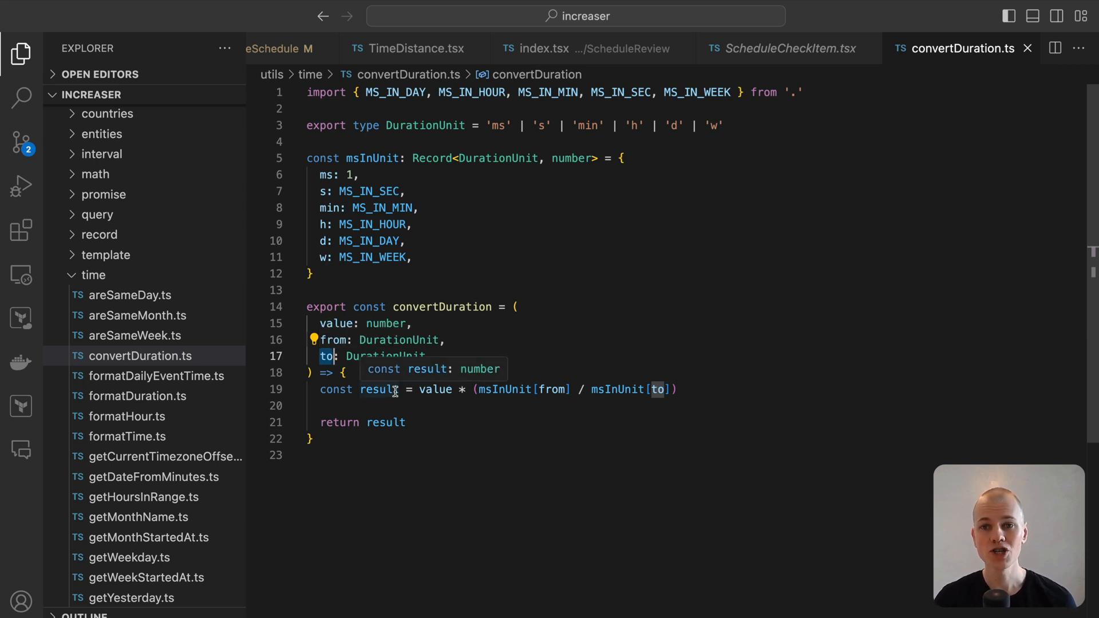
# Leave convertDuration.ts and open SetsExplorer's index.tsx and SetsExplorerStats.tsx
pyautogui.click(678, 390)
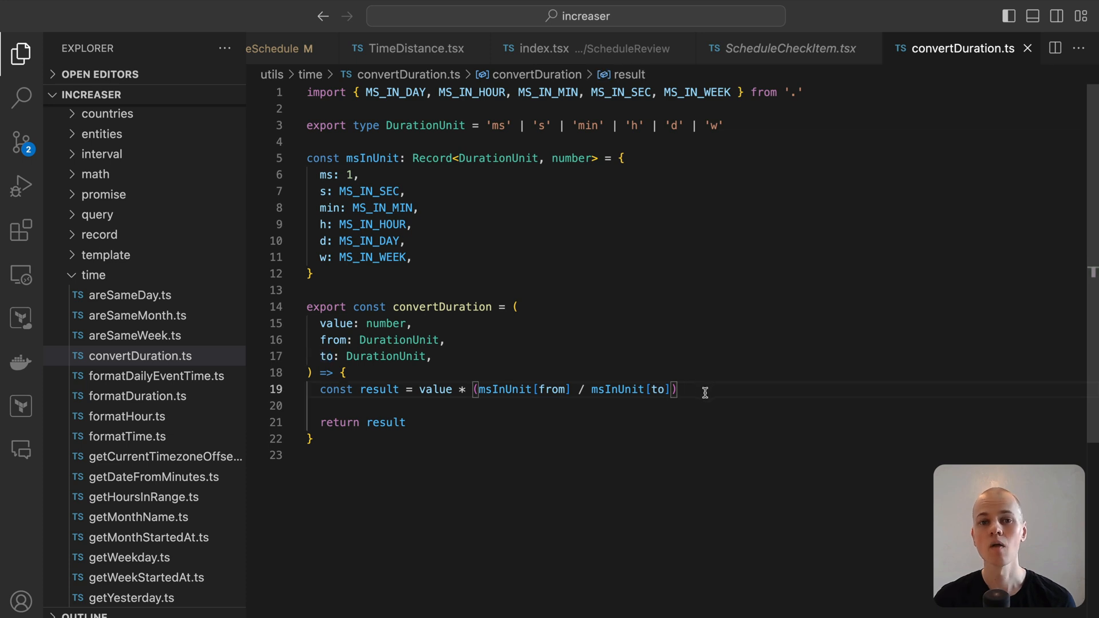
pyautogui.moveTo(694, 393)
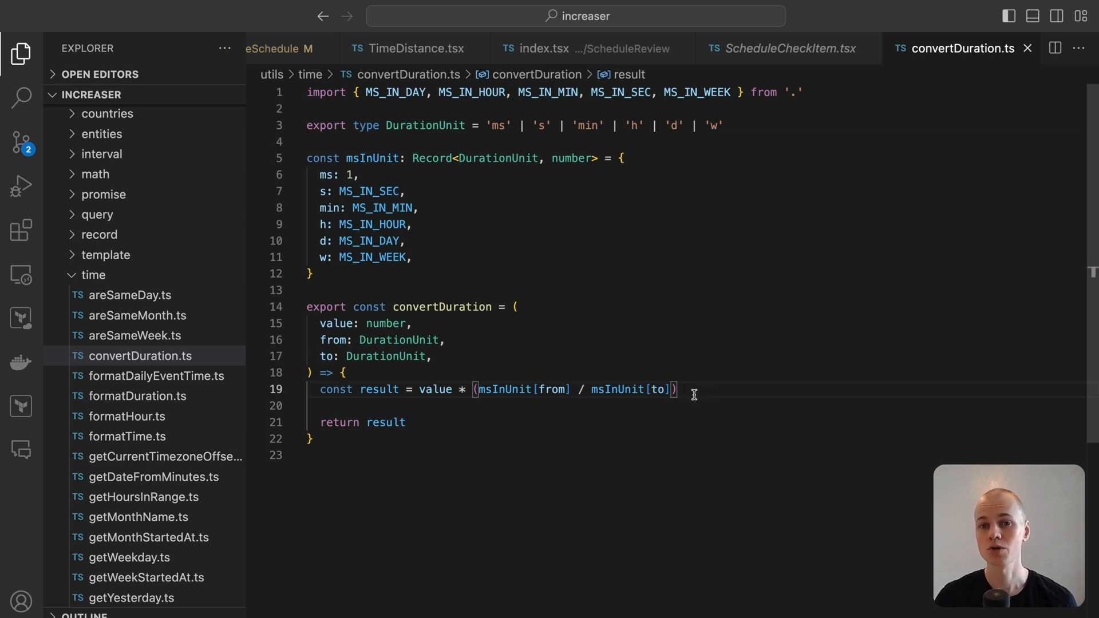
pyautogui.moveTo(279, 62)
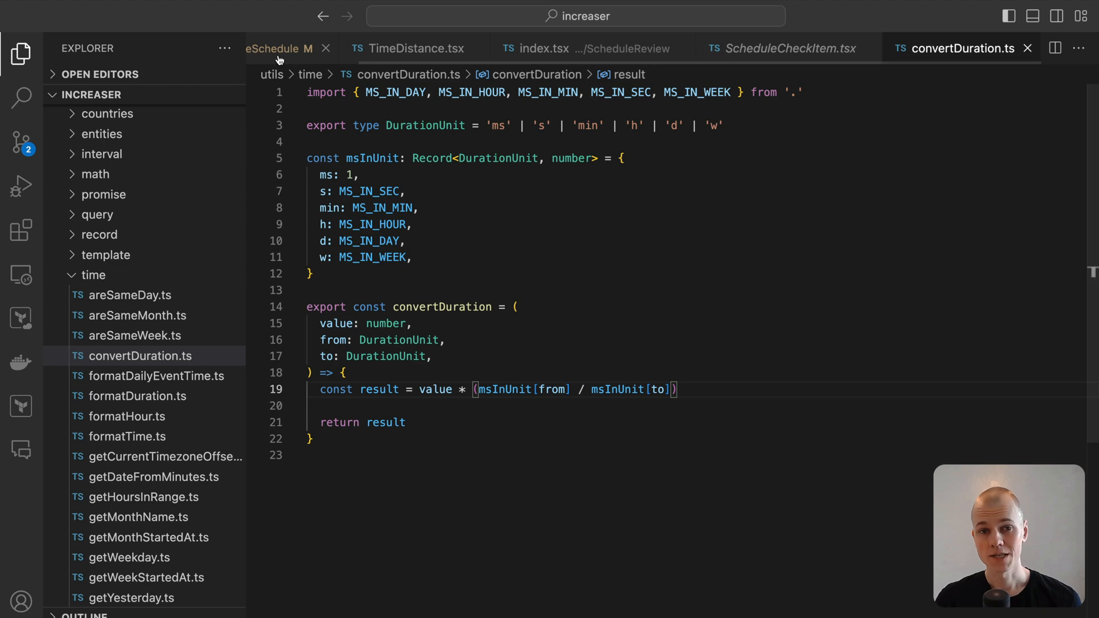
pyautogui.click(280, 48)
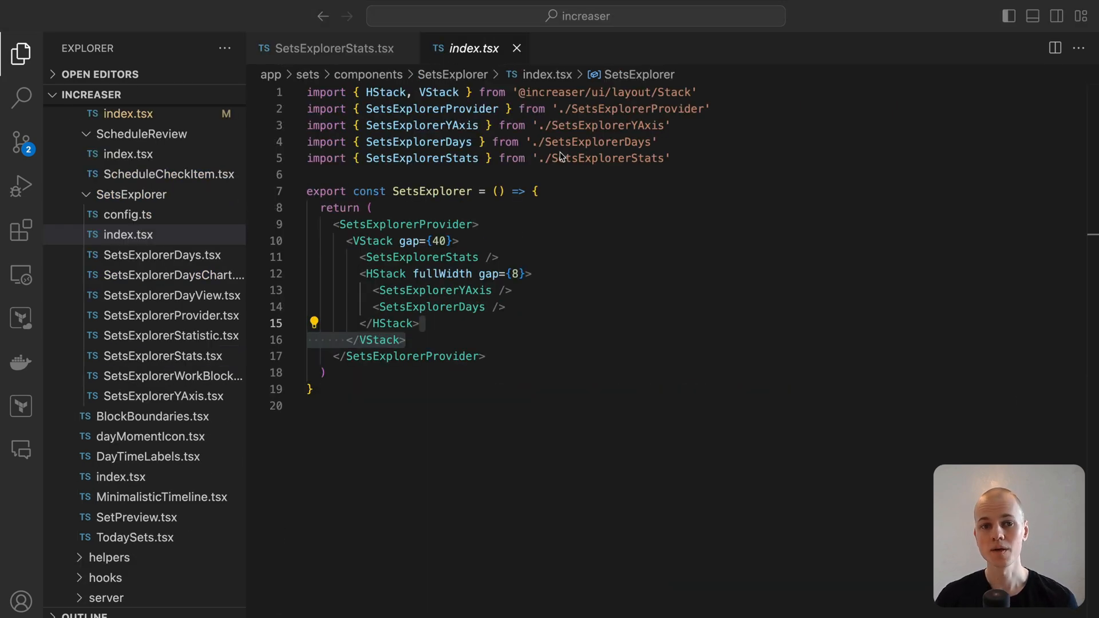
pyautogui.moveTo(432, 191)
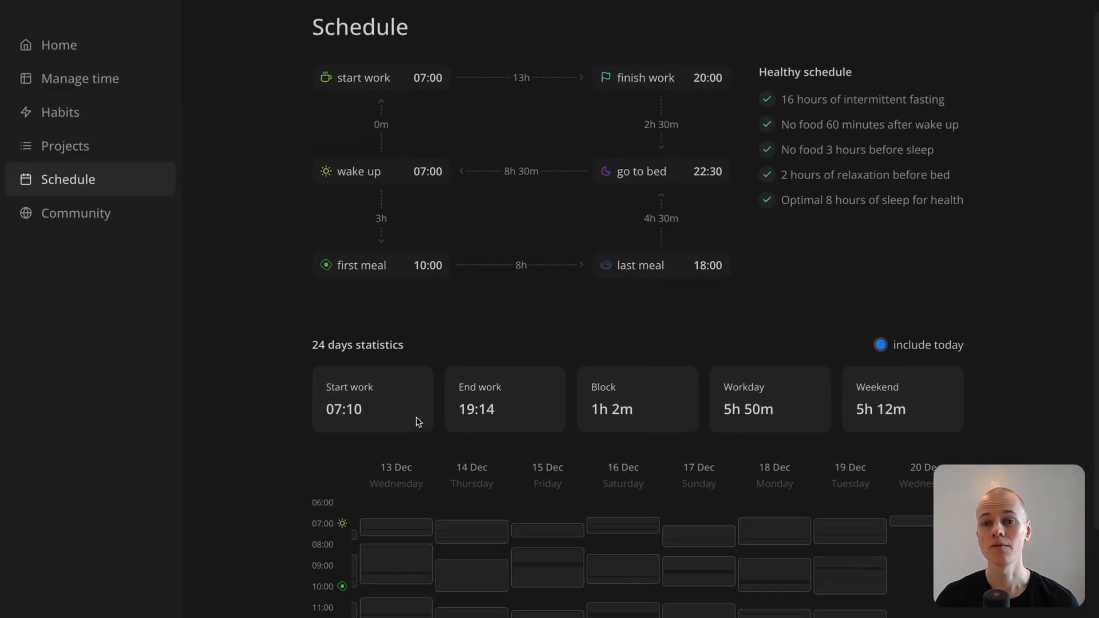
# Scroll Increaser's Schedule page to the 24-day statistics cards and day-by-day sets timeline
pyautogui.scroll(-3)
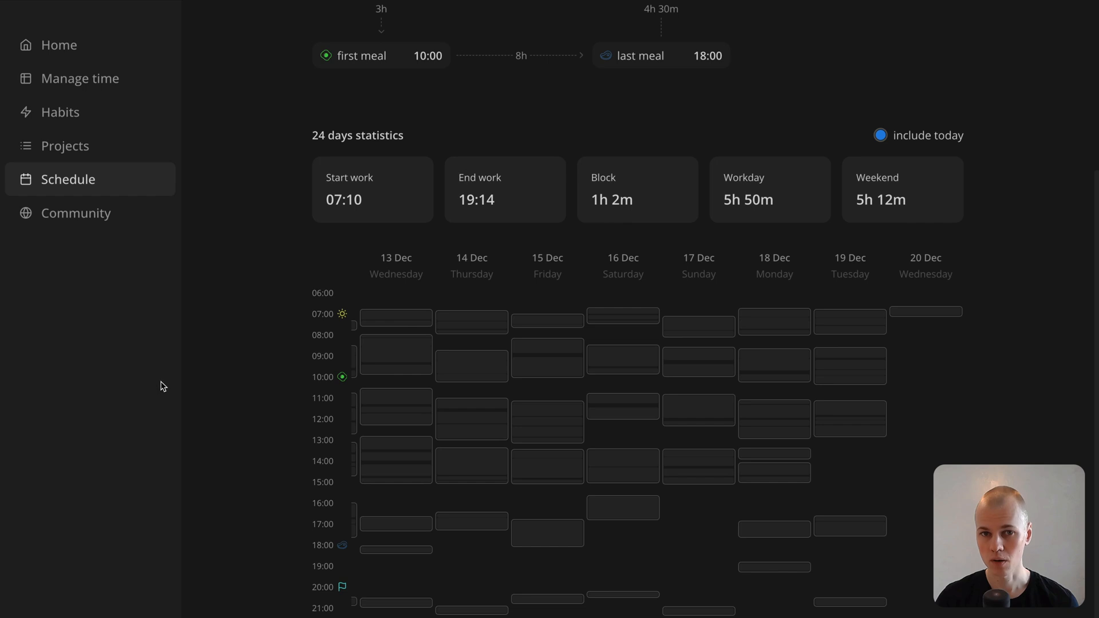
pyautogui.moveTo(977, 228)
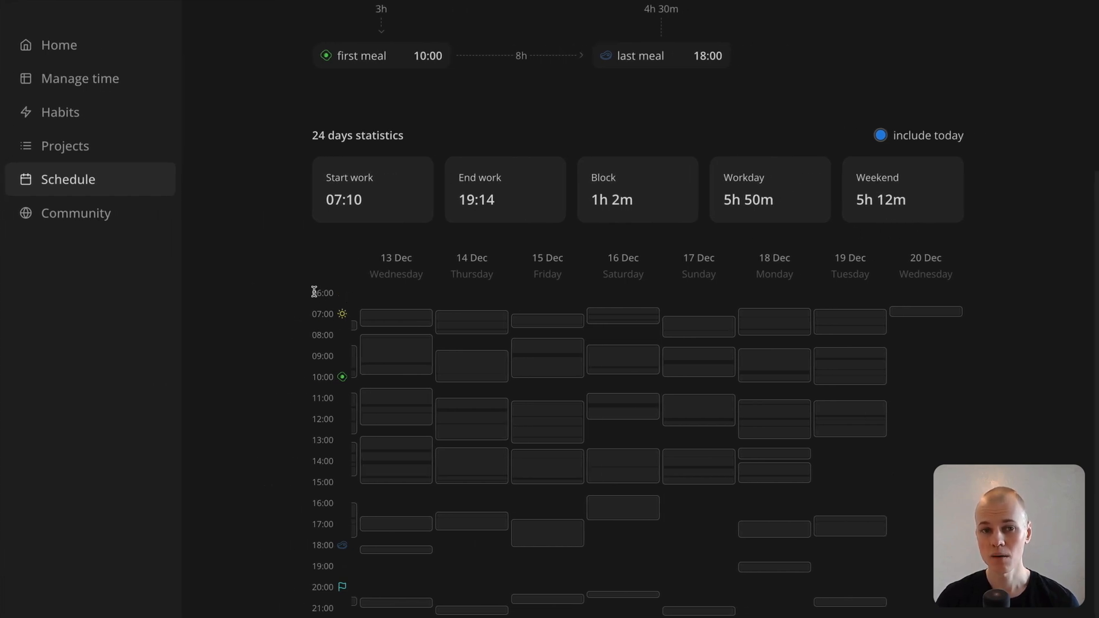
pyautogui.moveTo(322, 575)
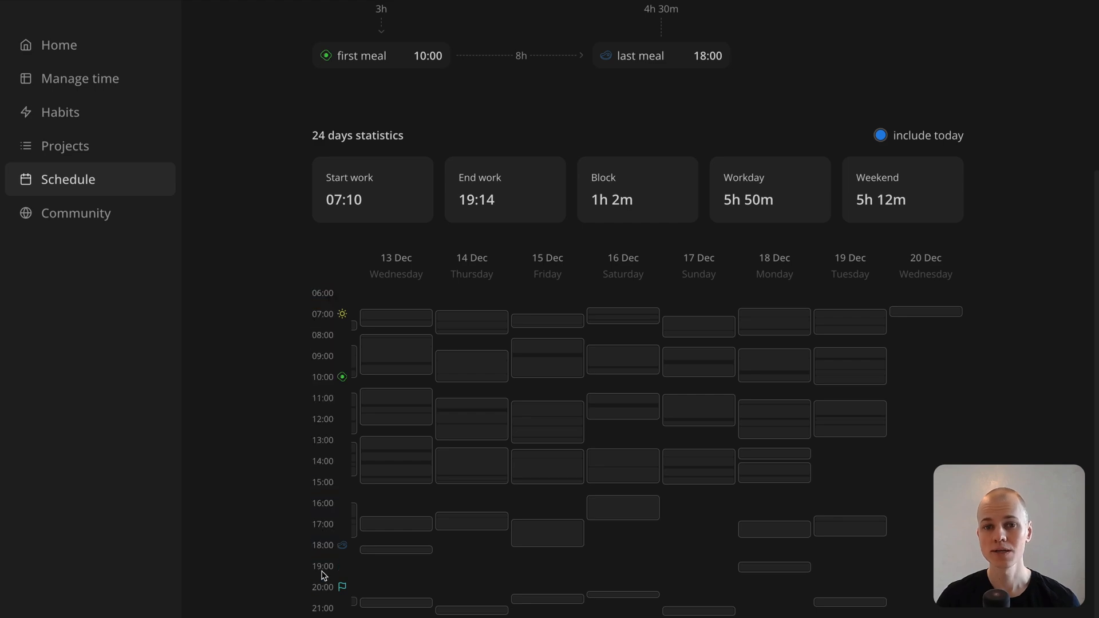
pyautogui.moveTo(871, 282)
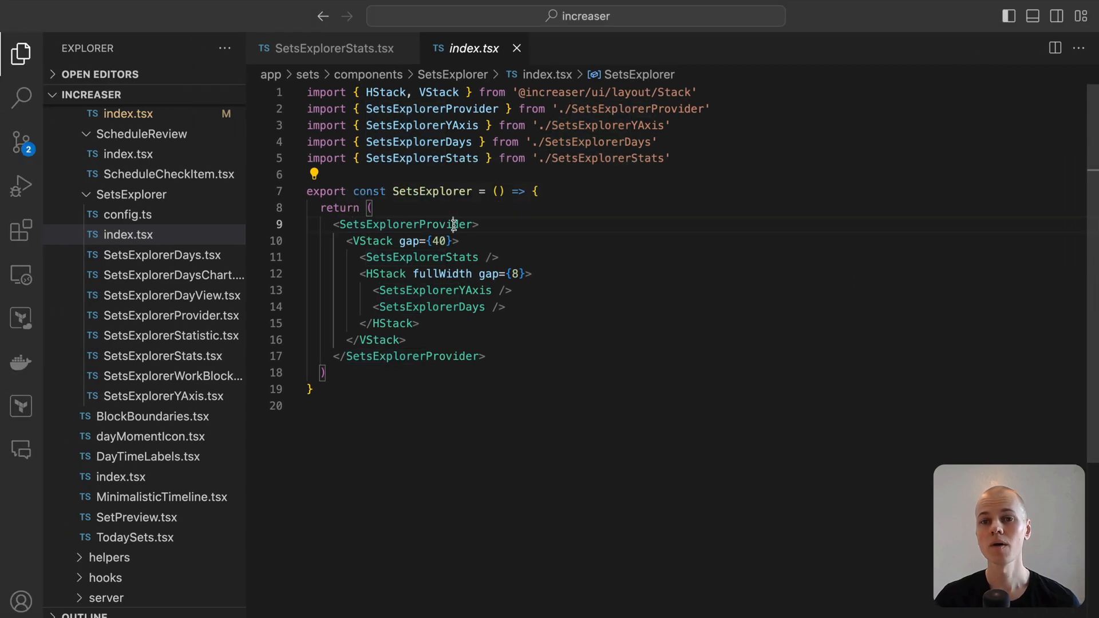
# Open SetsExplorerProvider.tsx, glance through persistentState.ts, and close that file
pyautogui.click(171, 316)
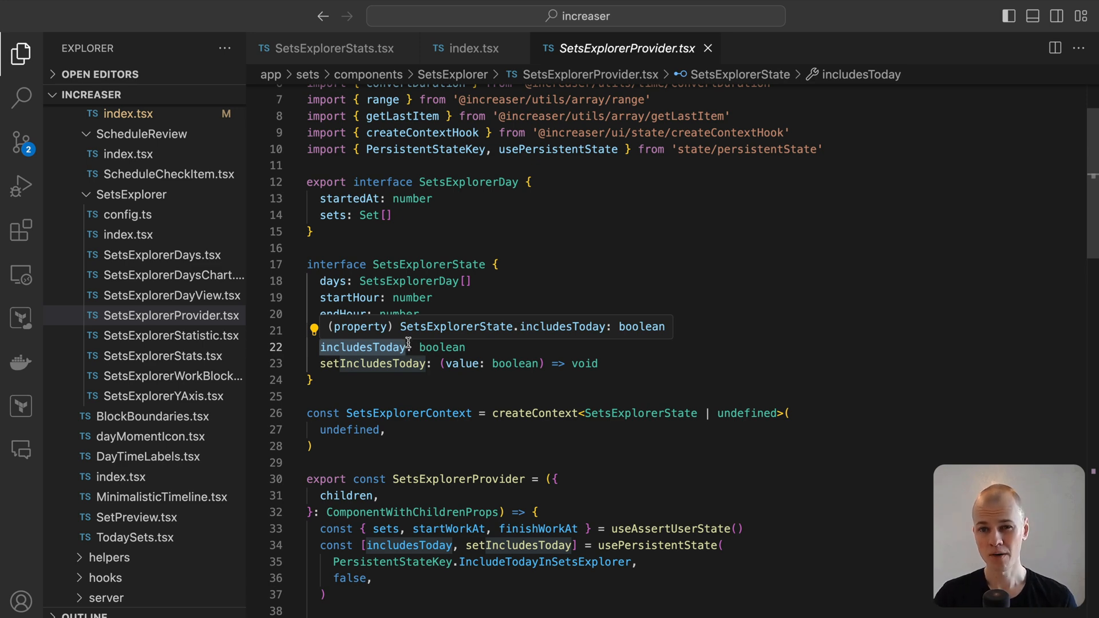
pyautogui.scroll(-3)
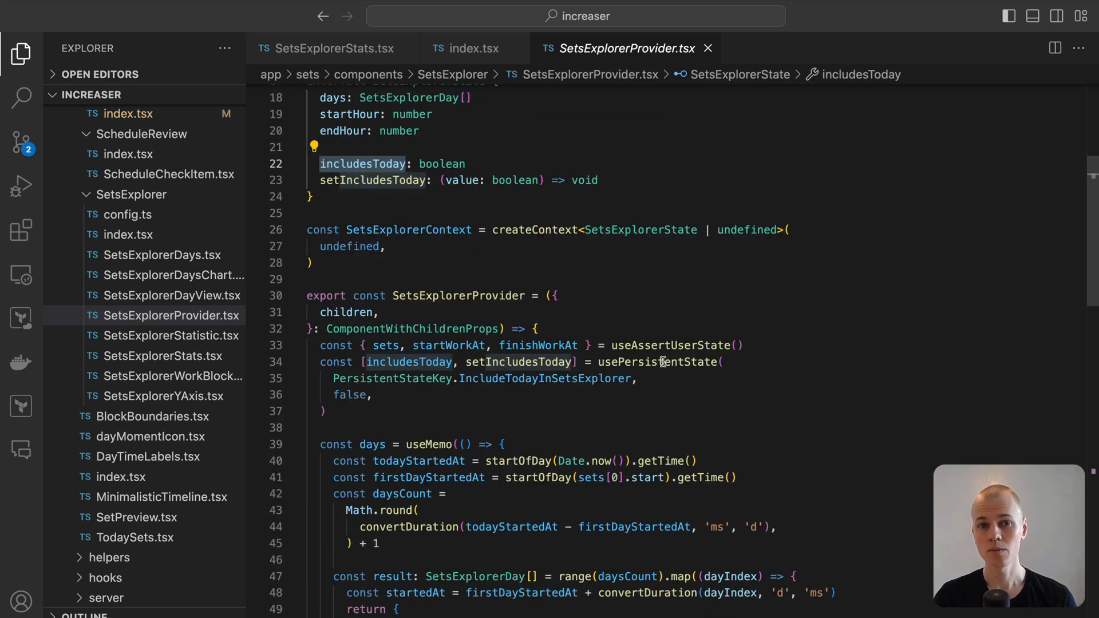
pyautogui.moveTo(659, 362)
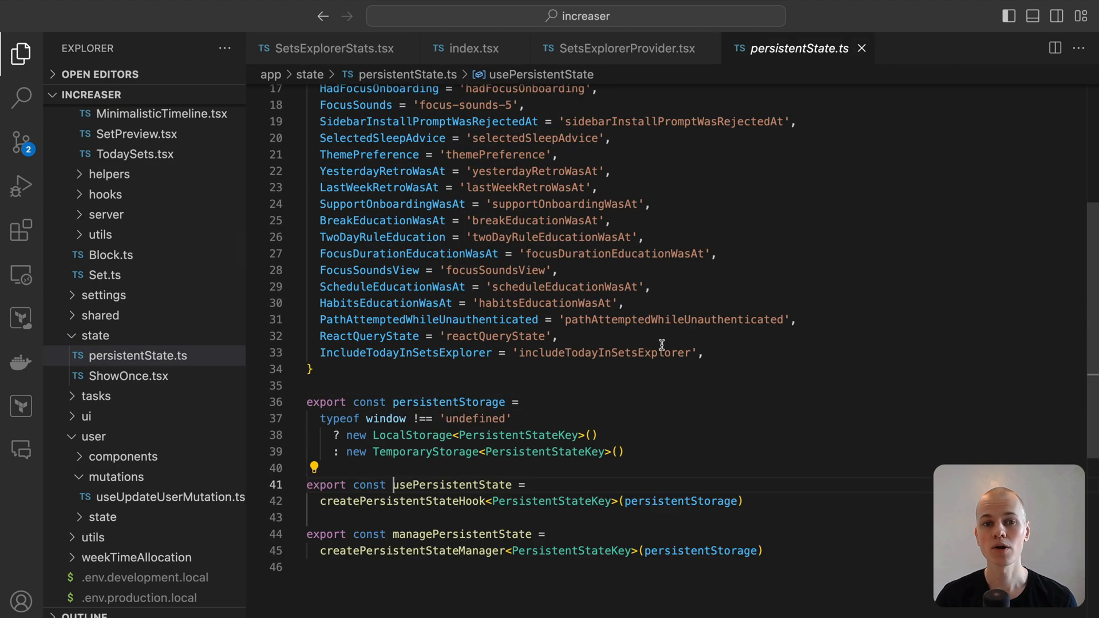
pyautogui.scroll(-3)
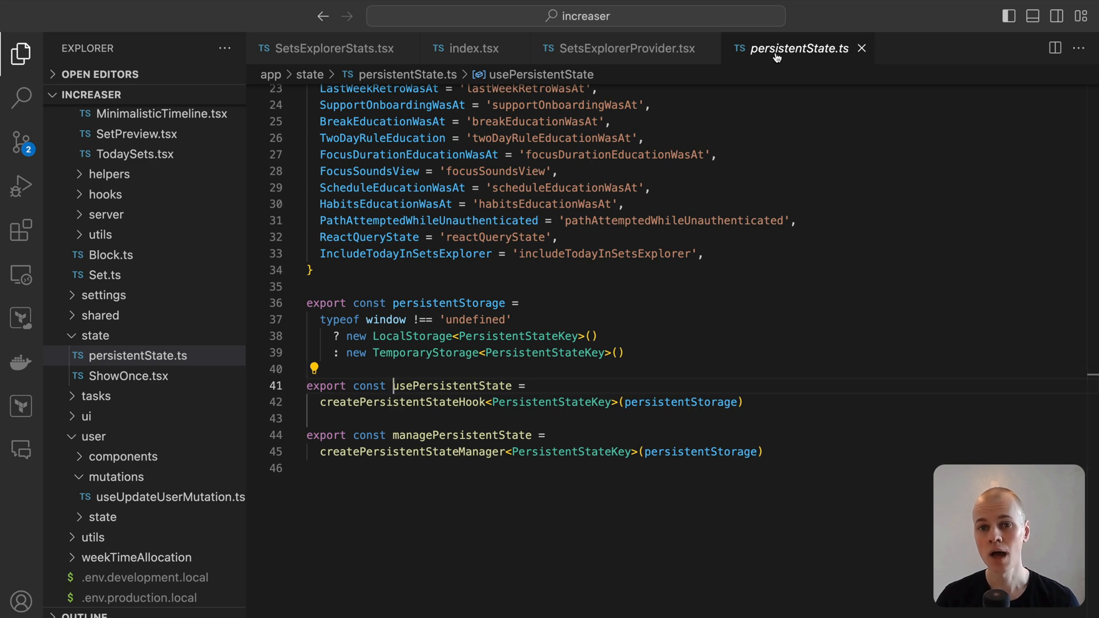
pyautogui.click(619, 48)
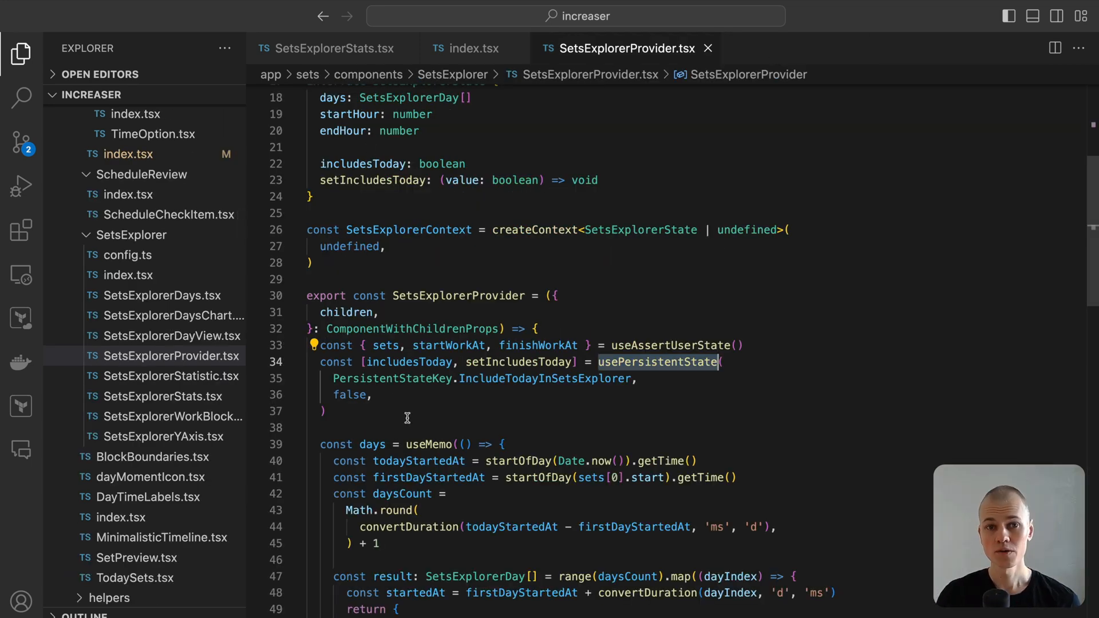
# Scroll to the startHour/endHour calculation, highlighting uses of firstDayStartedAt and daysCount
pyautogui.scroll(-3)
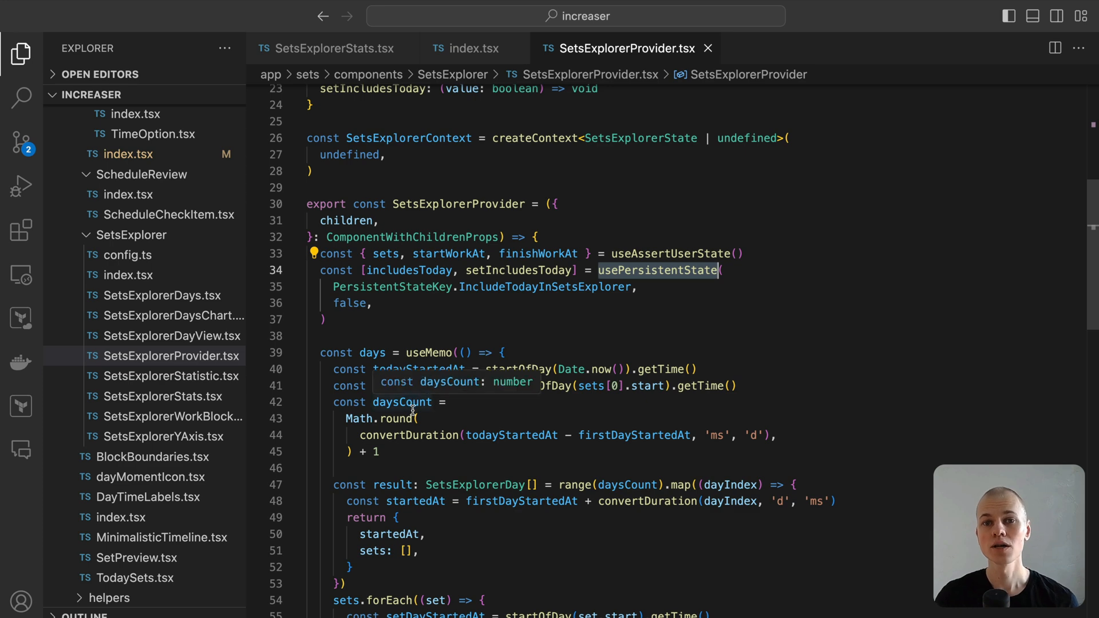
pyautogui.scroll(-3)
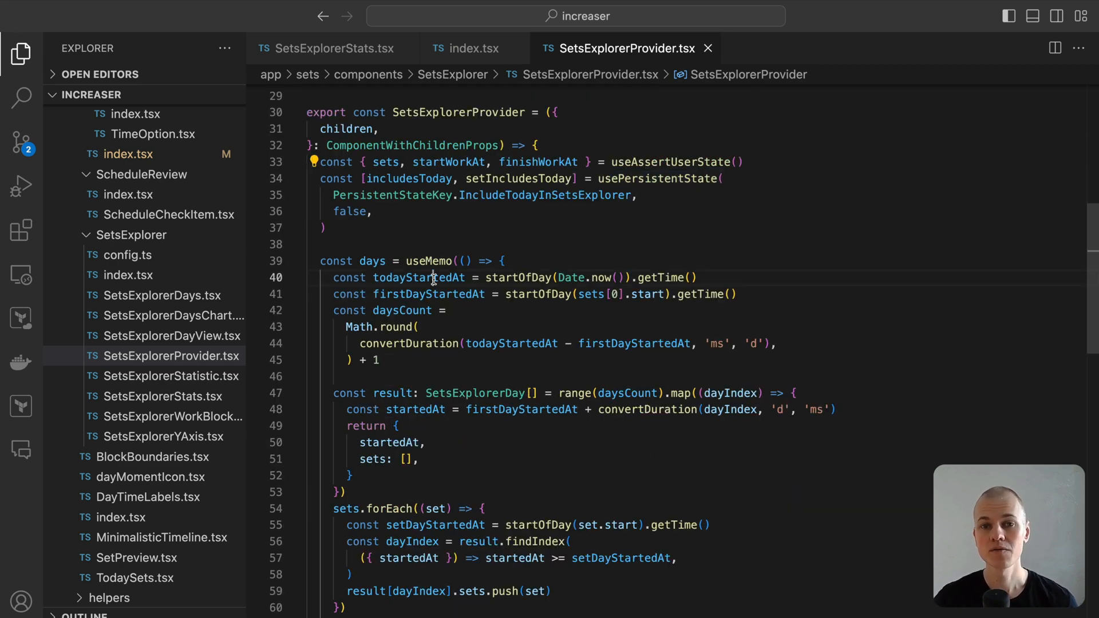
pyautogui.doubleClick(428, 293)
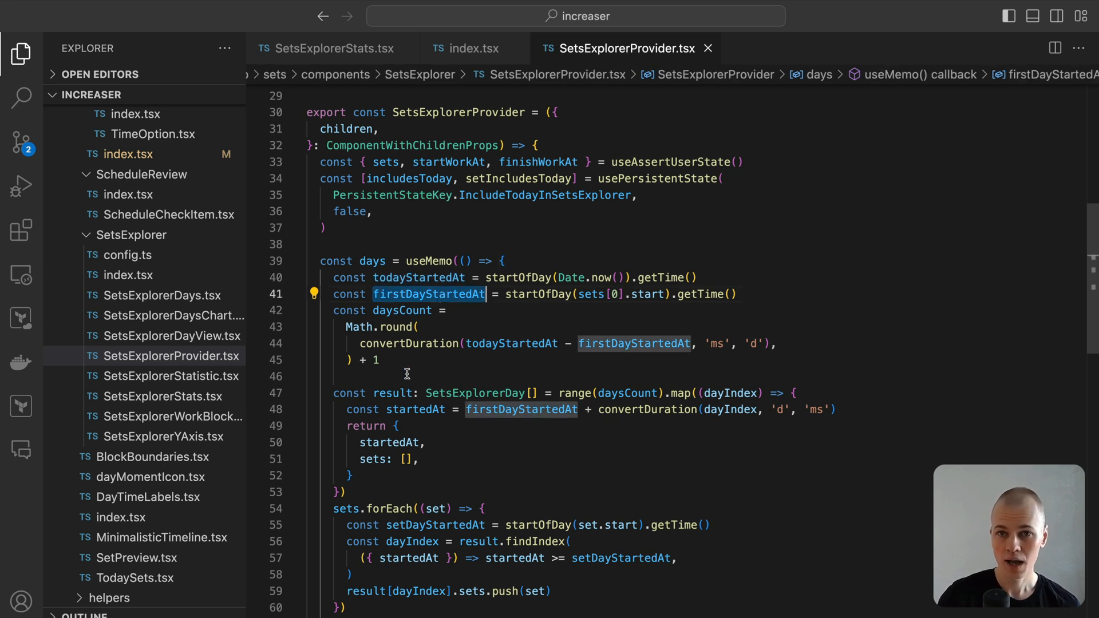
pyautogui.click(402, 310)
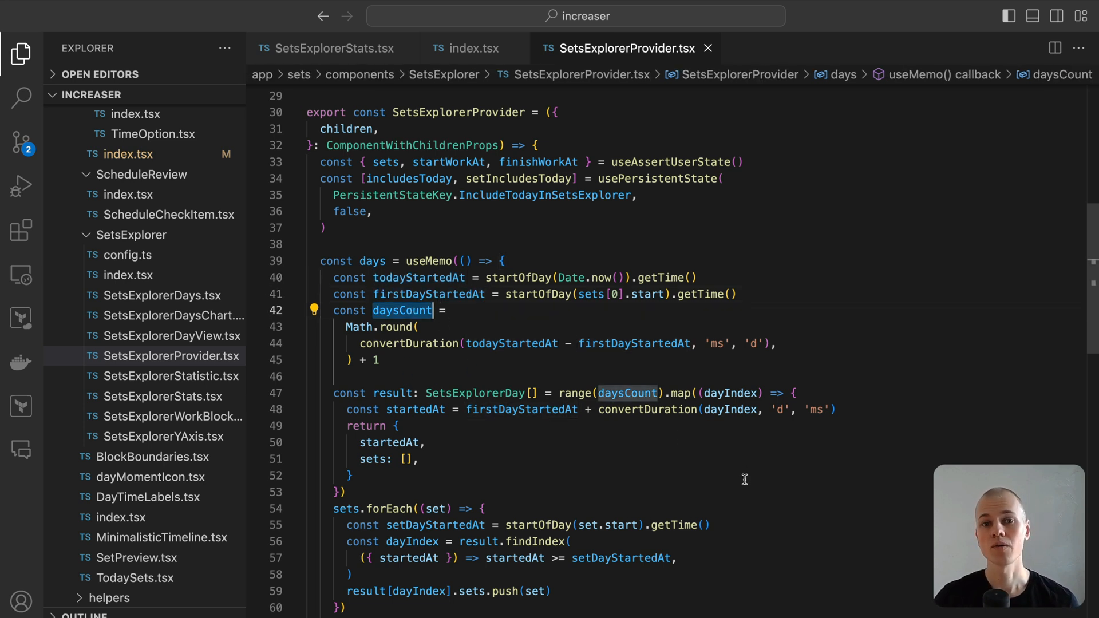
pyautogui.moveTo(741, 451)
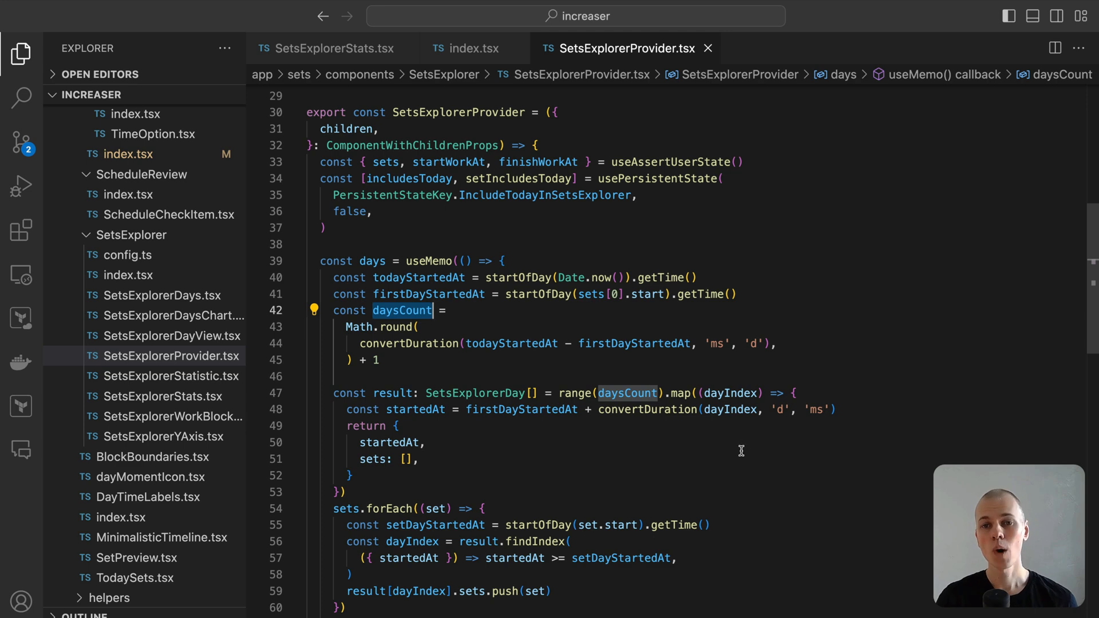
pyautogui.scroll(-3)
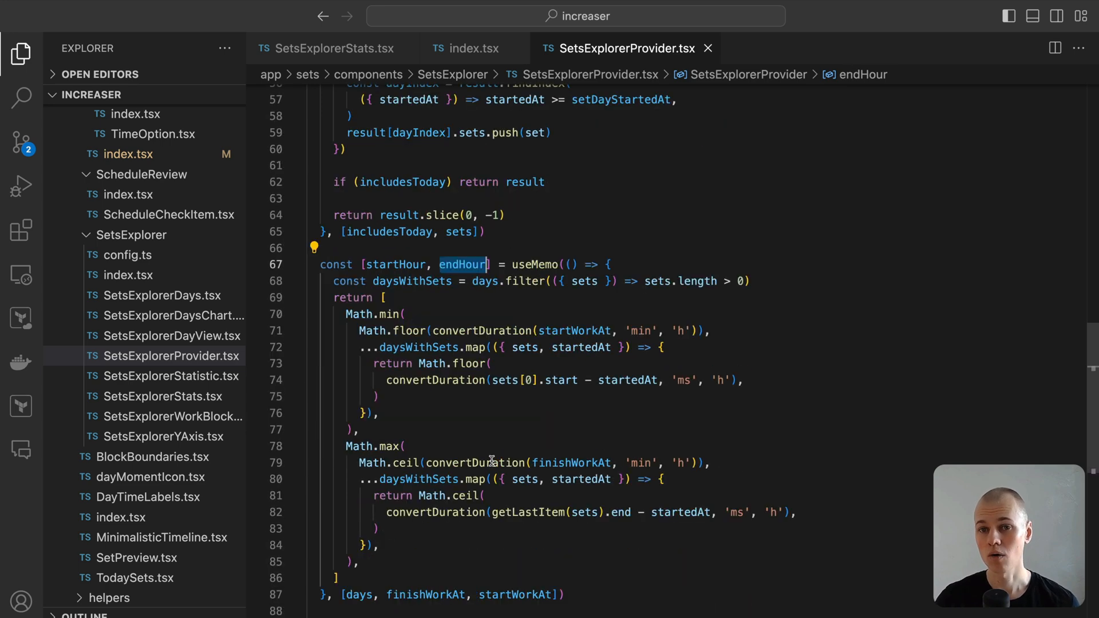
pyautogui.moveTo(686, 420)
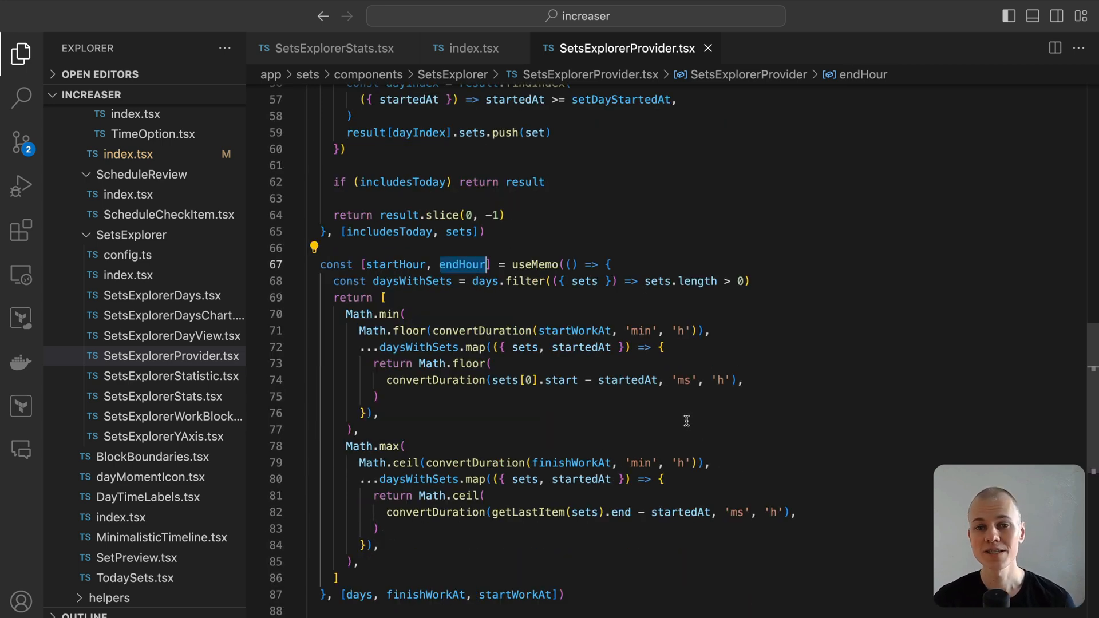
pyautogui.moveTo(683, 415)
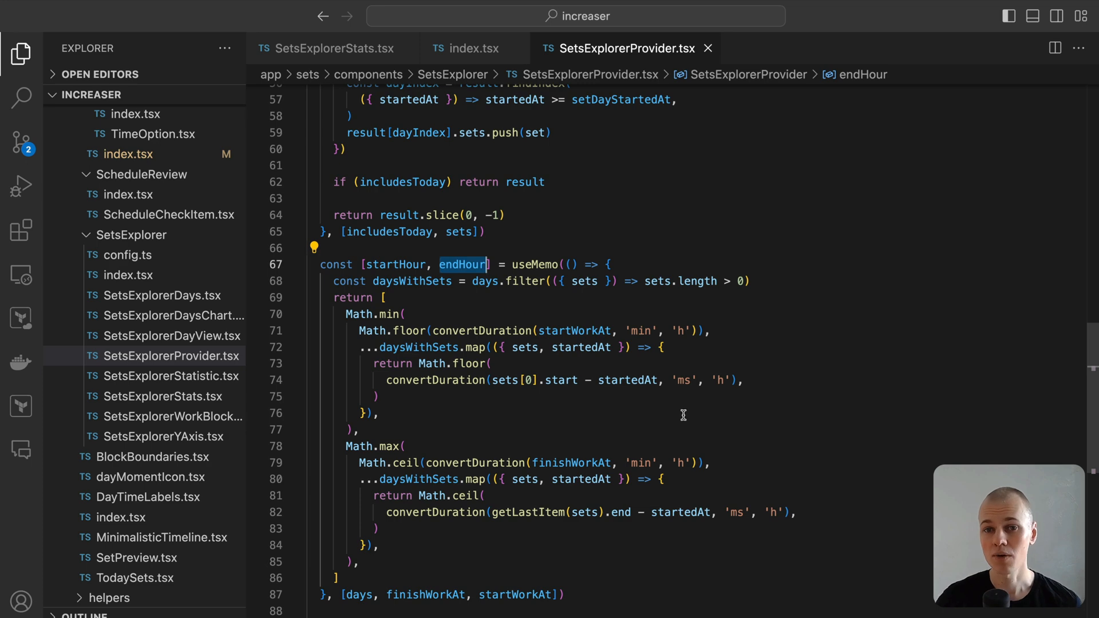
pyautogui.scroll(-3)
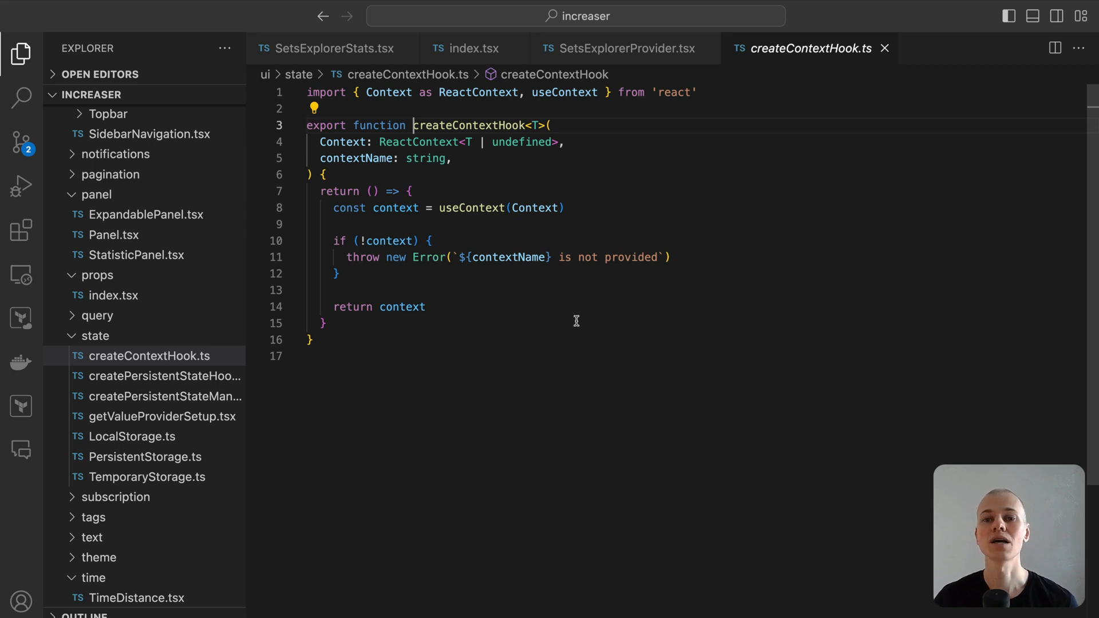
pyautogui.moveTo(572, 318)
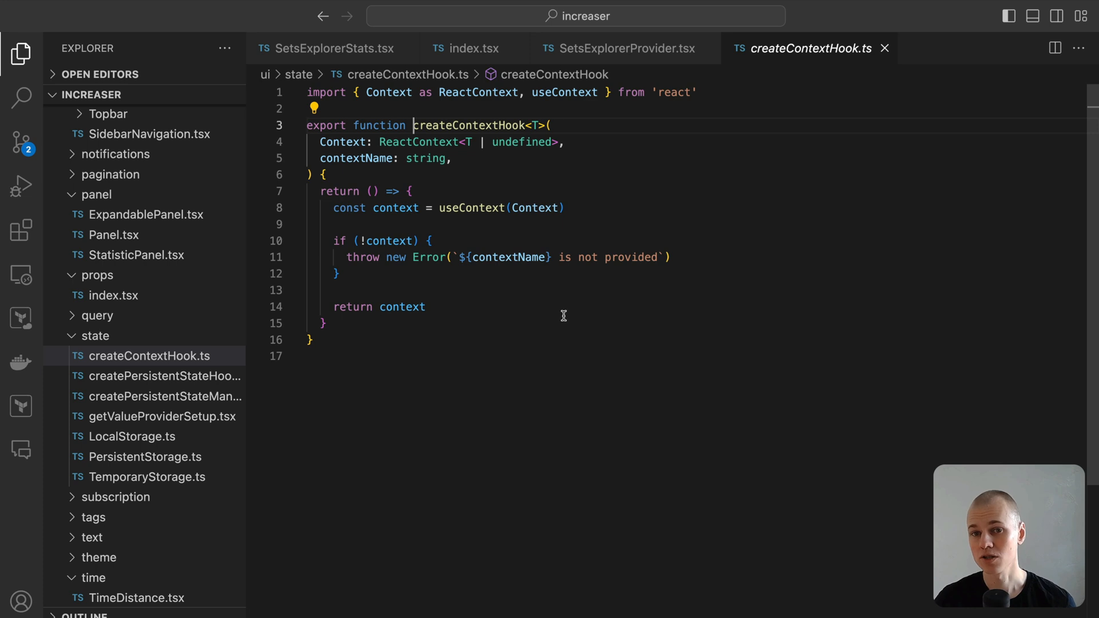
pyautogui.moveTo(543, 300)
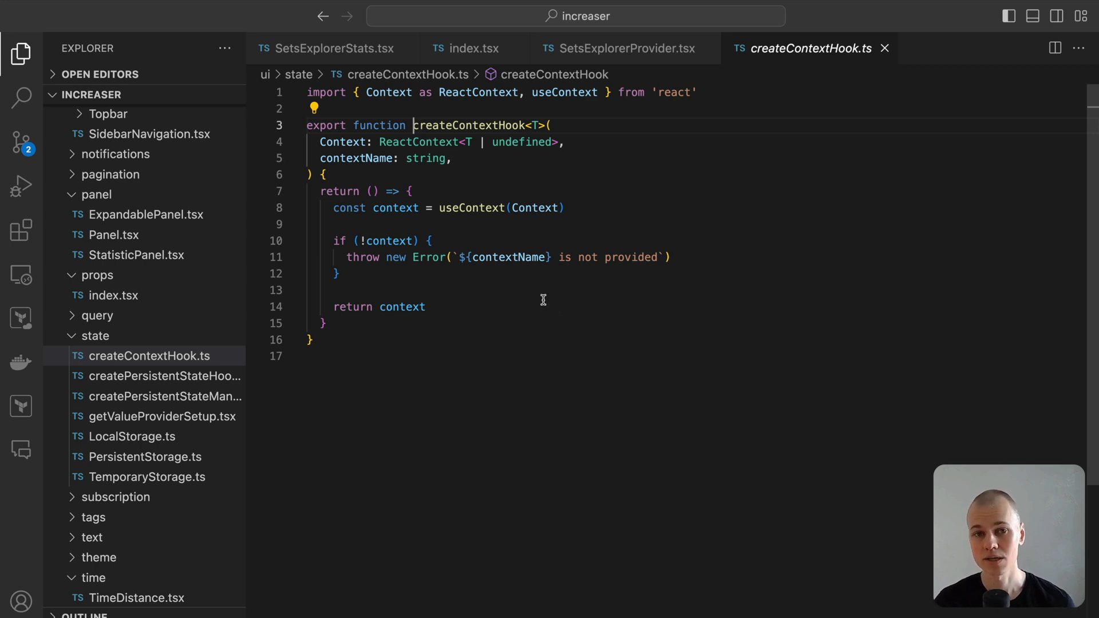
# Return from createContextHook.ts to SetsExplorerProvider.tsx to view the useSetsExplorer hook
pyautogui.click(619, 48)
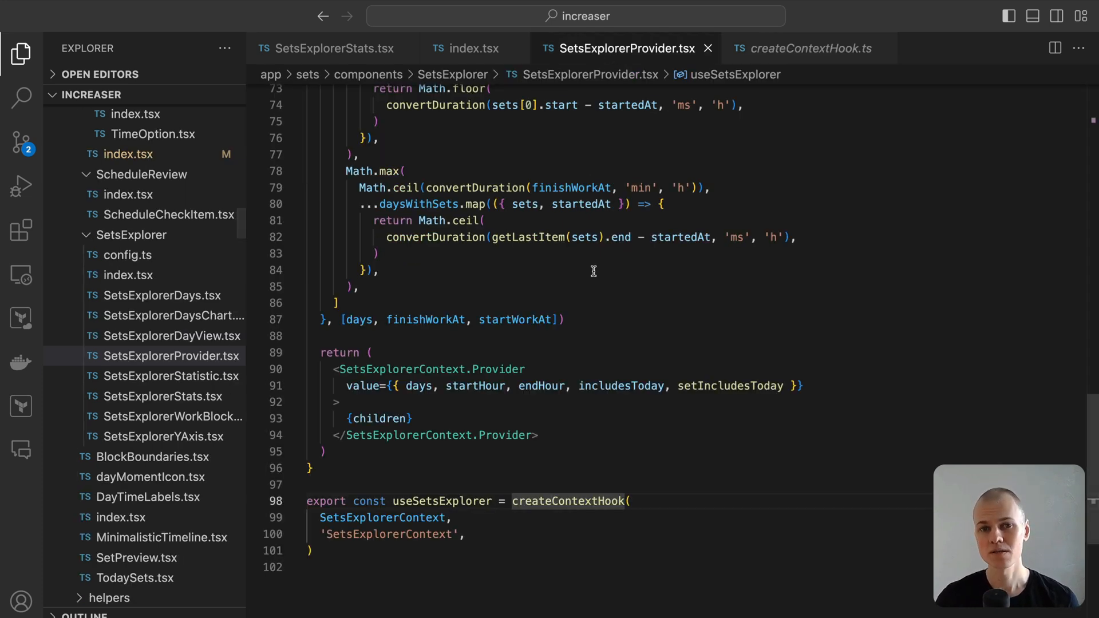
# Scroll SetsExplorerStats.tsx to its return JSX, highlight 'statistics', and open UniformColumnGrid
pyautogui.click(327, 48)
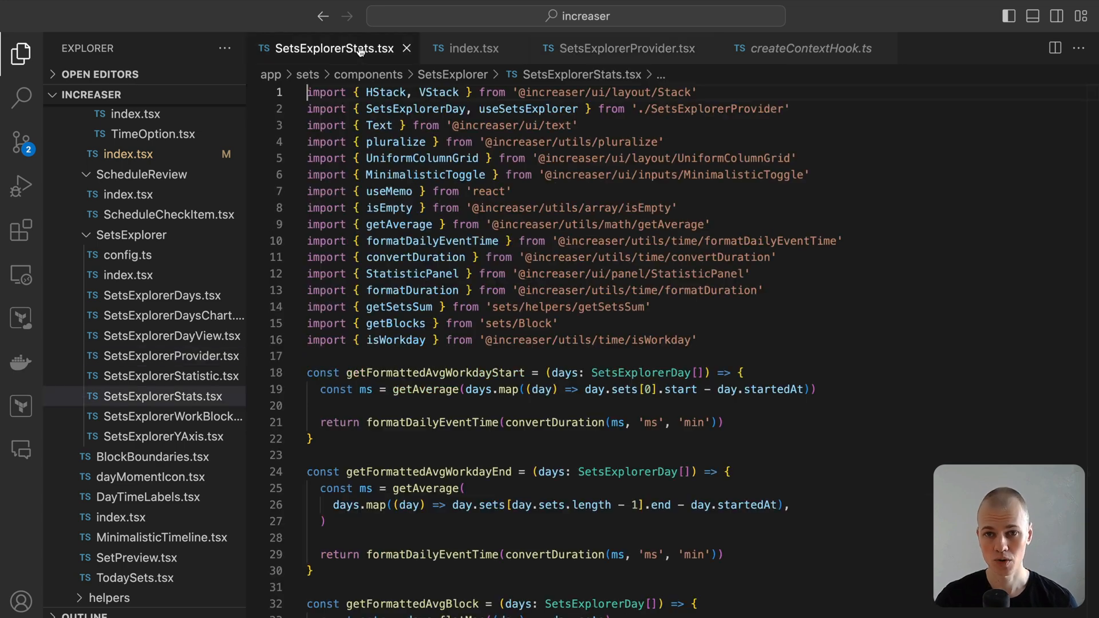
pyautogui.scroll(-3)
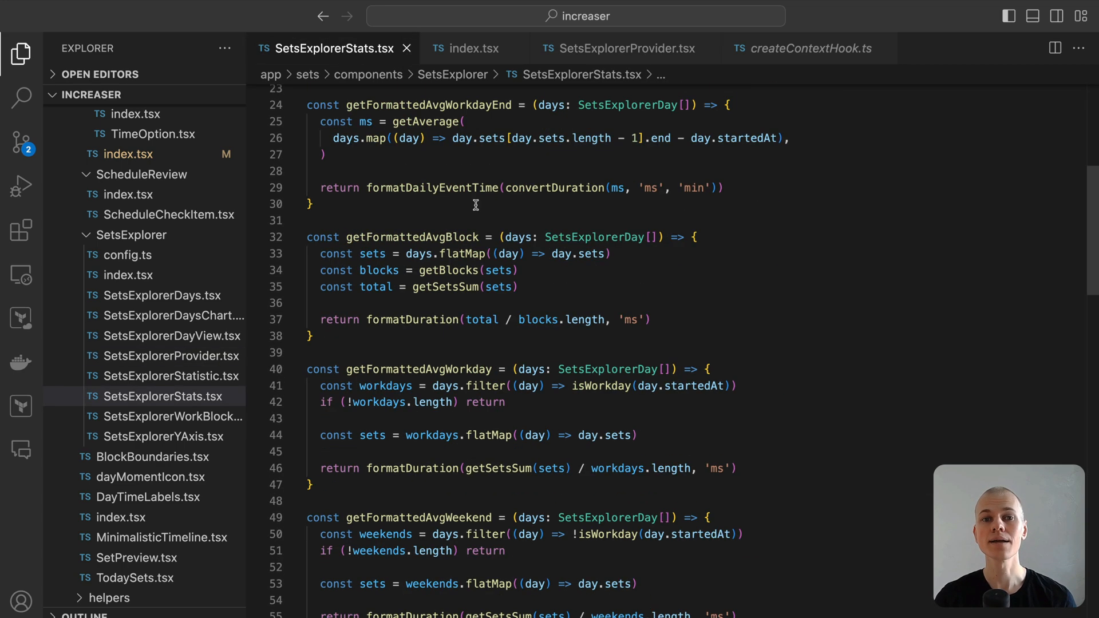
pyautogui.scroll(-3)
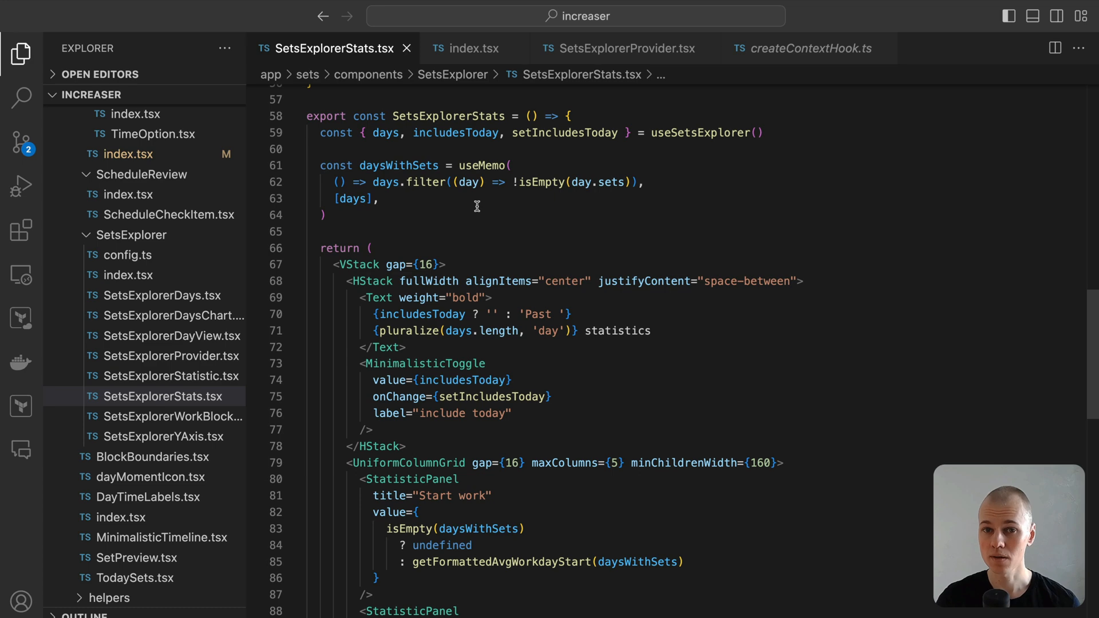
pyautogui.scroll(-3)
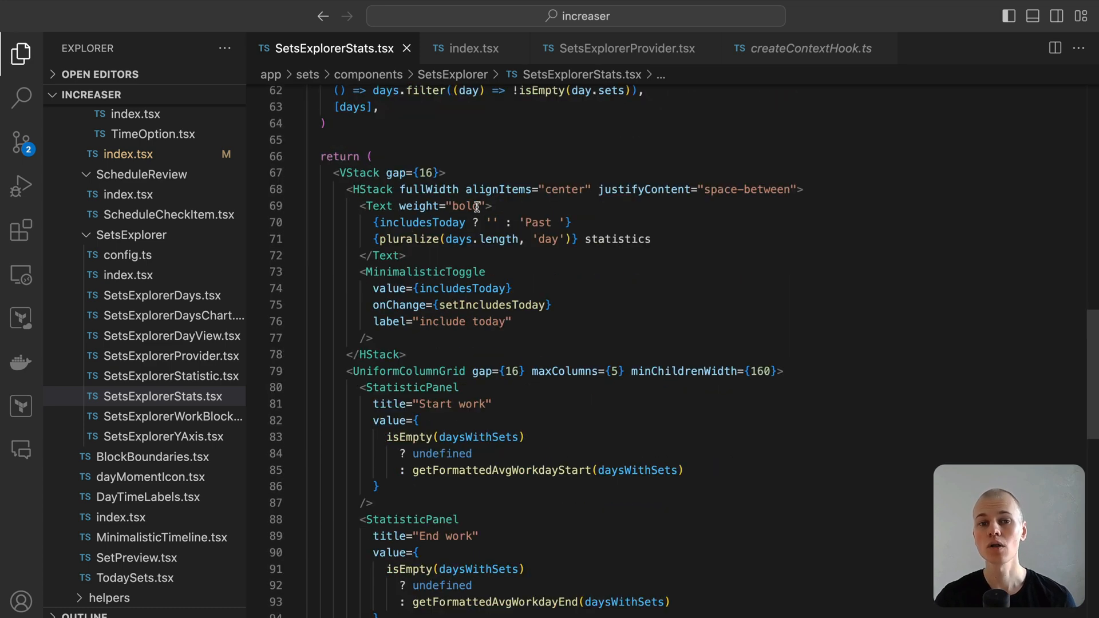
pyautogui.doubleClick(617, 239)
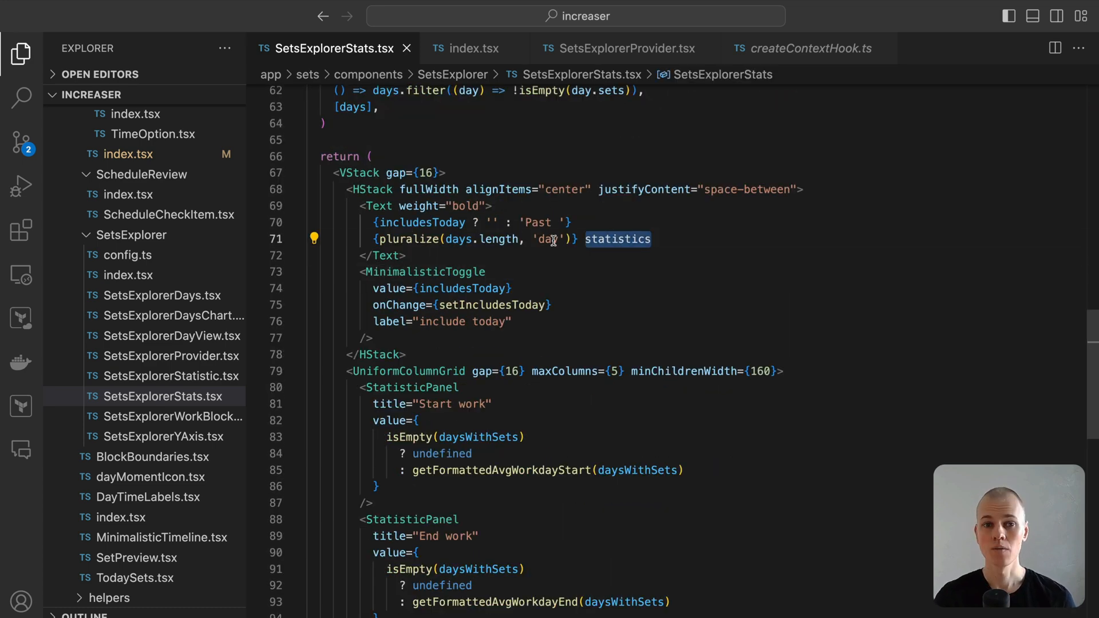
pyautogui.click(432, 304)
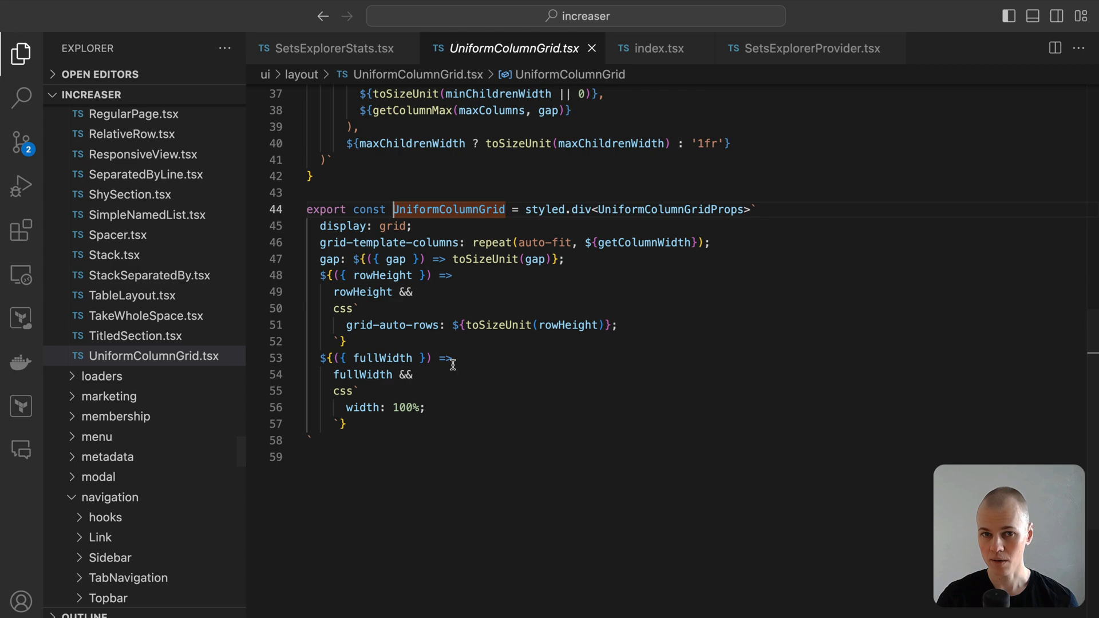
# Compare with Increaser's live statistics, then return to SetsExplorerStats.tsx's UniformColumnGrid usage
pyautogui.scroll(3)
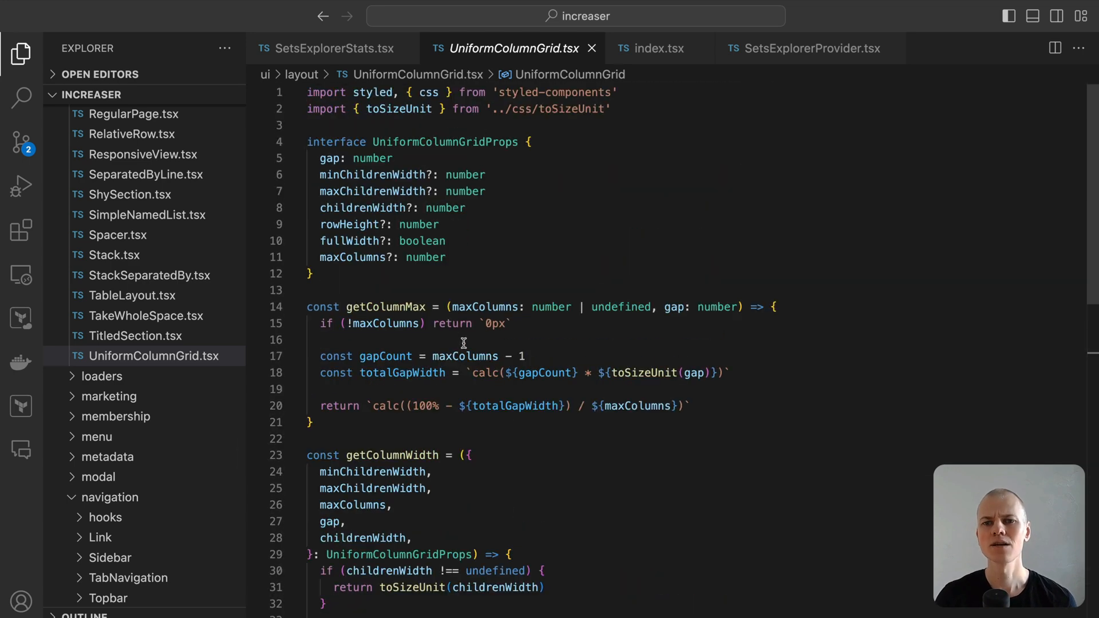
pyautogui.scroll(-3)
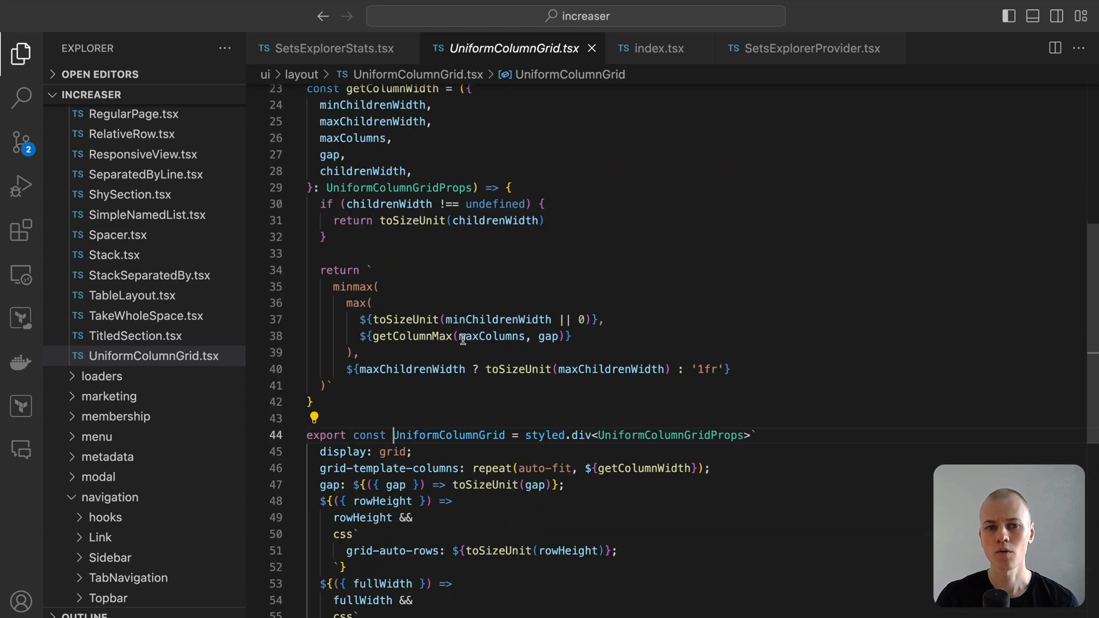
pyautogui.press('alt+tab')
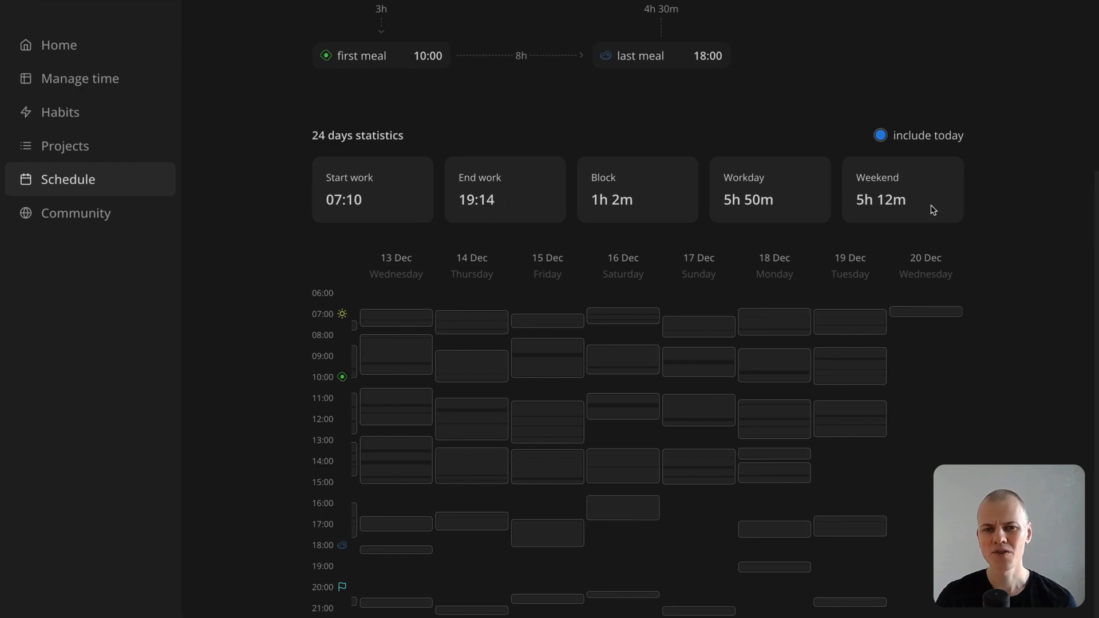
pyautogui.press('alt+tab')
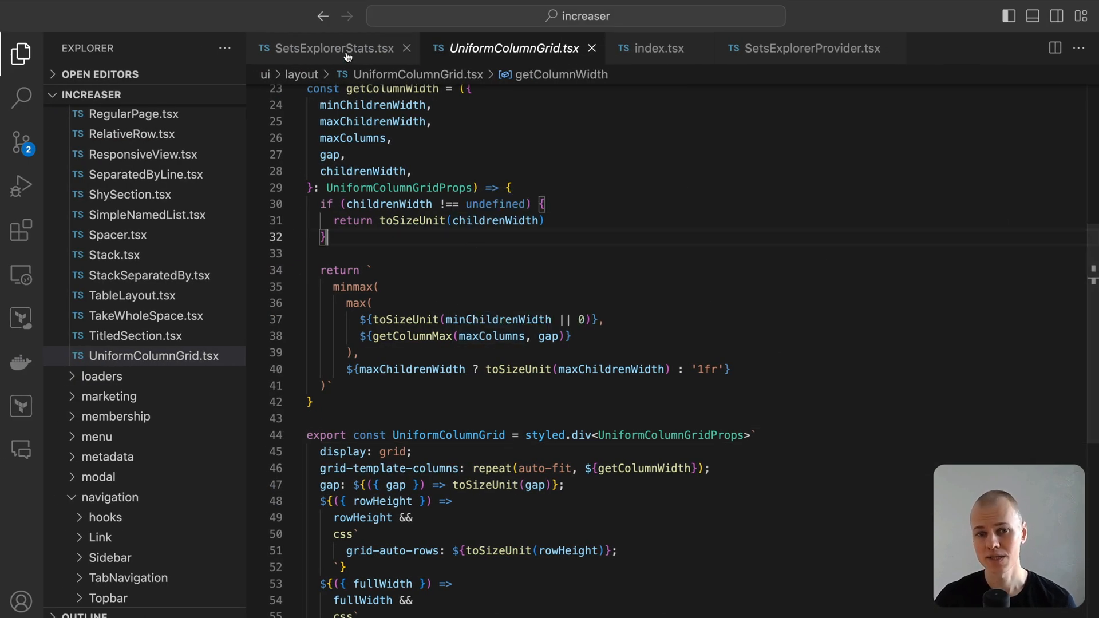
pyautogui.click(330, 48)
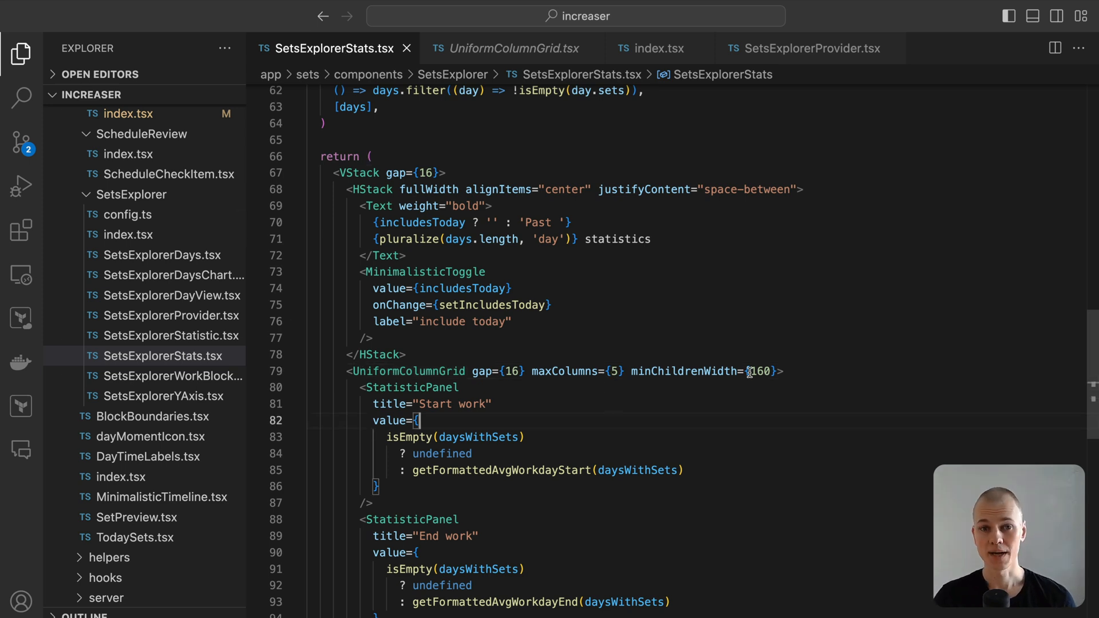
pyautogui.moveTo(409, 387)
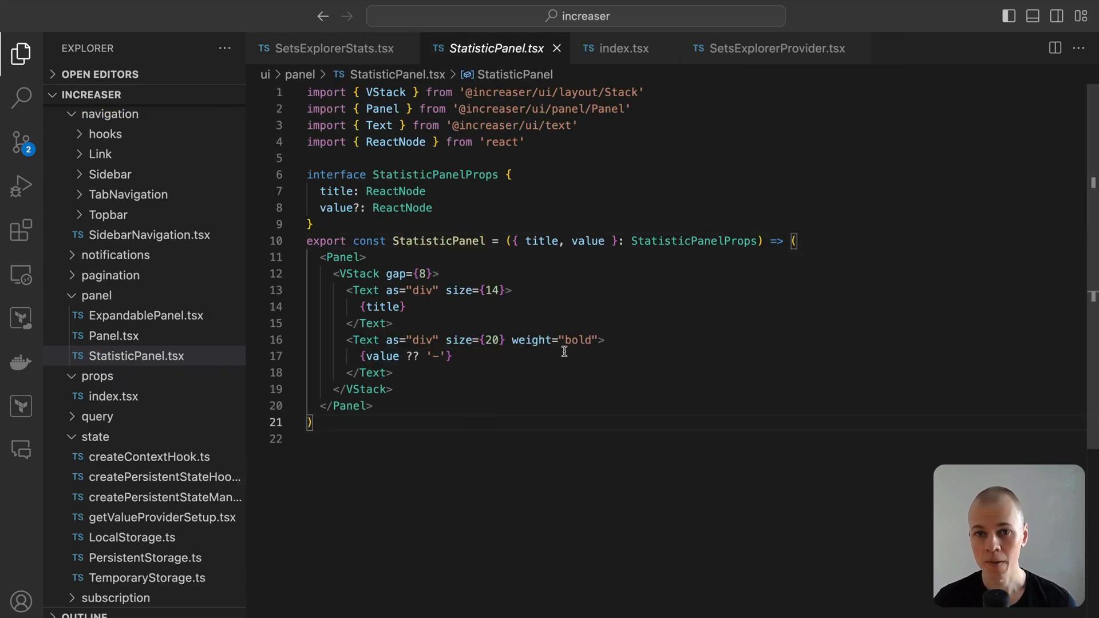
# Compare StatisticPanel.tsx with SetsExplorerStats.tsx, then scroll up to the average workday helpers
pyautogui.click(334, 48)
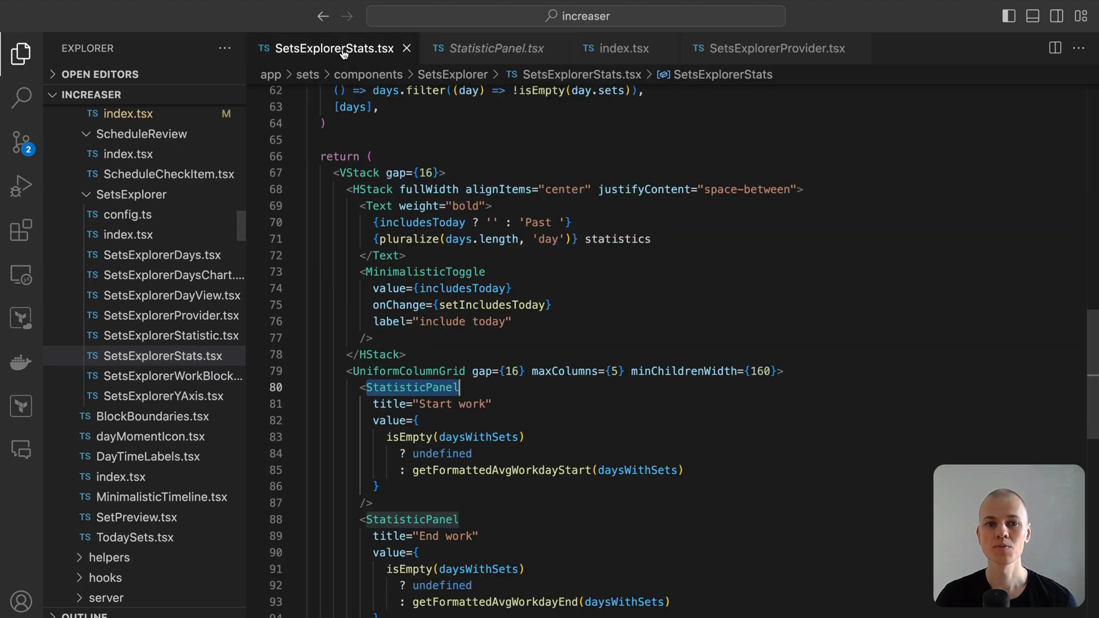
pyautogui.click(494, 48)
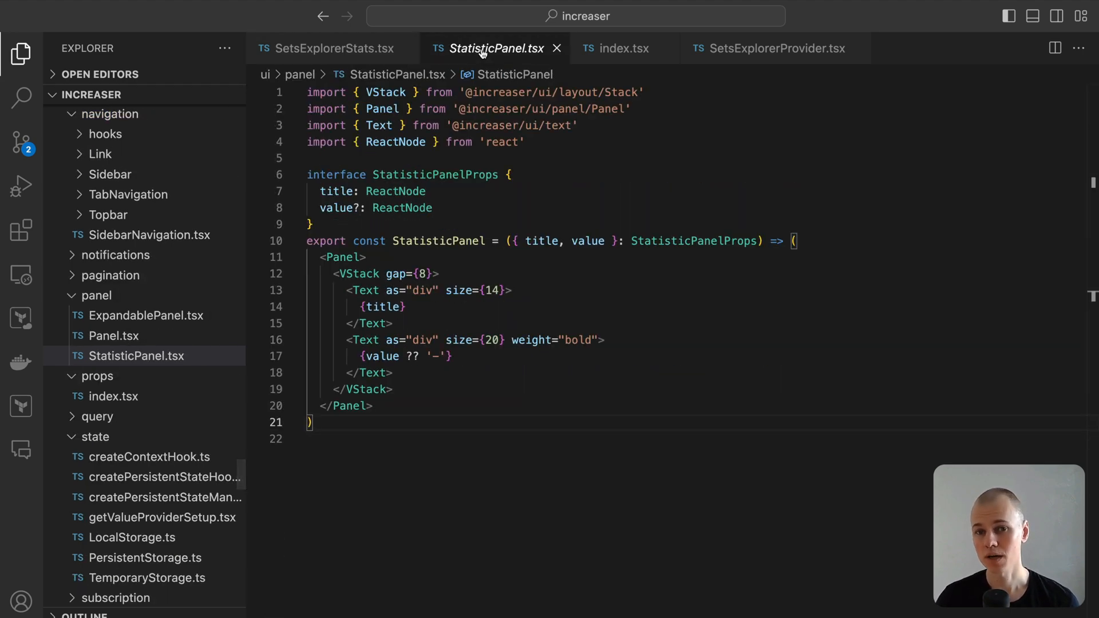
pyautogui.click(330, 48)
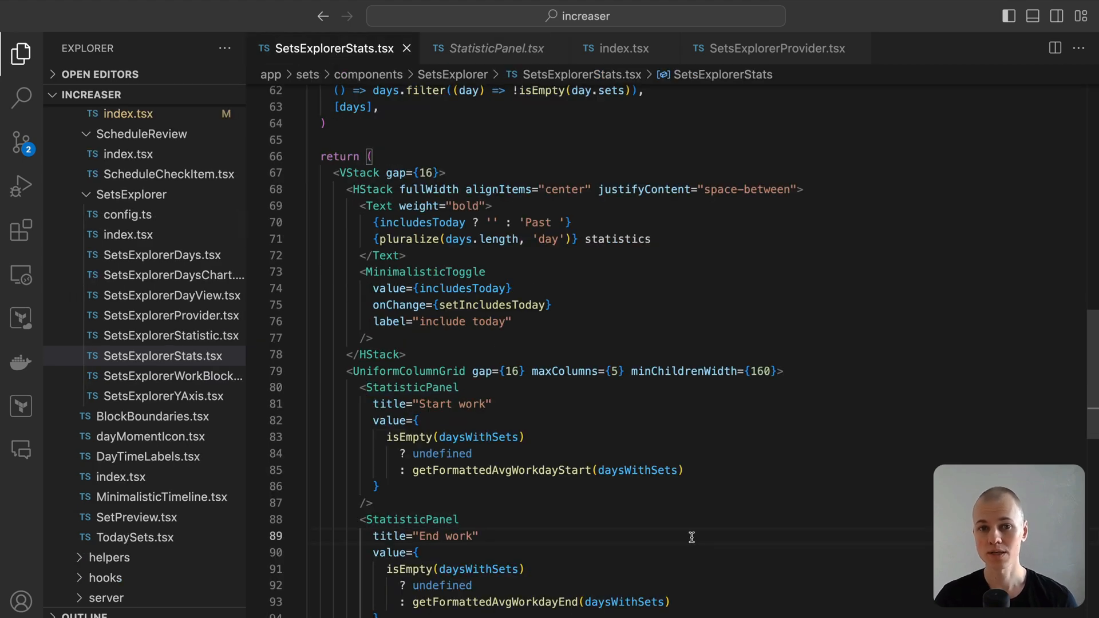
pyautogui.scroll(3)
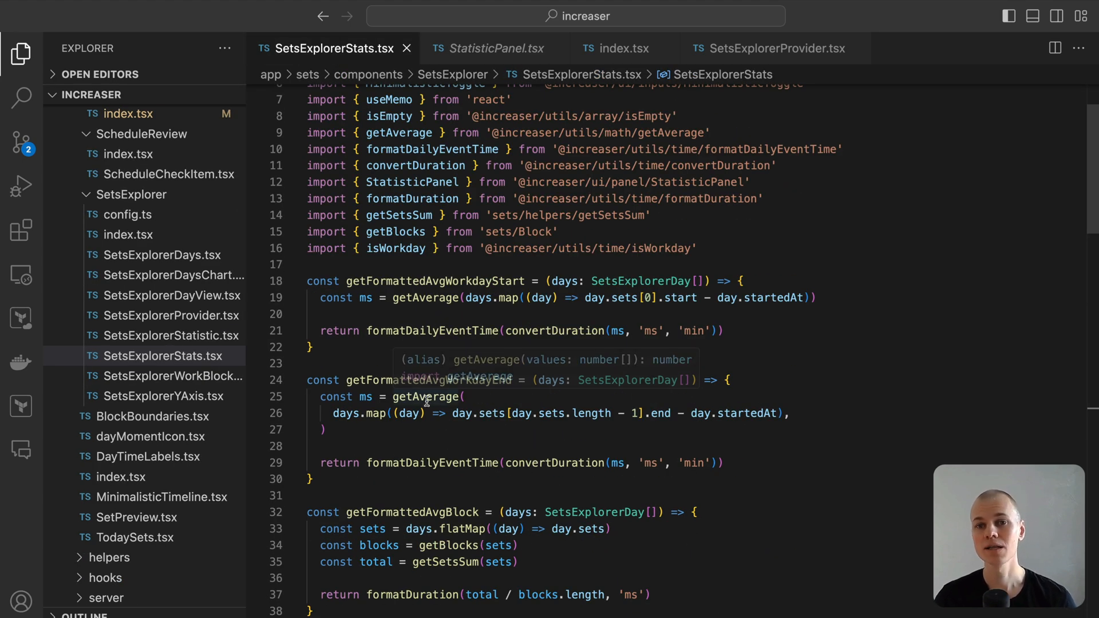
pyautogui.moveTo(432, 515)
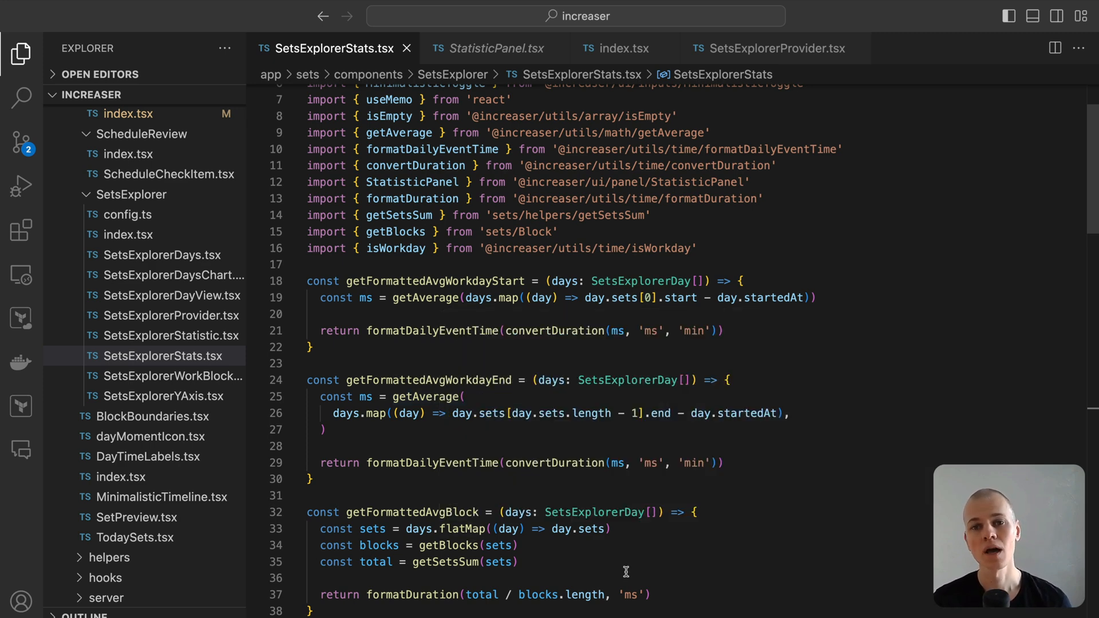
pyautogui.moveTo(627, 550)
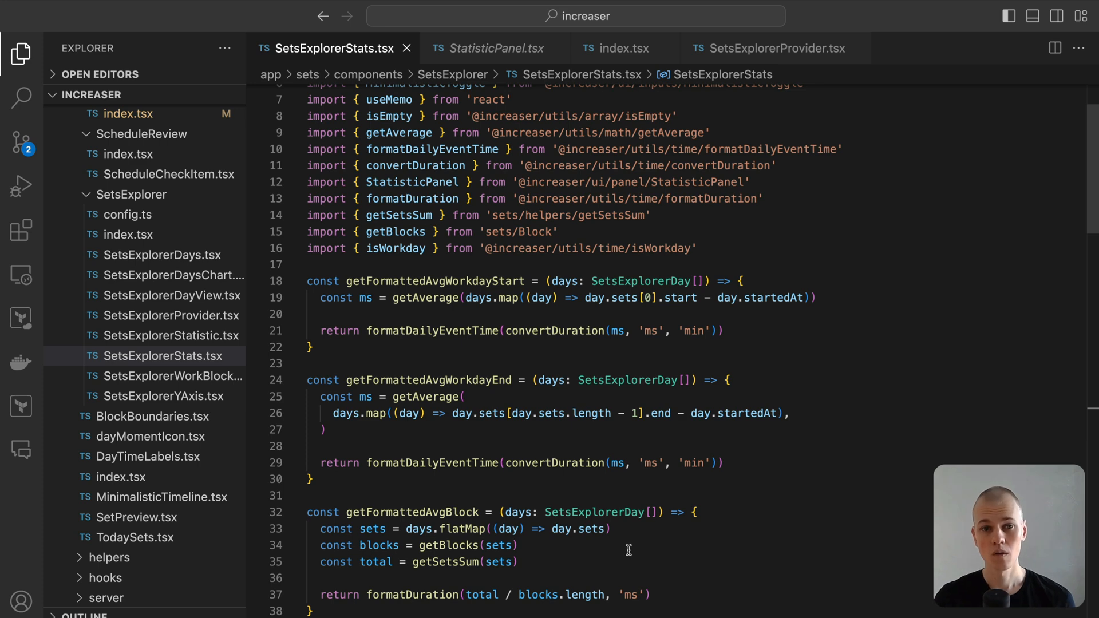
# Open SetsExplorer index.tsx from the Explorer and glance at Increaser's 24-day statistics
pyautogui.click(130, 234)
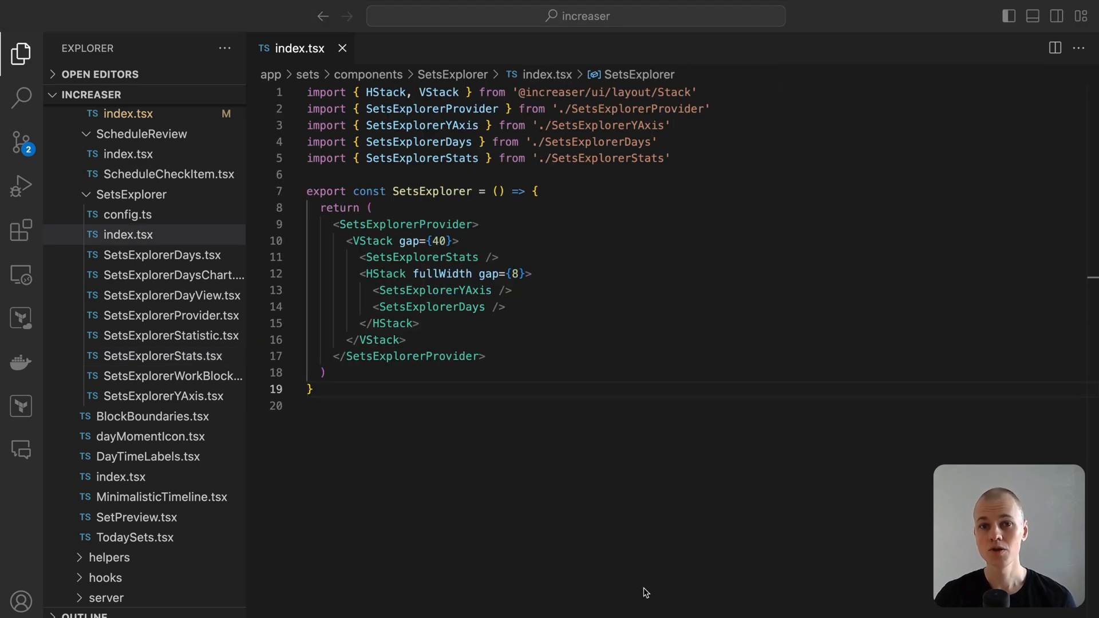
pyautogui.moveTo(424, 320)
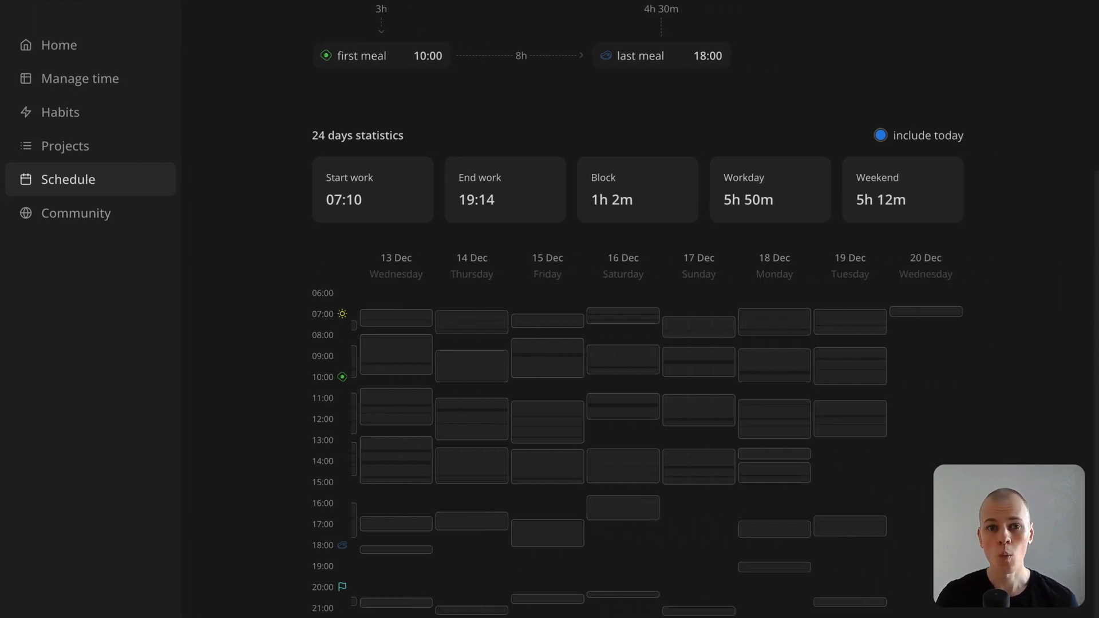
pyautogui.press('alt+tab')
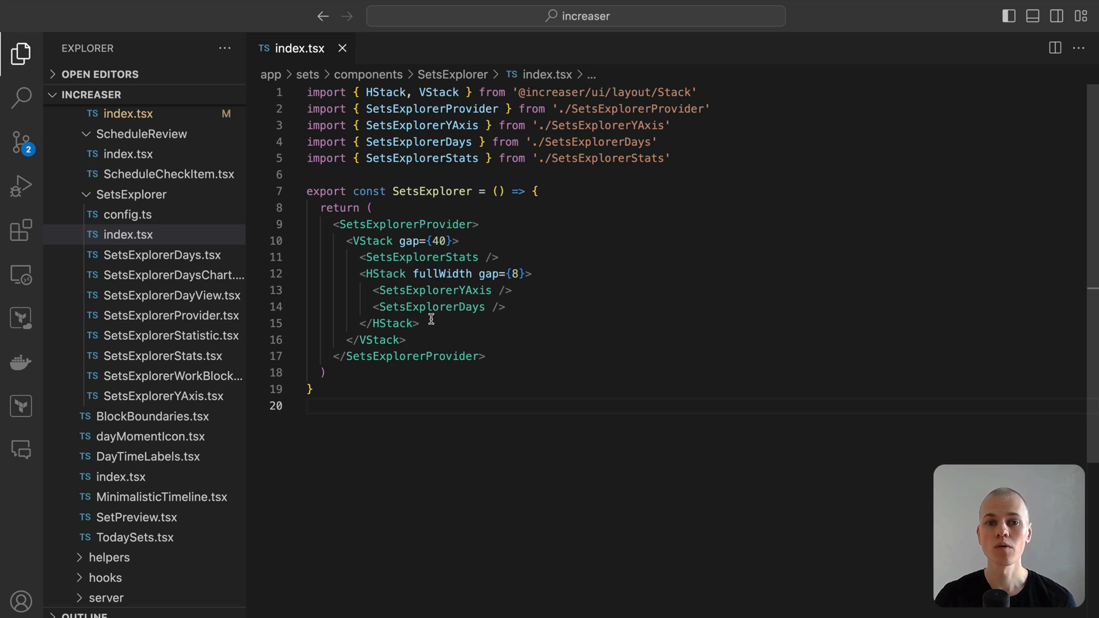
pyautogui.moveTo(430, 306)
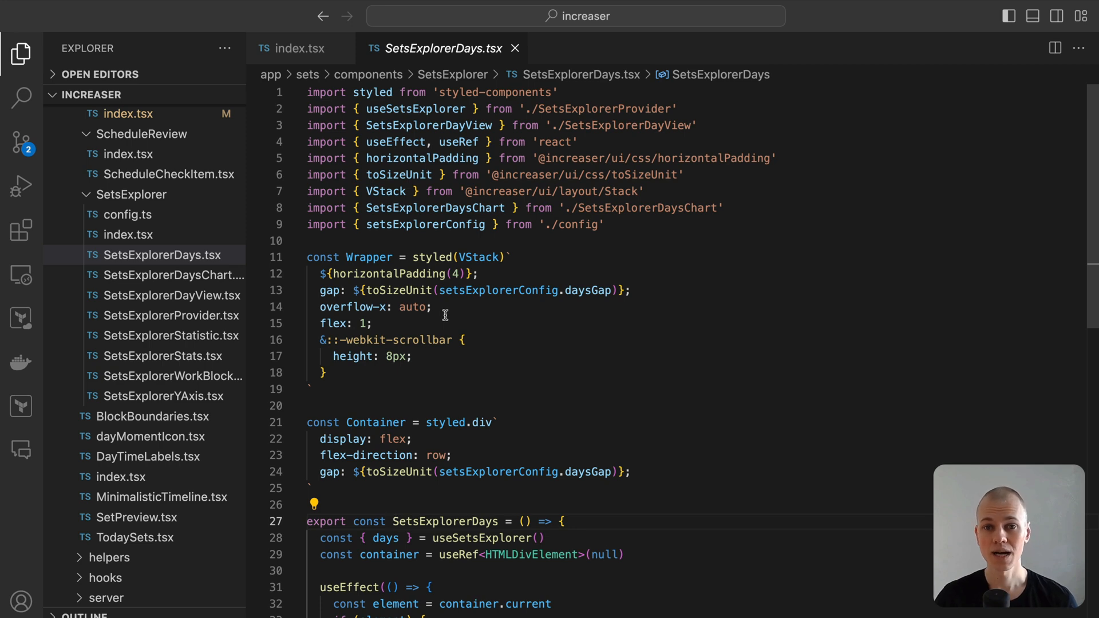
# Show the headerHeight setting in config.ts, then open SetsExplorerYAxis.tsx
pyautogui.doubleClick(374, 306)
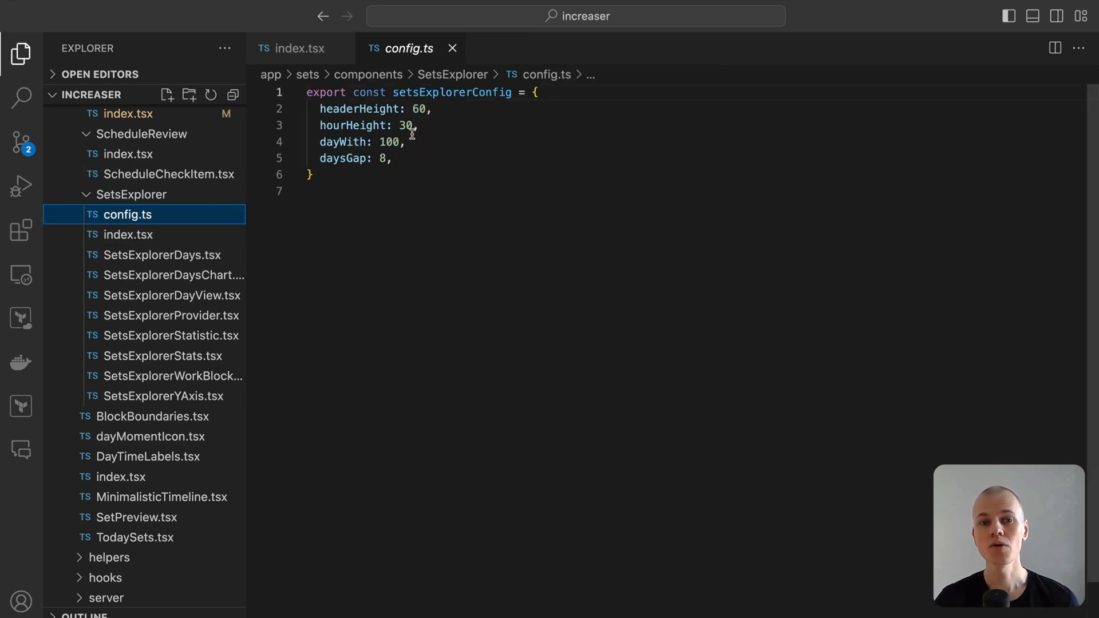
pyautogui.doubleClick(359, 109)
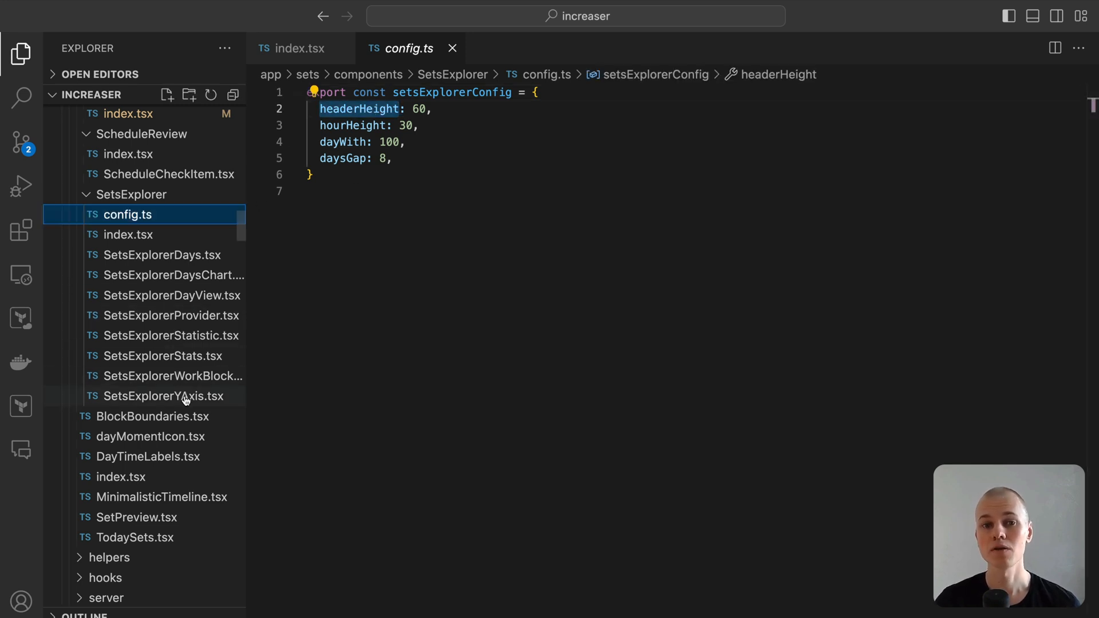
pyautogui.click(160, 396)
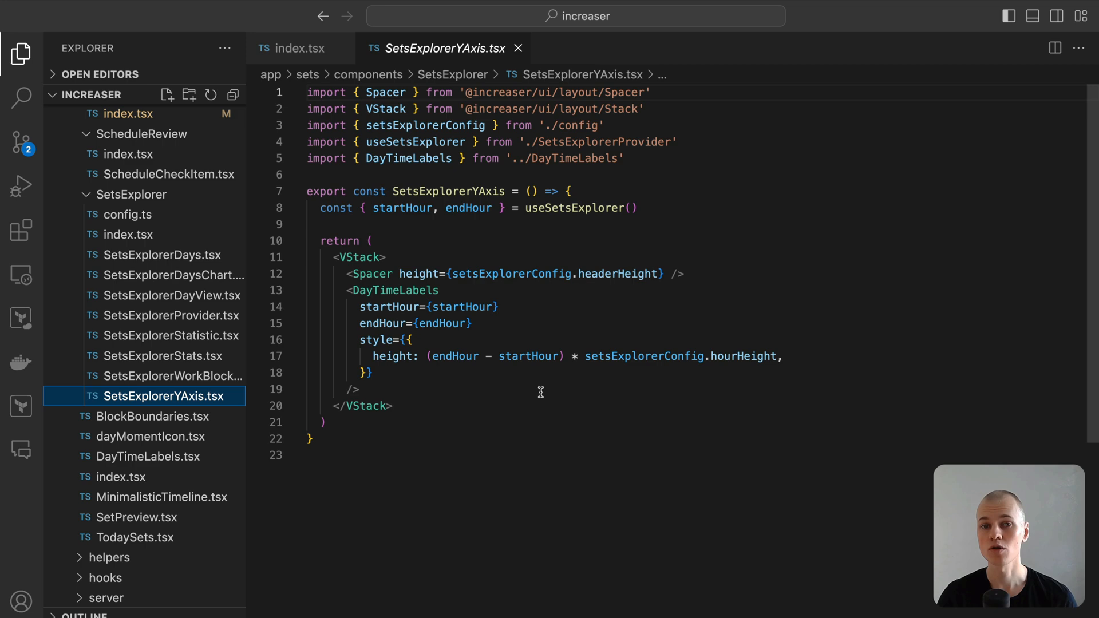
pyautogui.moveTo(381, 356)
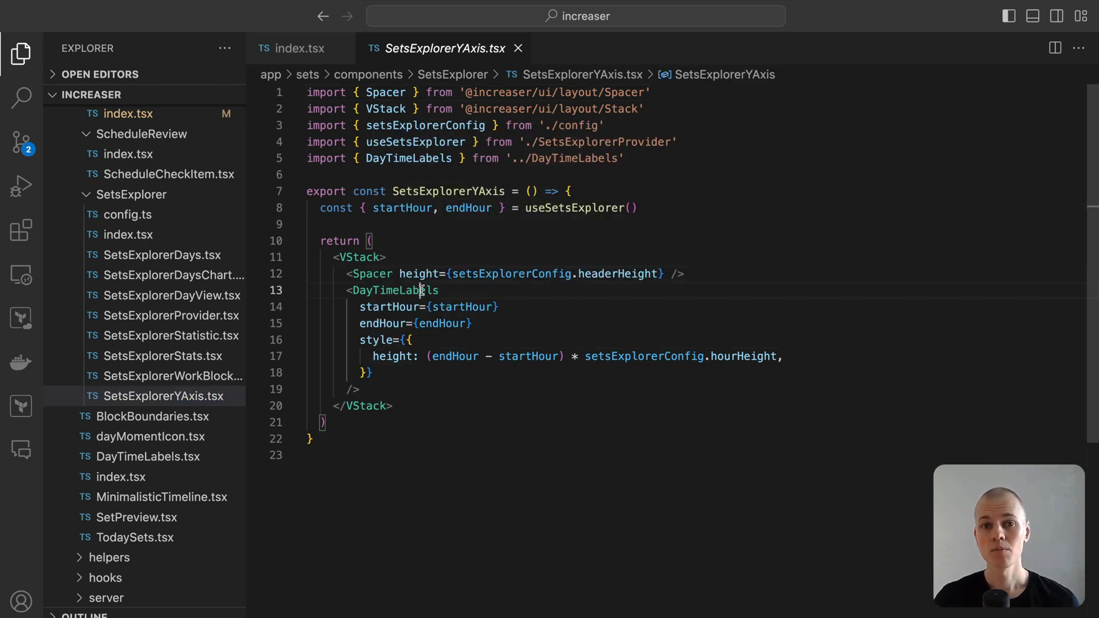
# Jump to the DayTimeLabels definition and highlight every marksCount use in its code
pyautogui.click(143, 456)
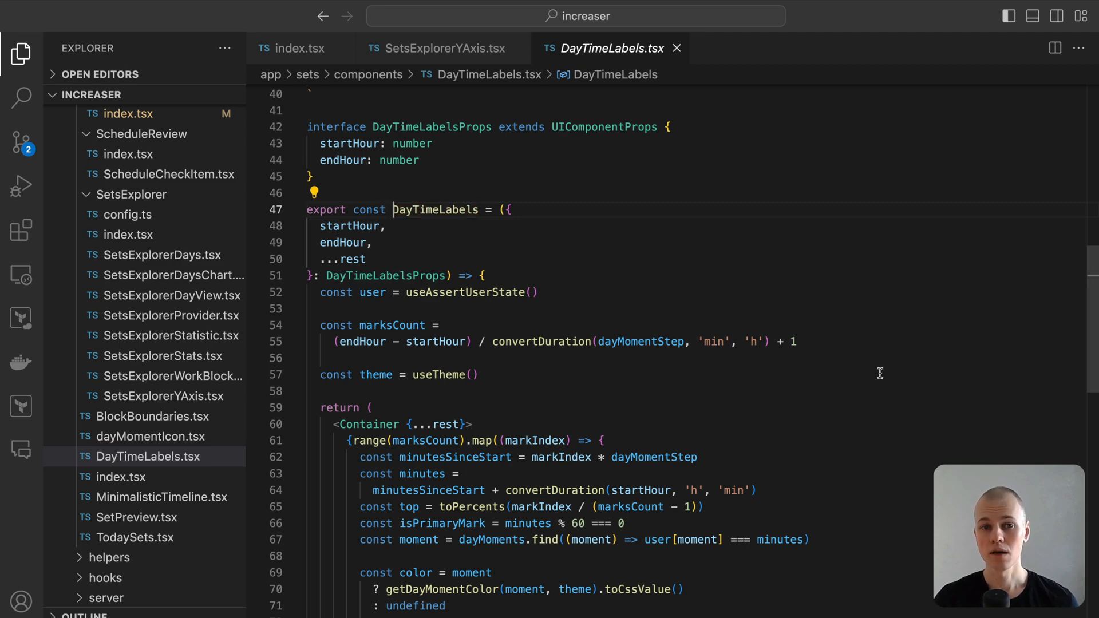
pyautogui.scroll(-3)
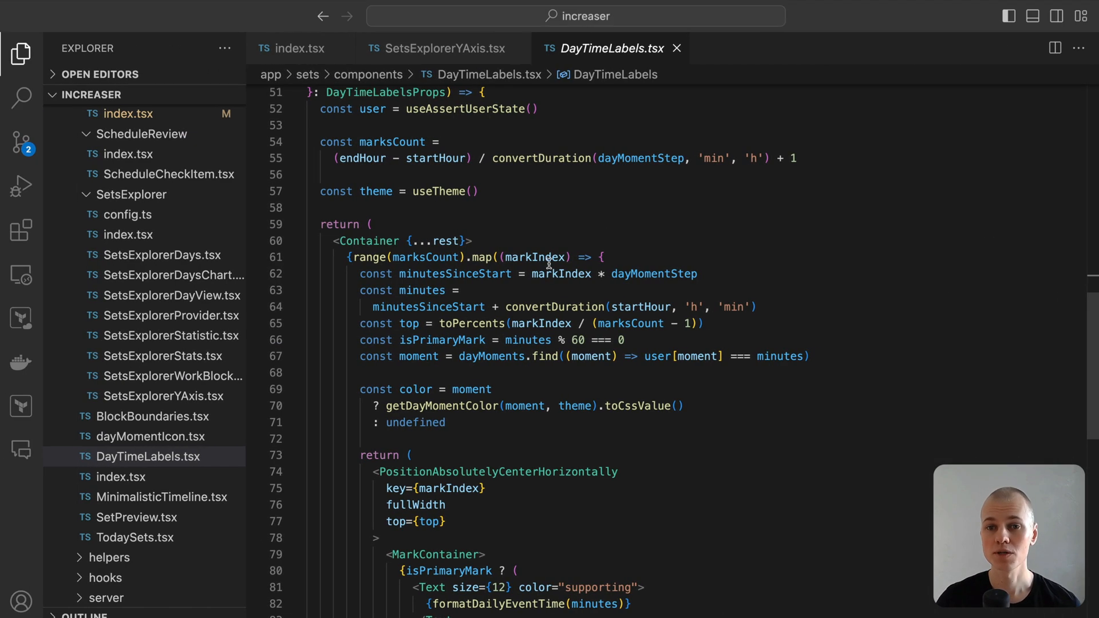
pyautogui.scroll(3)
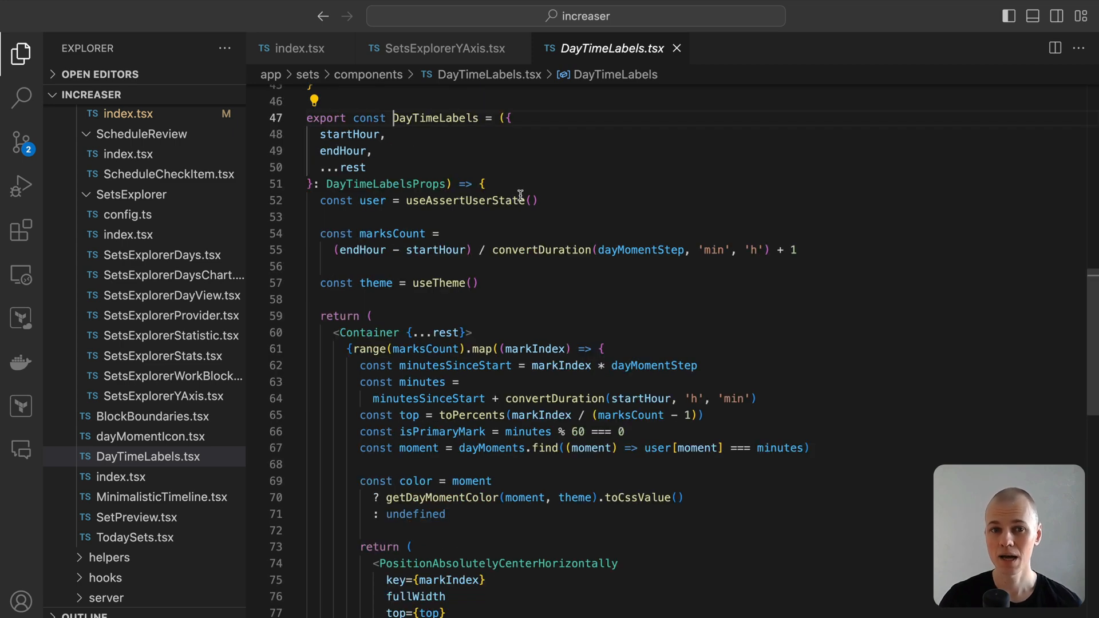
pyautogui.doubleClick(391, 234)
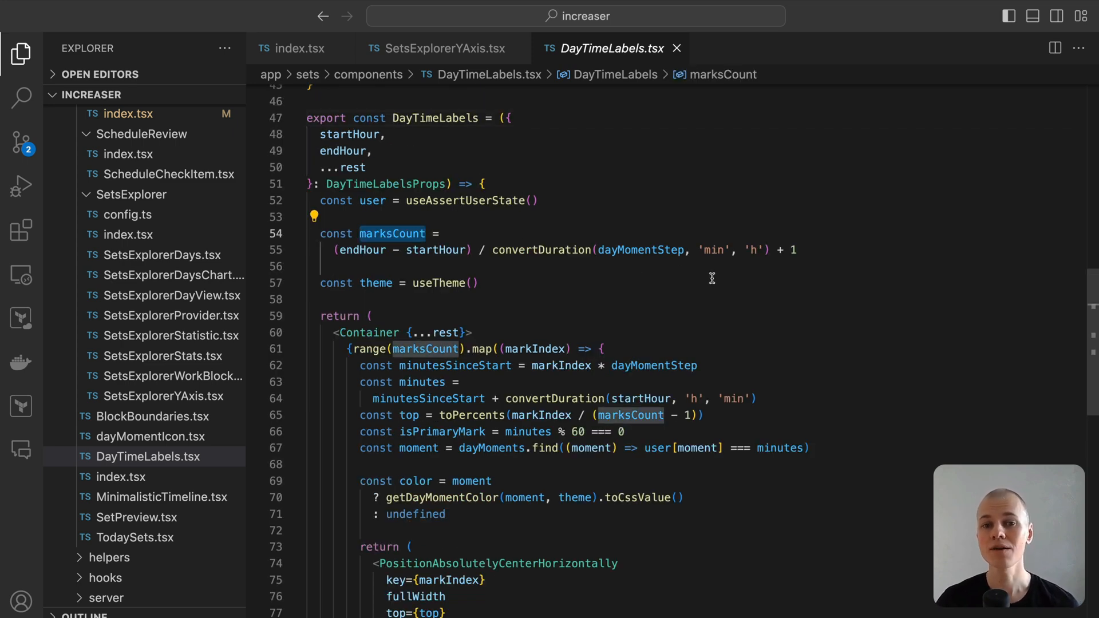
pyautogui.moveTo(640, 250)
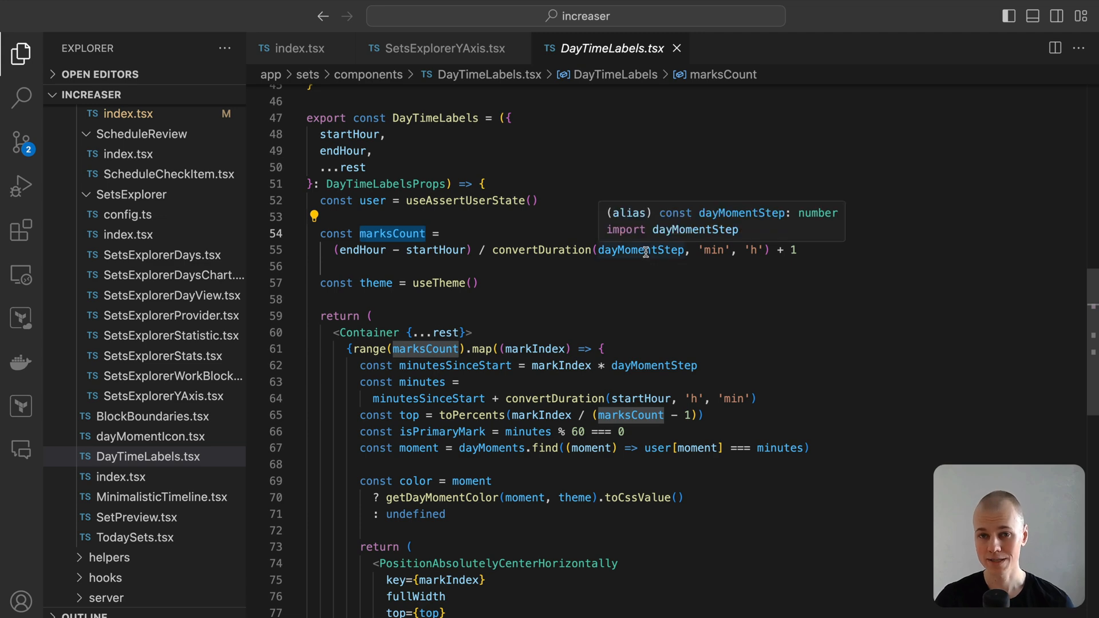
pyautogui.scroll(-3)
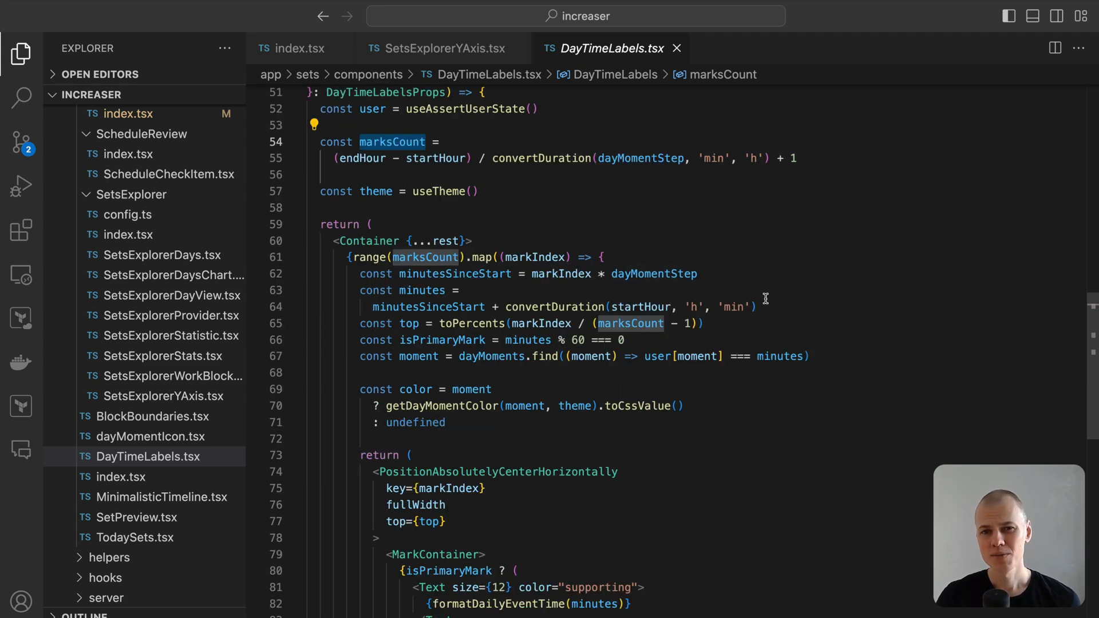
pyautogui.scroll(-3)
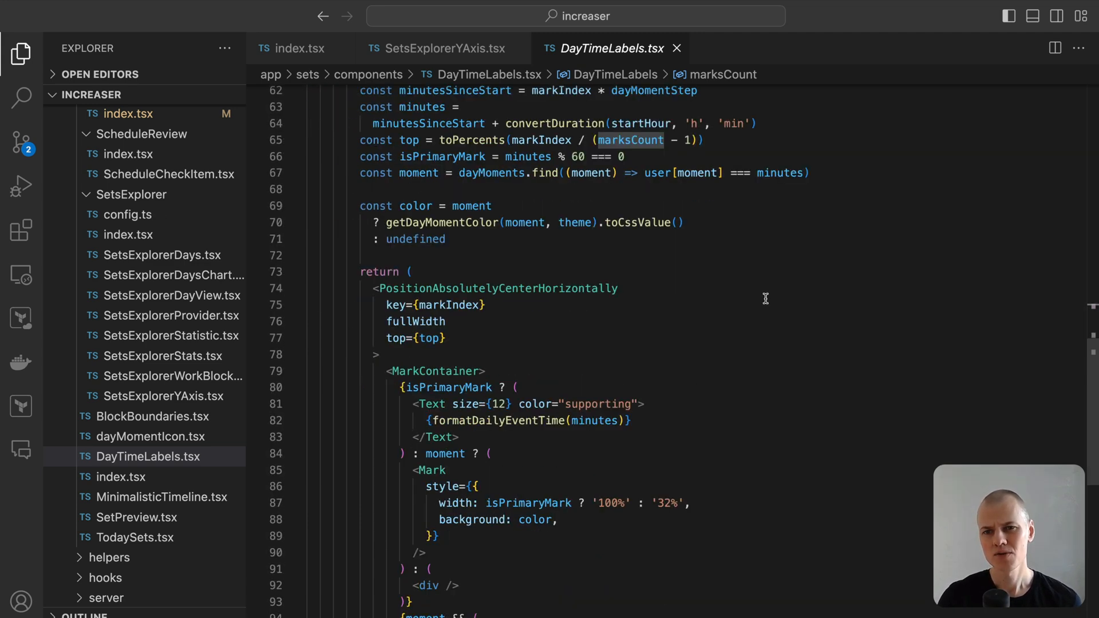
pyautogui.moveTo(645, 296)
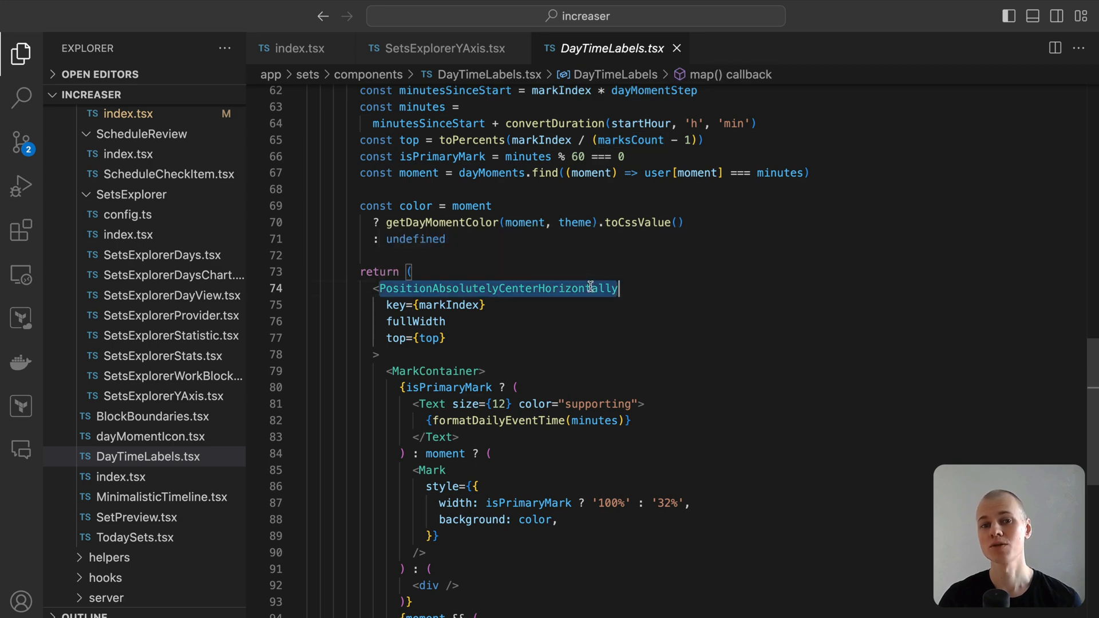
# Review the PositionAbsolutelyCenterHorizontally wrapper, container and content layout, then point at the Container usage
pyautogui.click(498, 288)
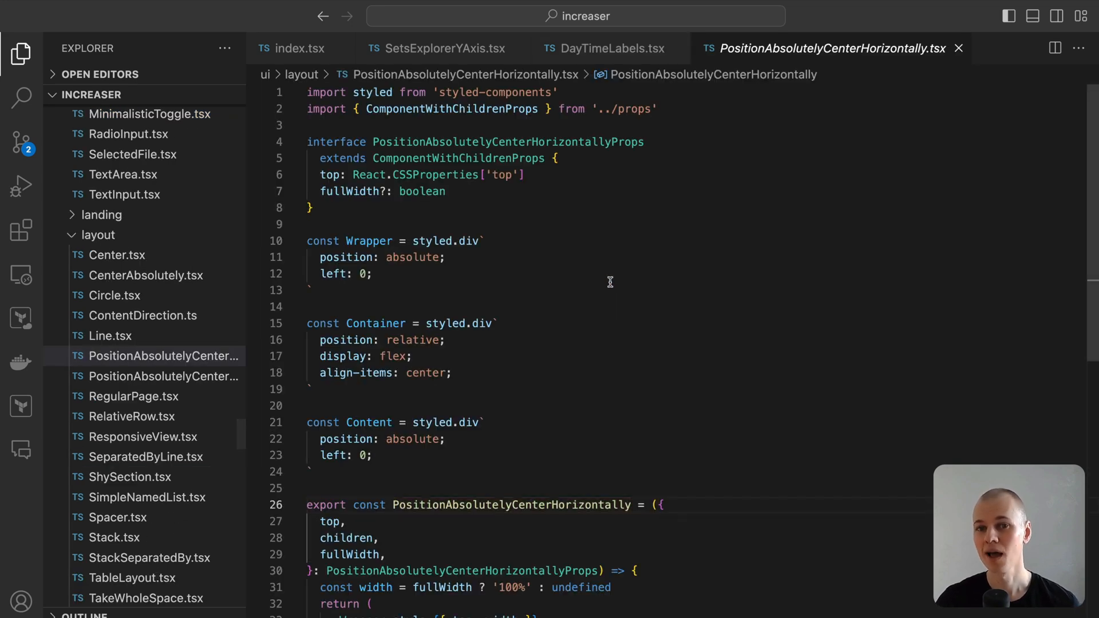
pyautogui.scroll(-3)
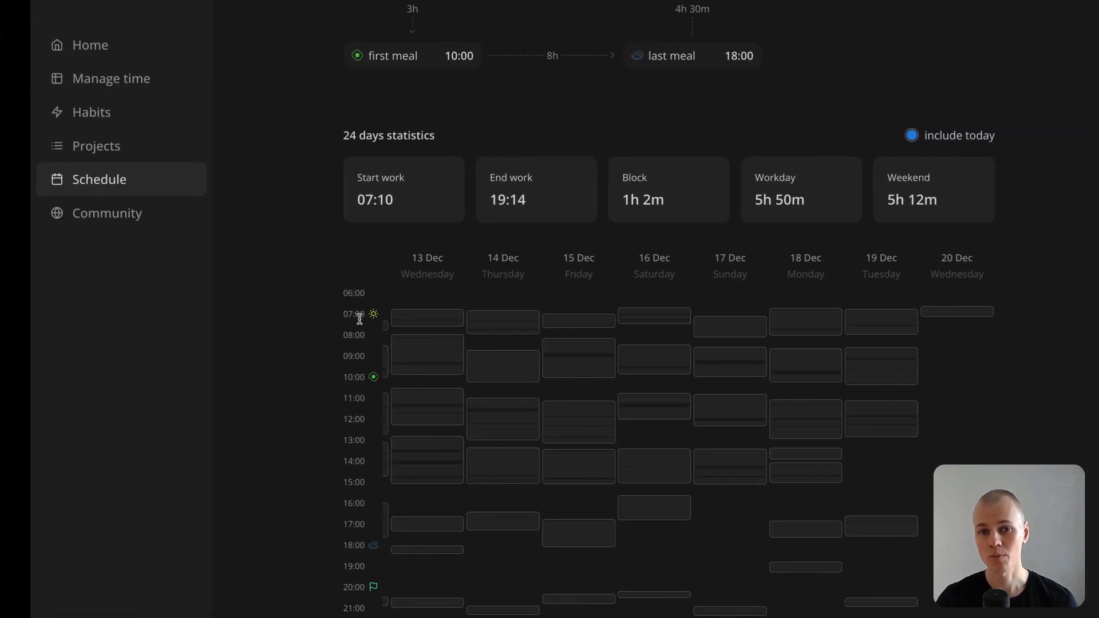
pyautogui.press('F12')
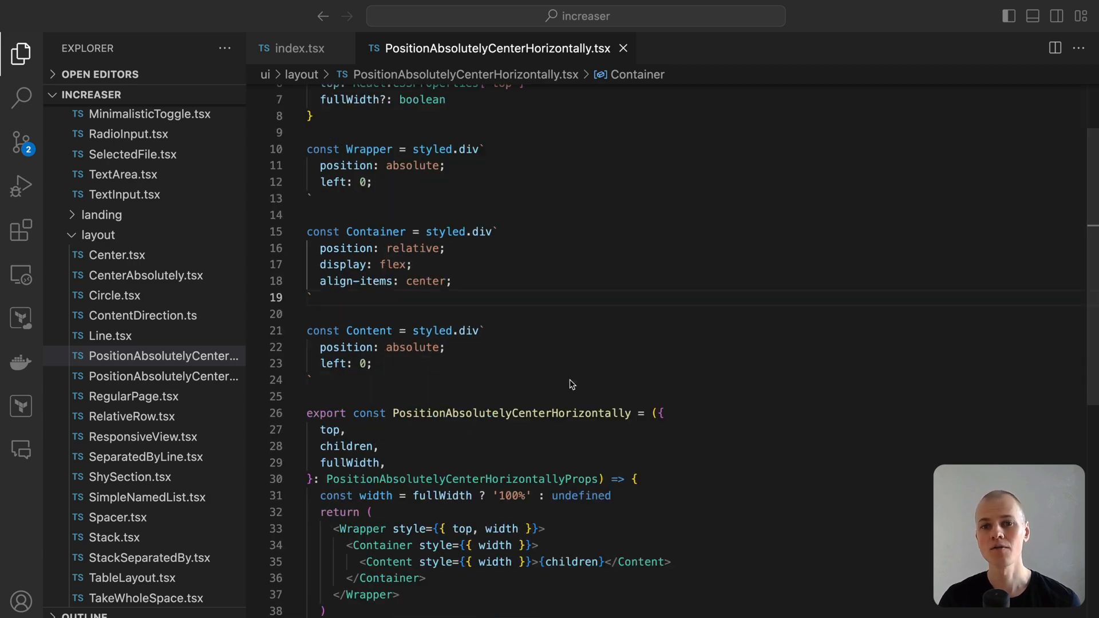
pyautogui.click(381, 545)
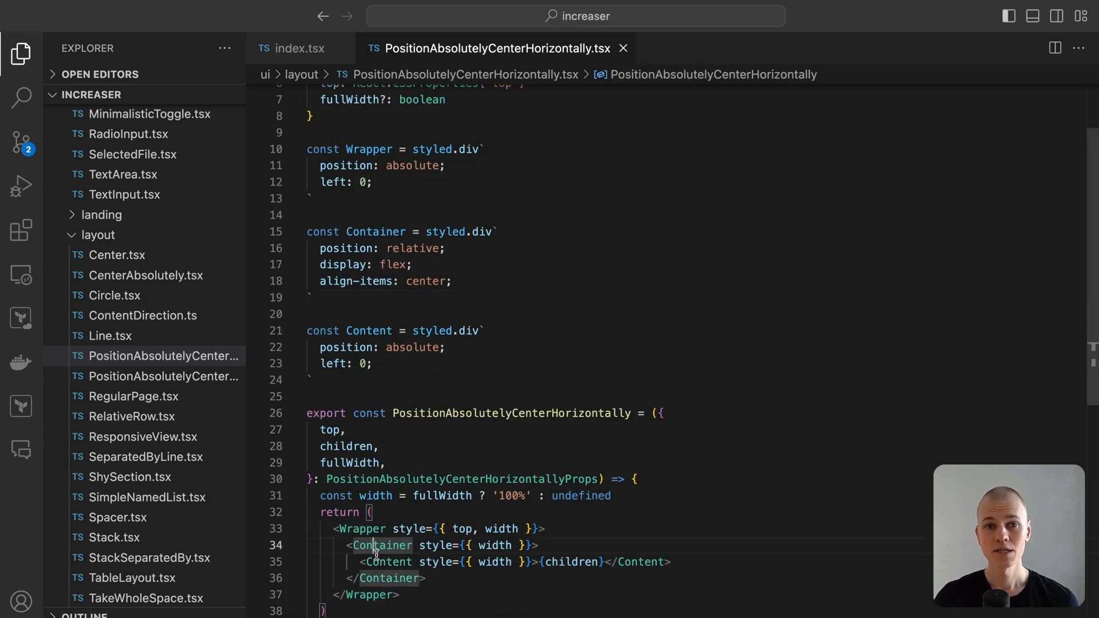
pyautogui.click(297, 47)
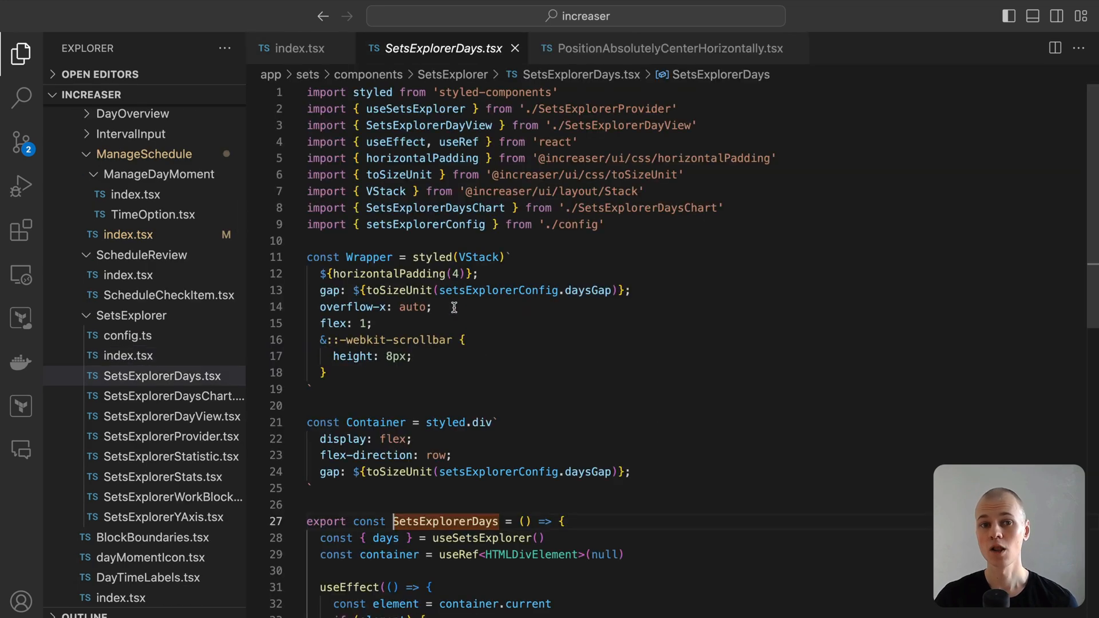
pyautogui.scroll(-3)
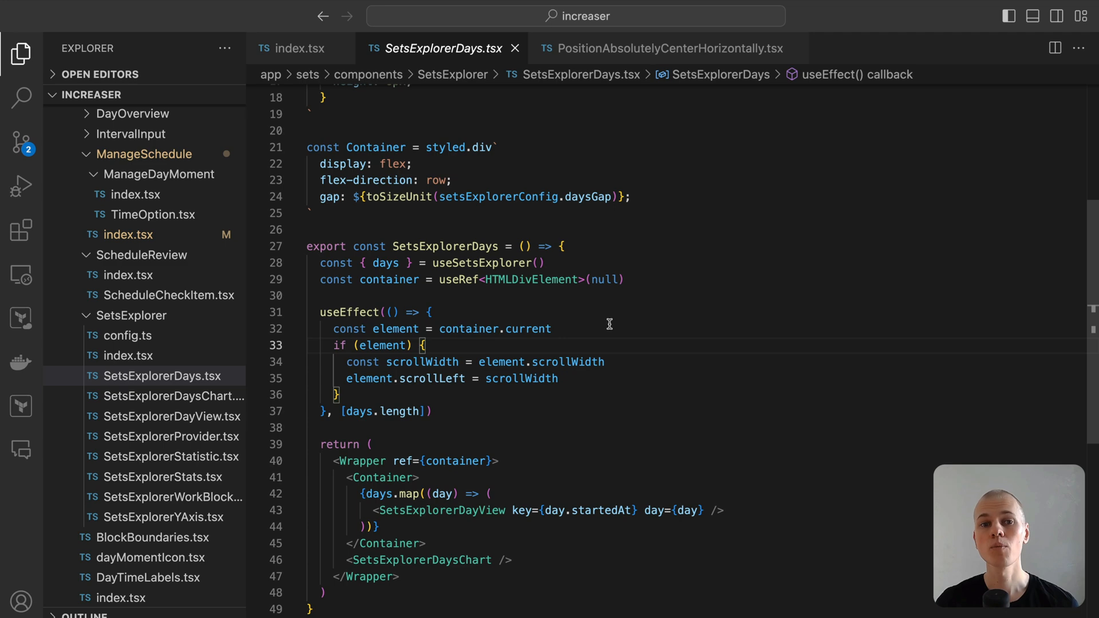
pyautogui.moveTo(359, 360)
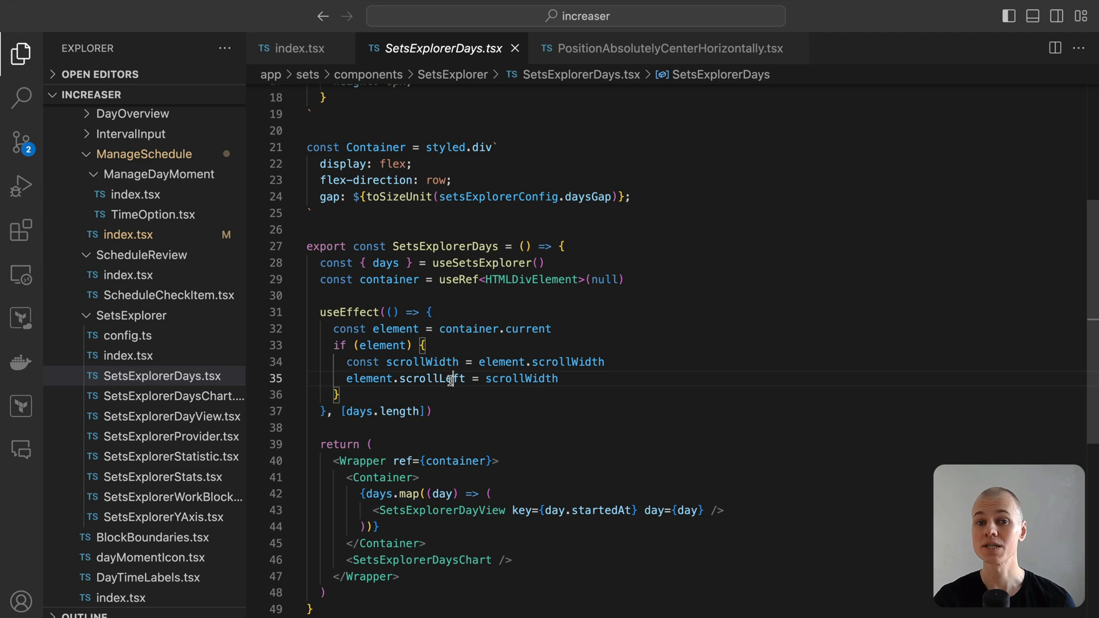
pyautogui.doubleClick(521, 378)
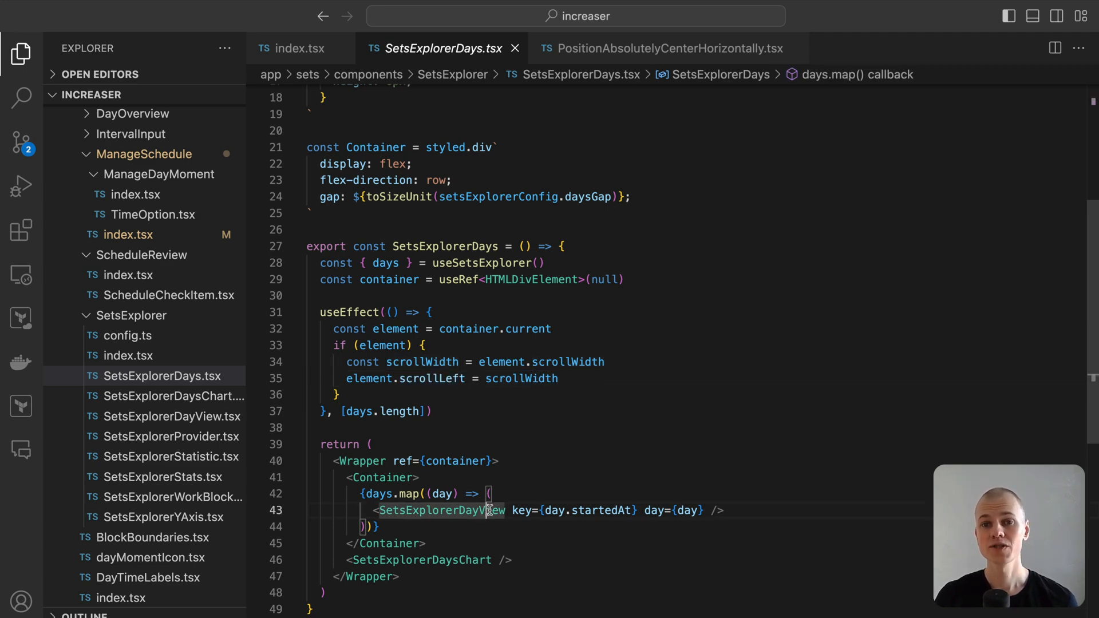
# Go to the SetsExplorerDayView definition, scroll through its code, and switch apps with alt+tab
pyautogui.click(440, 510)
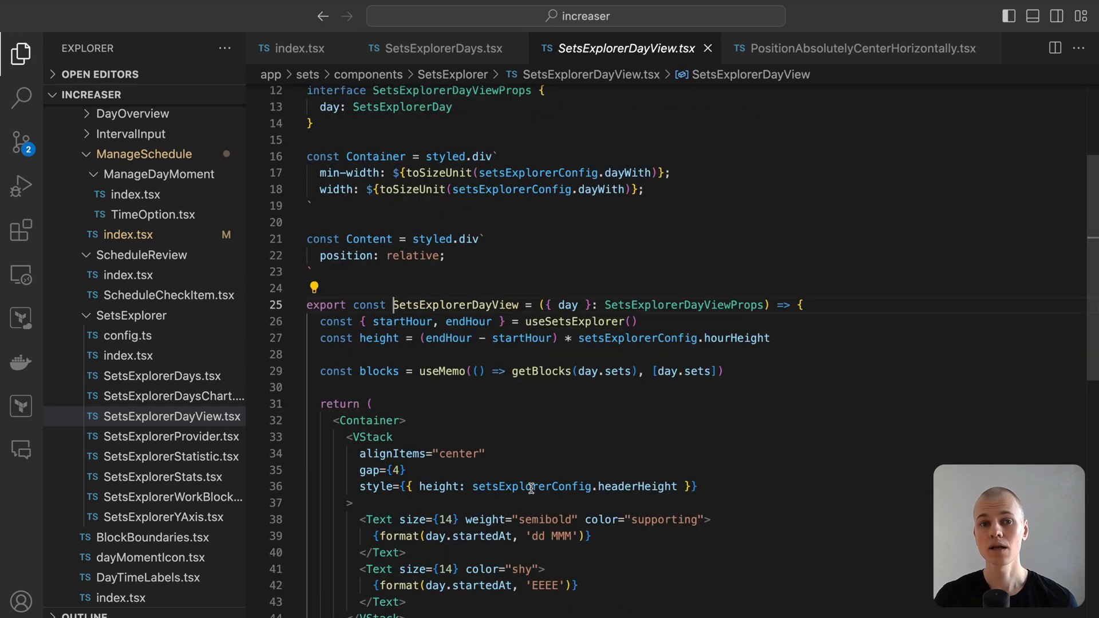
pyautogui.scroll(-3)
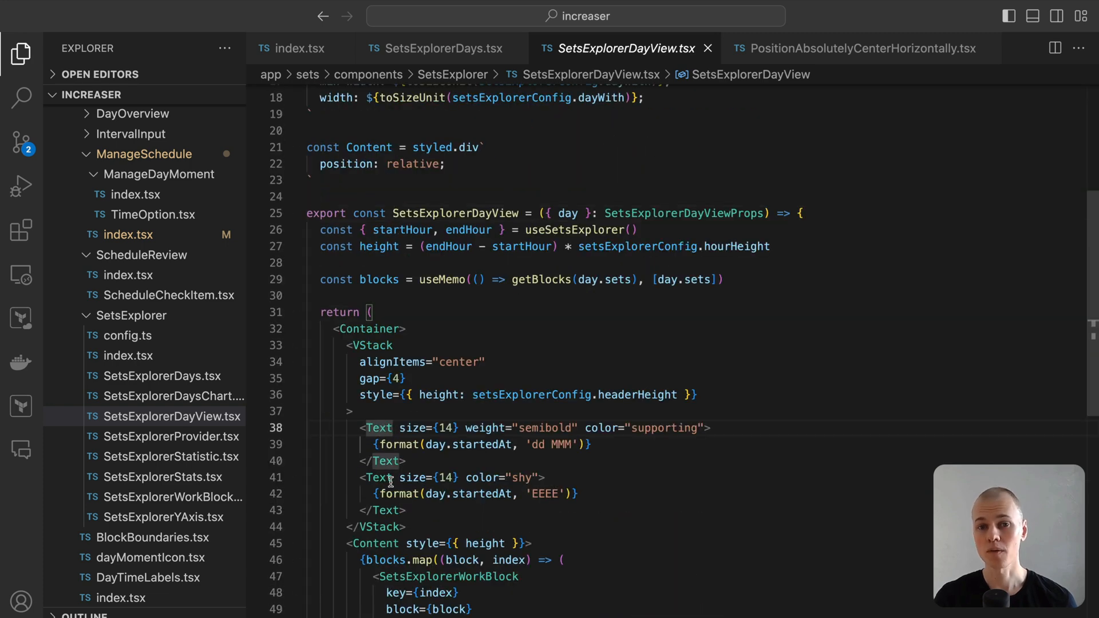
pyautogui.scroll(-3)
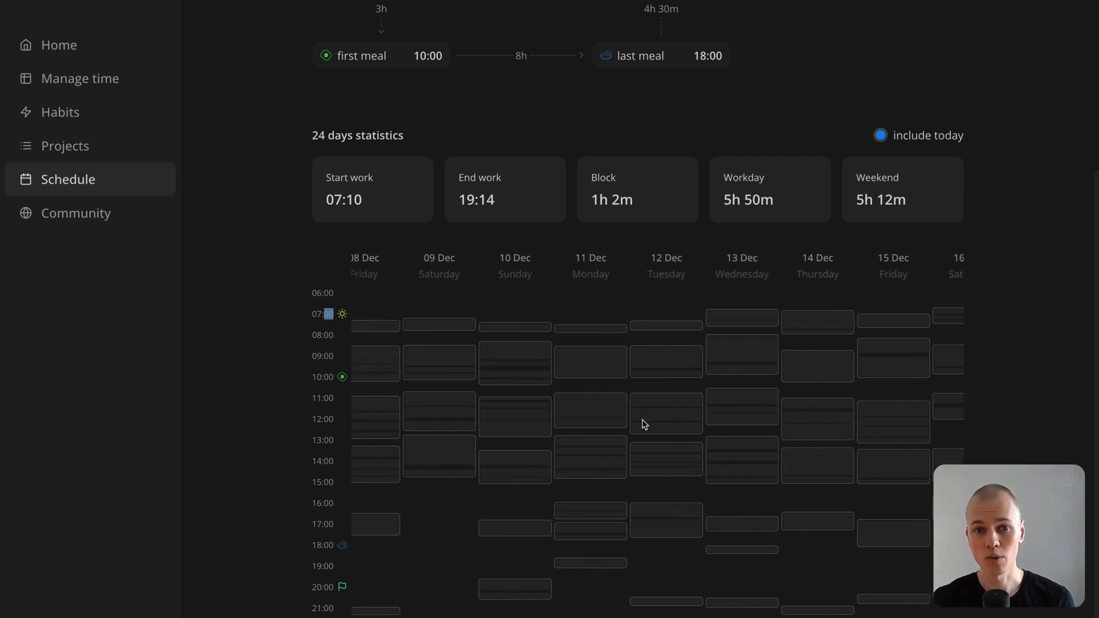
pyautogui.hscroll(-3)
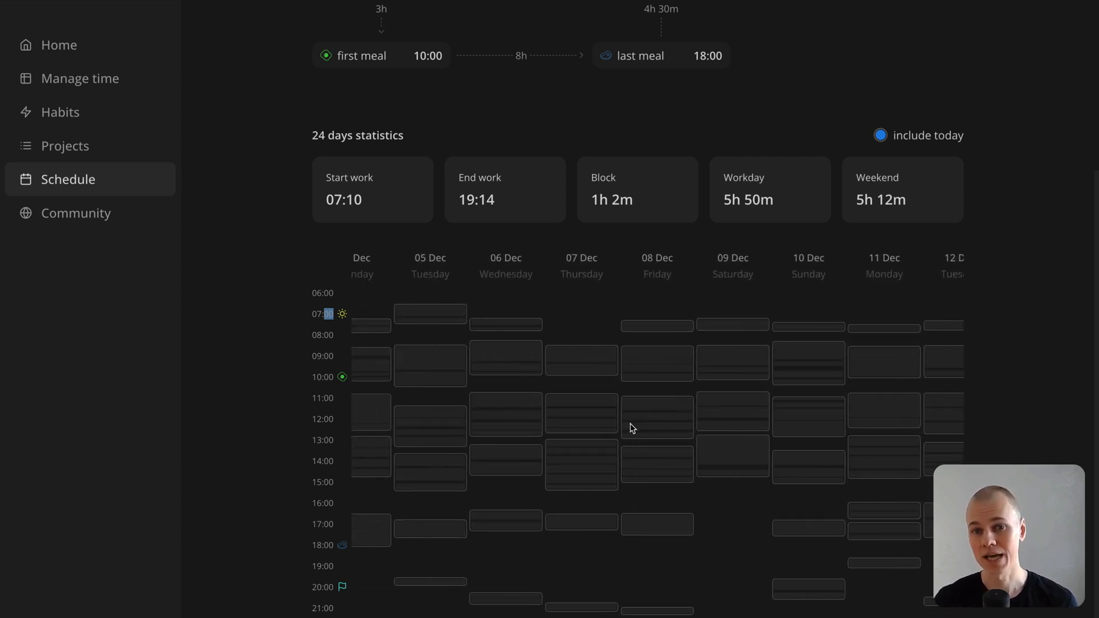
pyautogui.press('alt+tab')
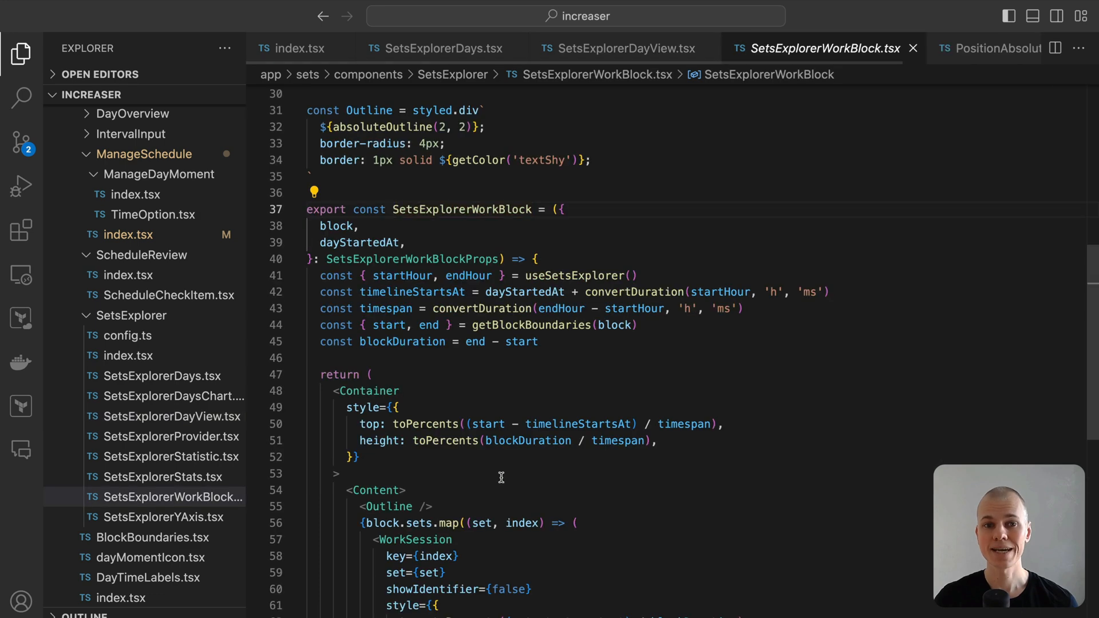
# Move from the day view tab to the days file and open the SplineChart definition
pyautogui.scroll(-3)
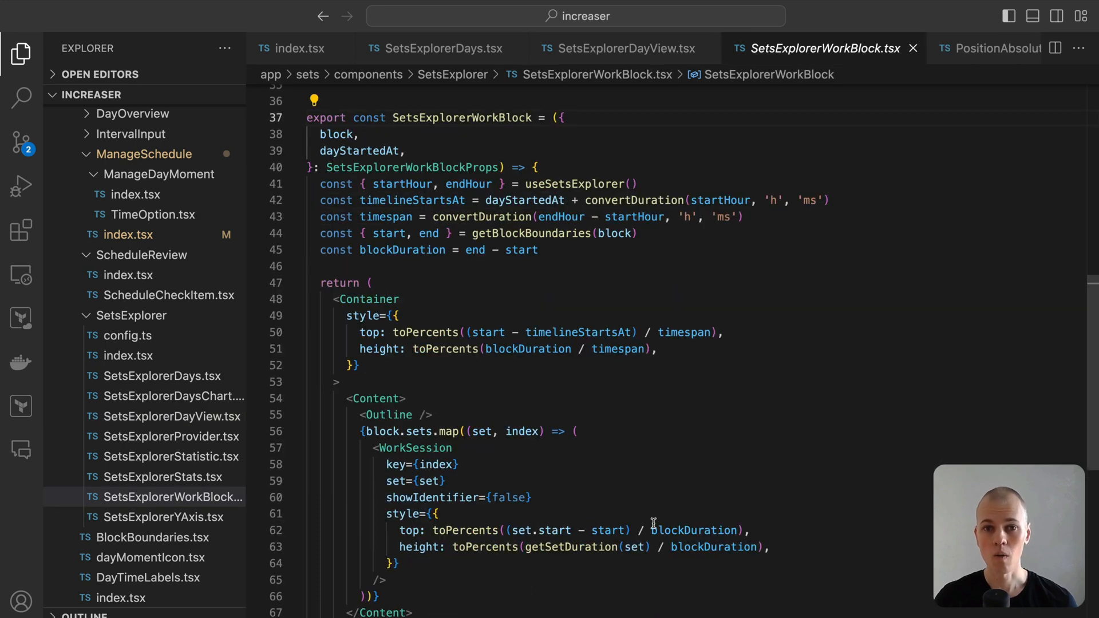
pyautogui.moveTo(403, 407)
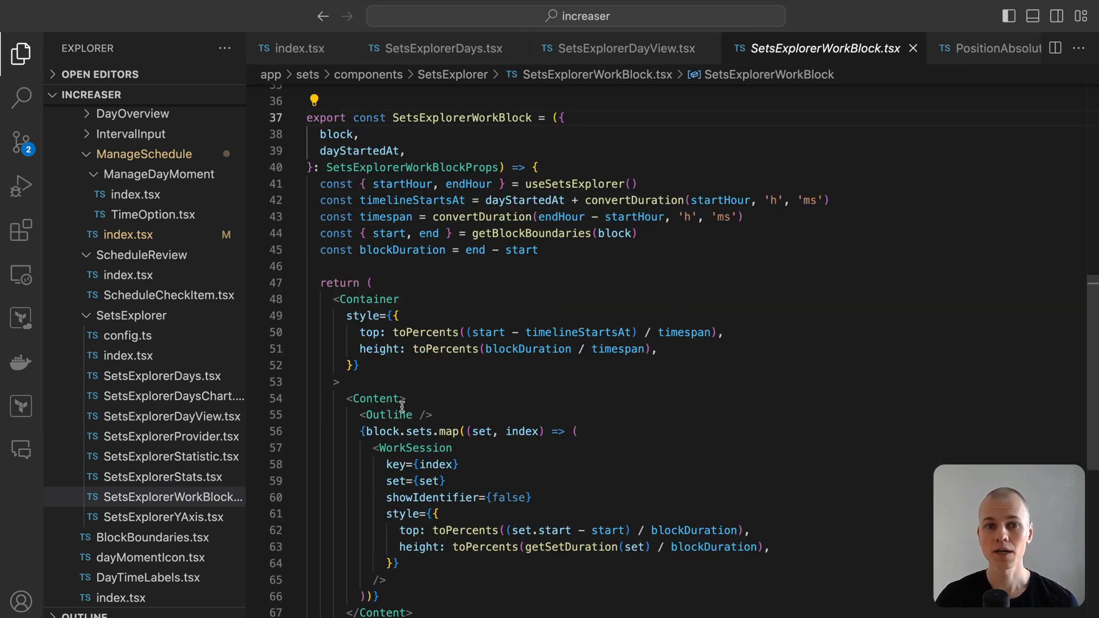
pyautogui.scroll(3)
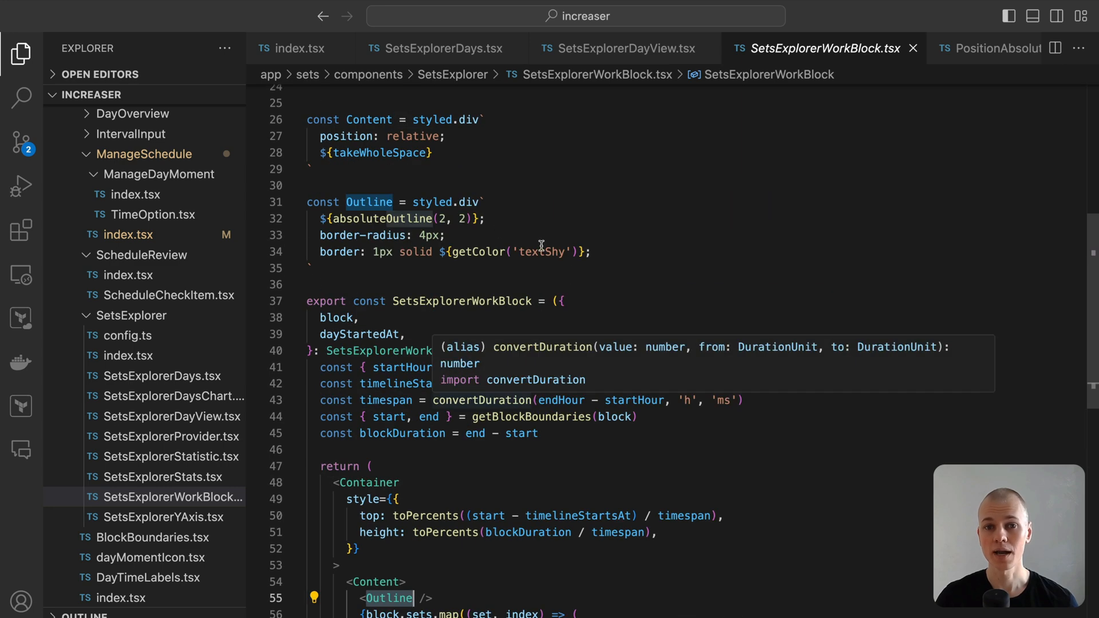
pyautogui.scroll(-3)
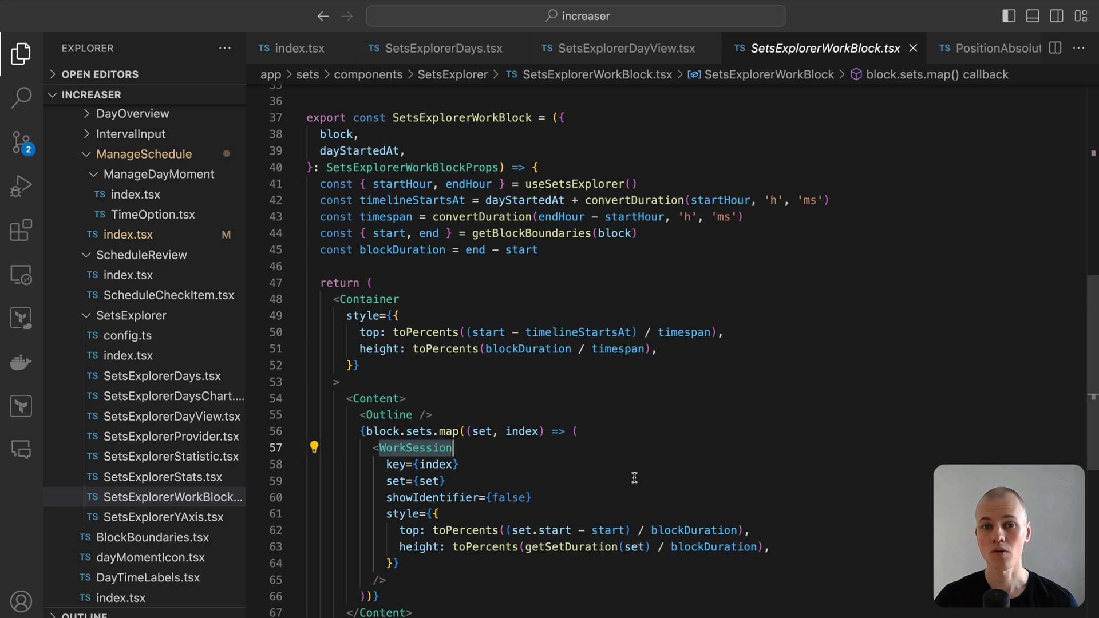
pyautogui.moveTo(628, 475)
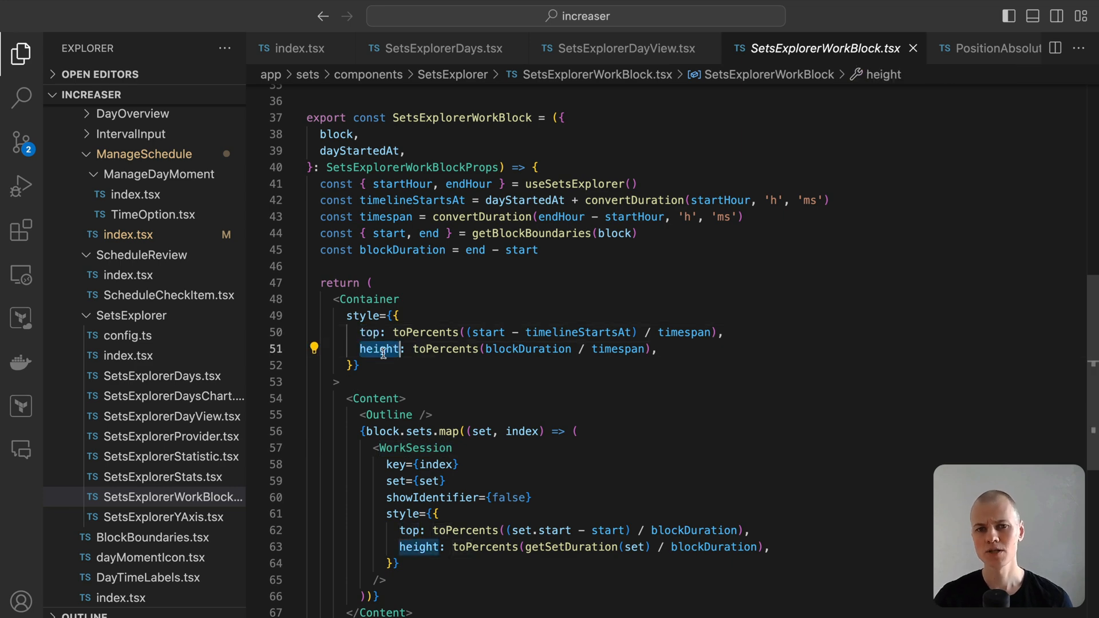
pyautogui.moveTo(380, 349)
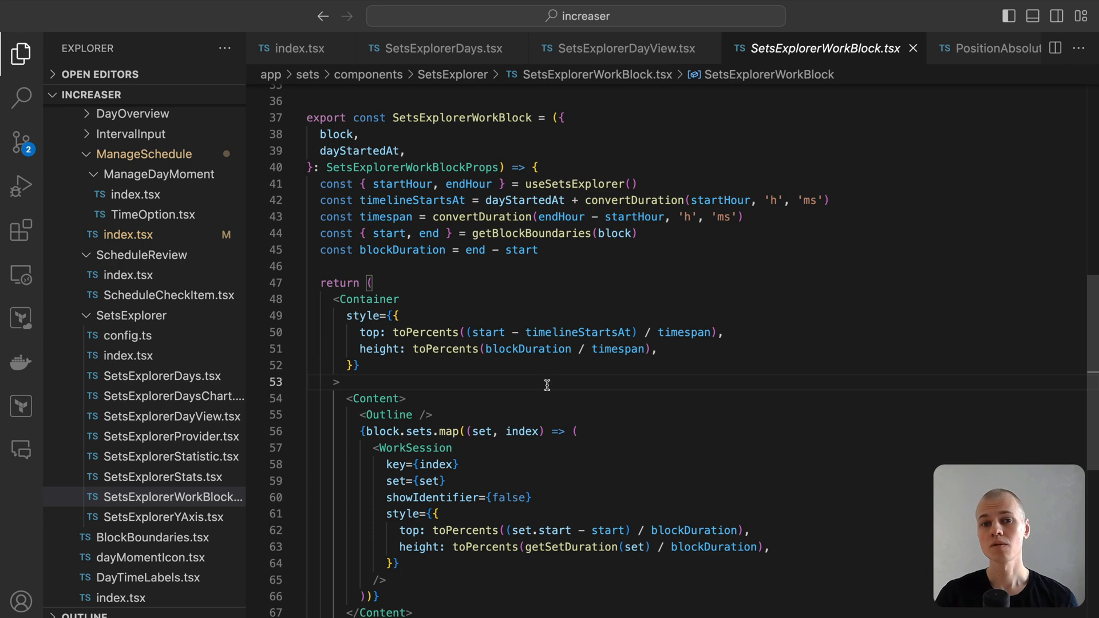
pyautogui.click(619, 47)
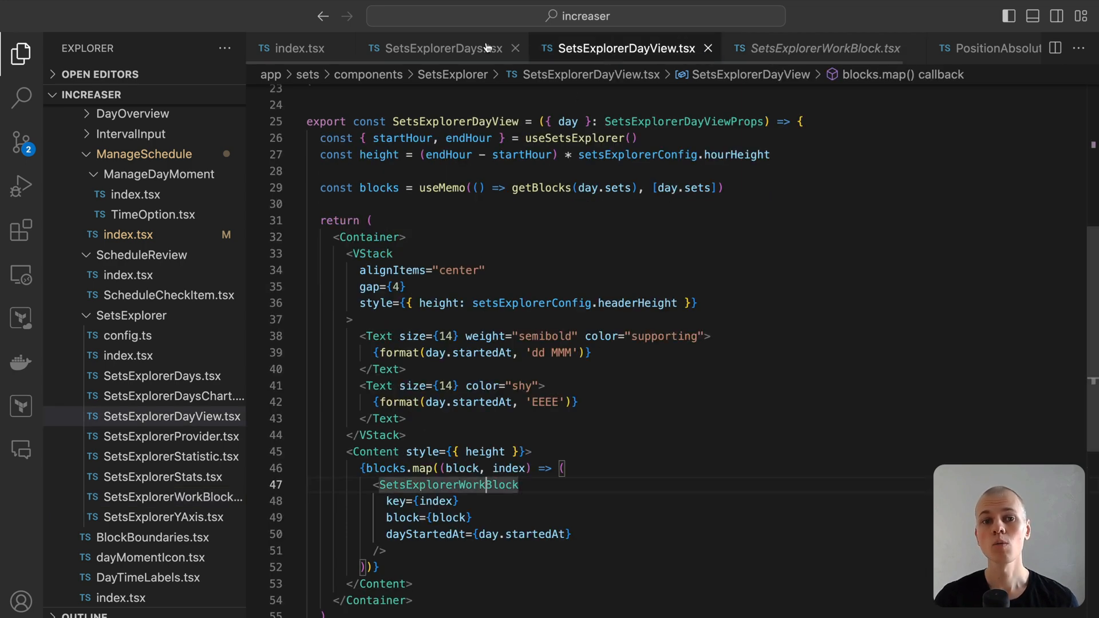
pyautogui.click(438, 47)
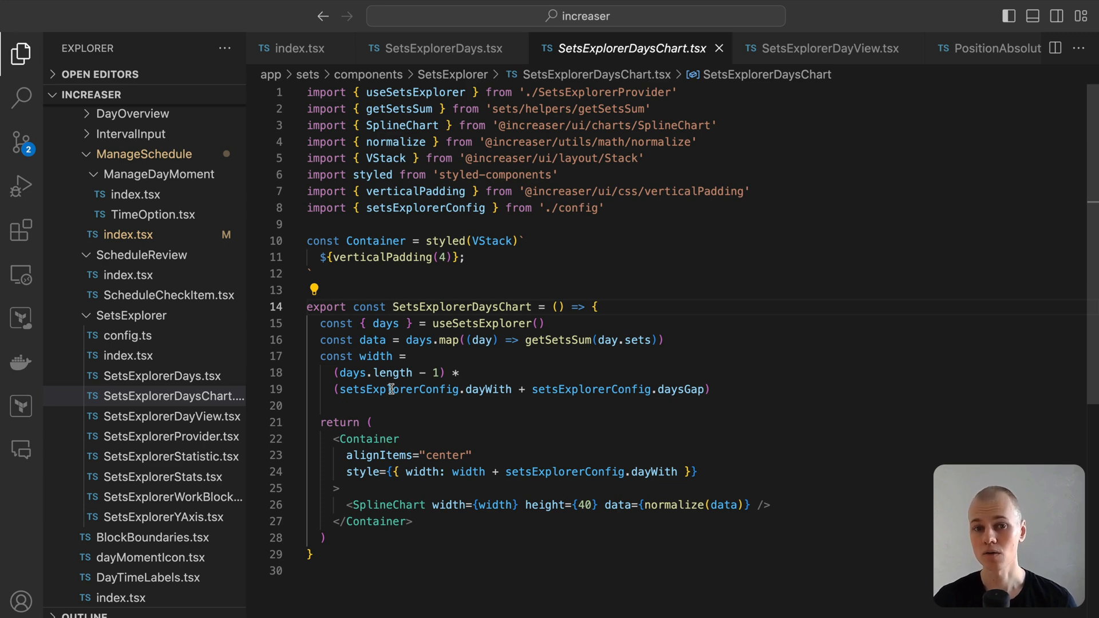
pyautogui.doubleClick(373, 340)
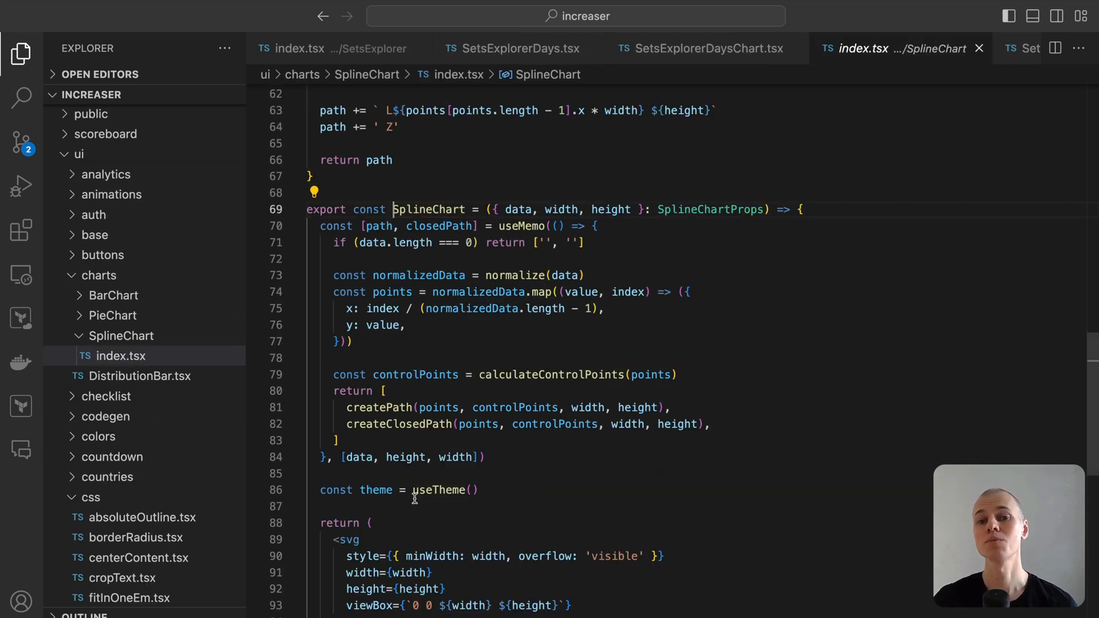
pyautogui.scroll(-3)
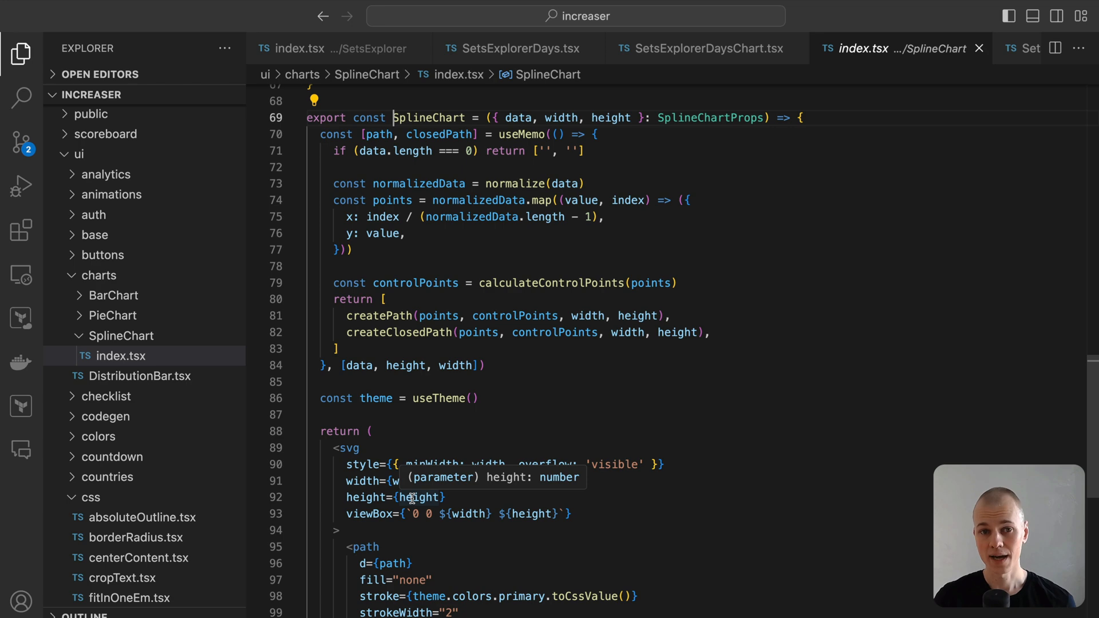
pyautogui.scroll(-3)
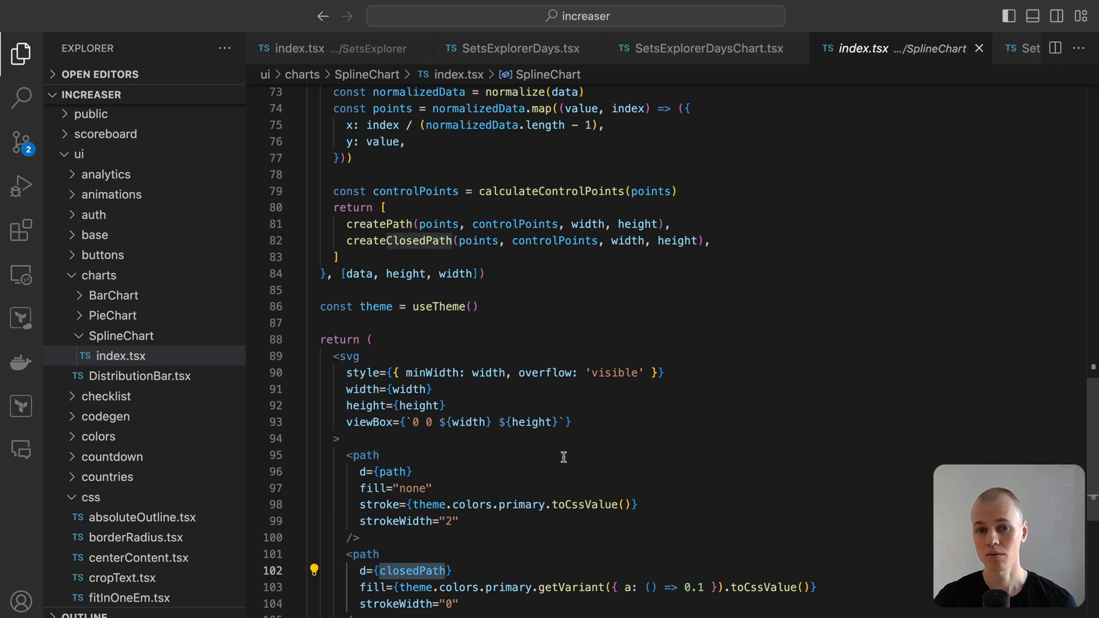
pyautogui.scroll(3)
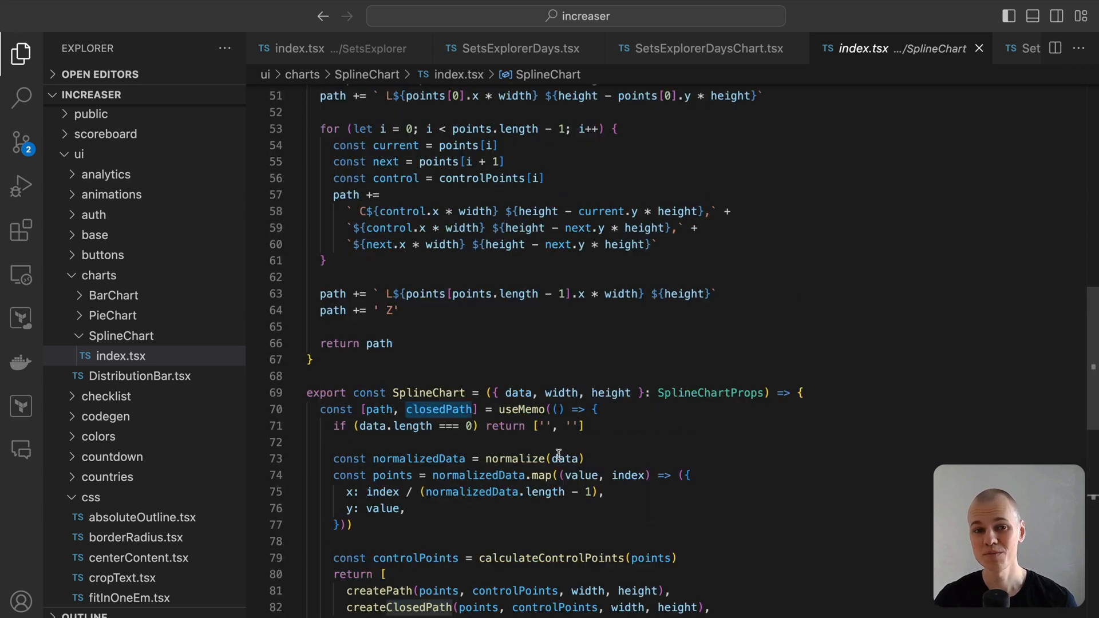
pyautogui.scroll(3)
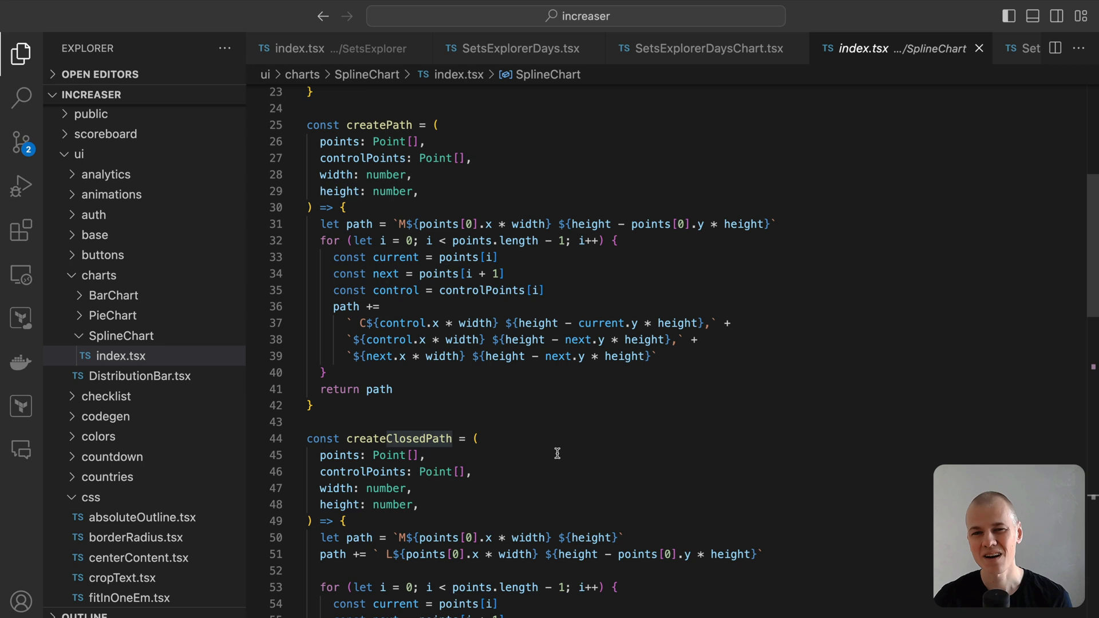
pyautogui.moveTo(571, 443)
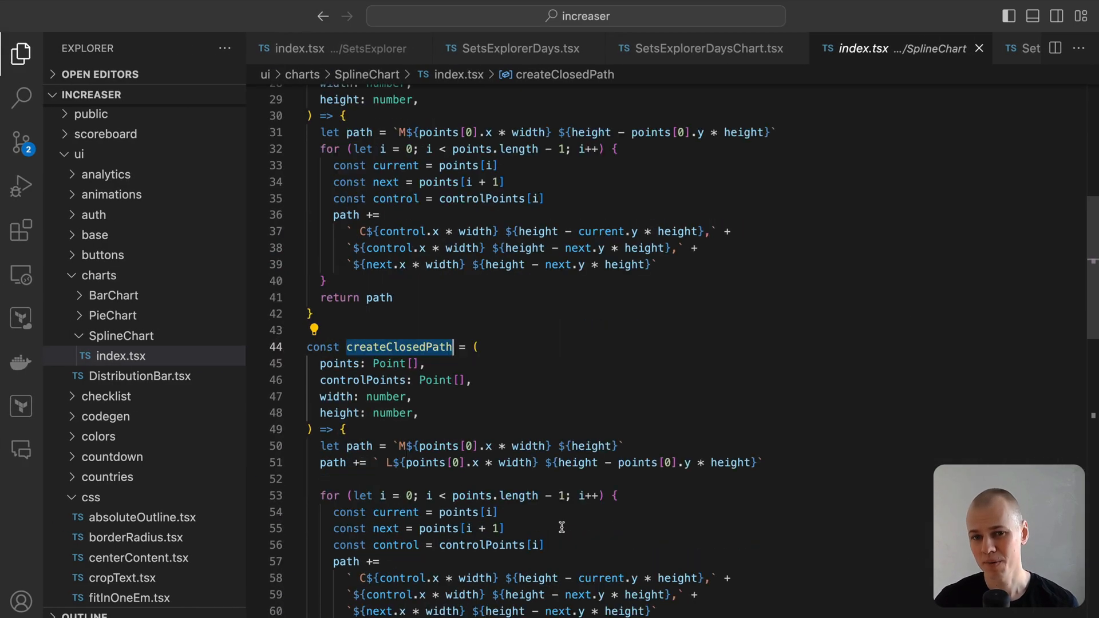
pyautogui.scroll(-3)
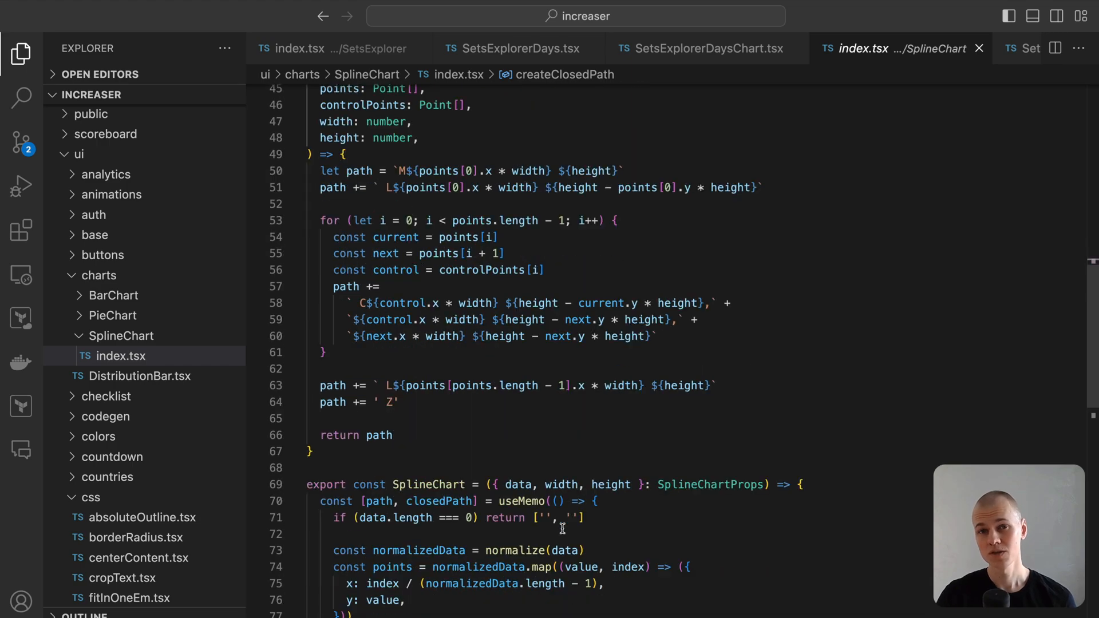